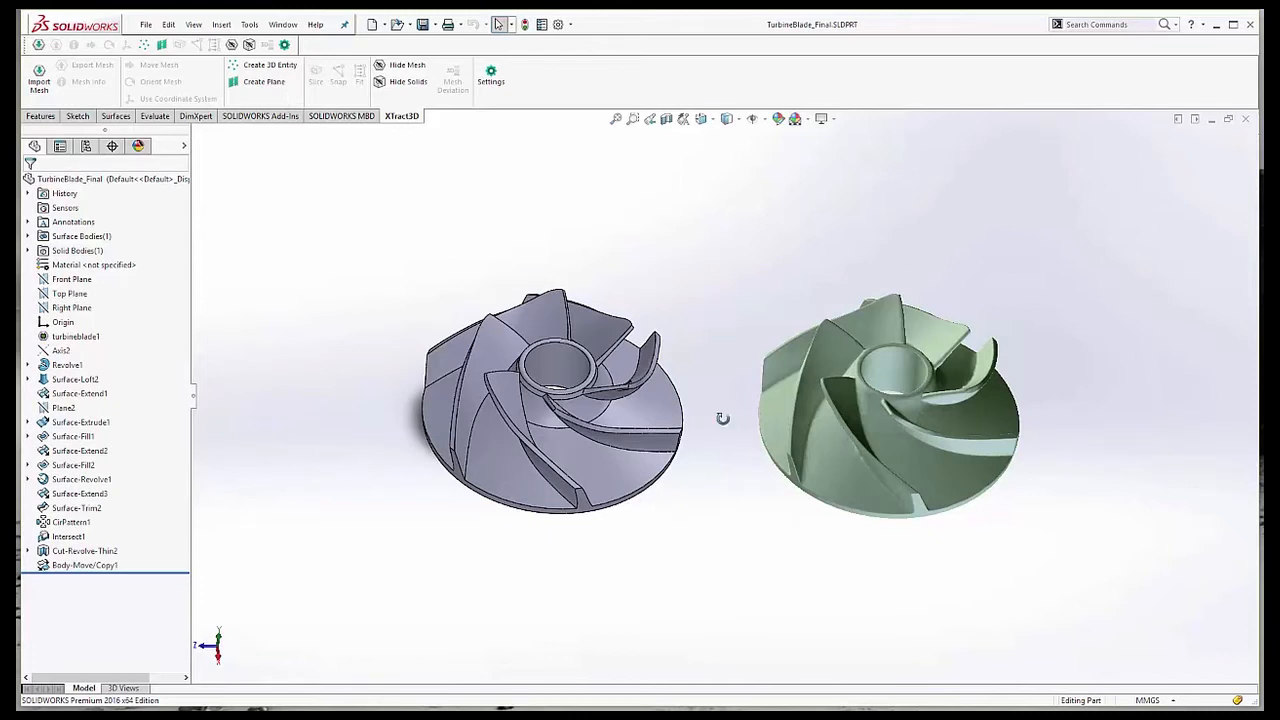
Open TurbineBlade_Step1.SLDPRT from recent files and orbit to view its revolved hub body.
drag(724, 418, 768, 496)
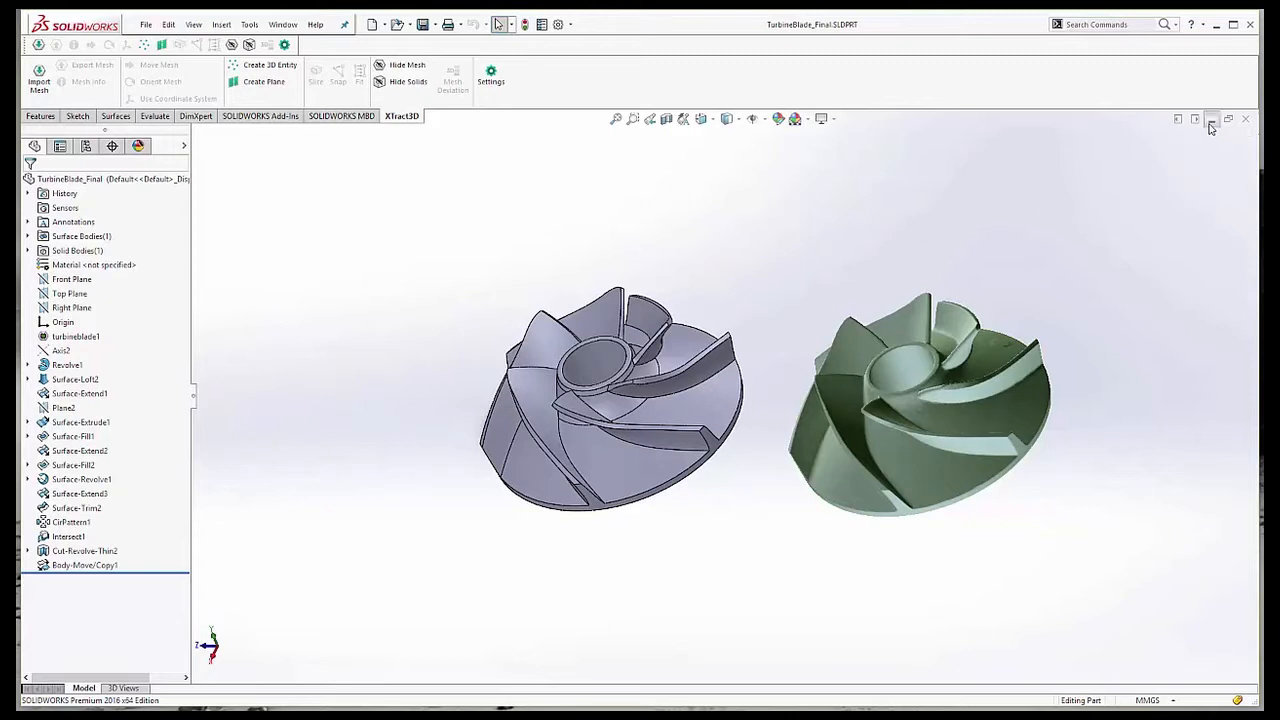
click(146, 24)
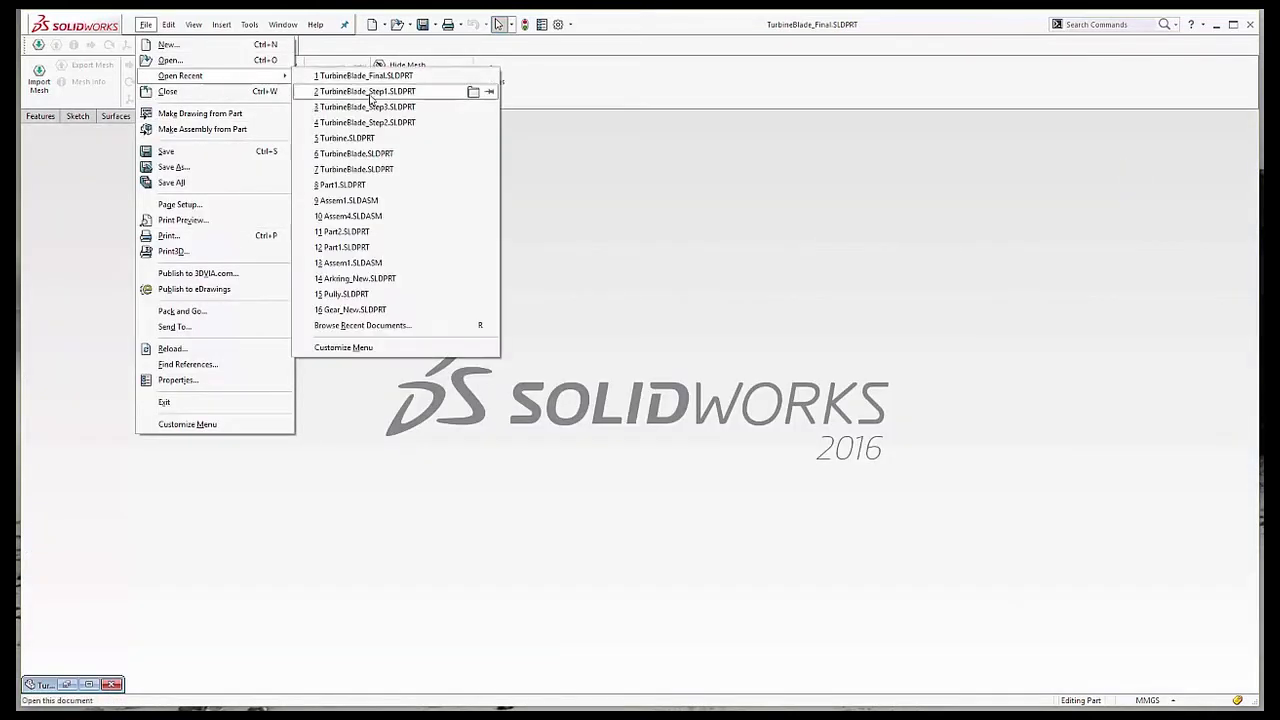
click(366, 92)
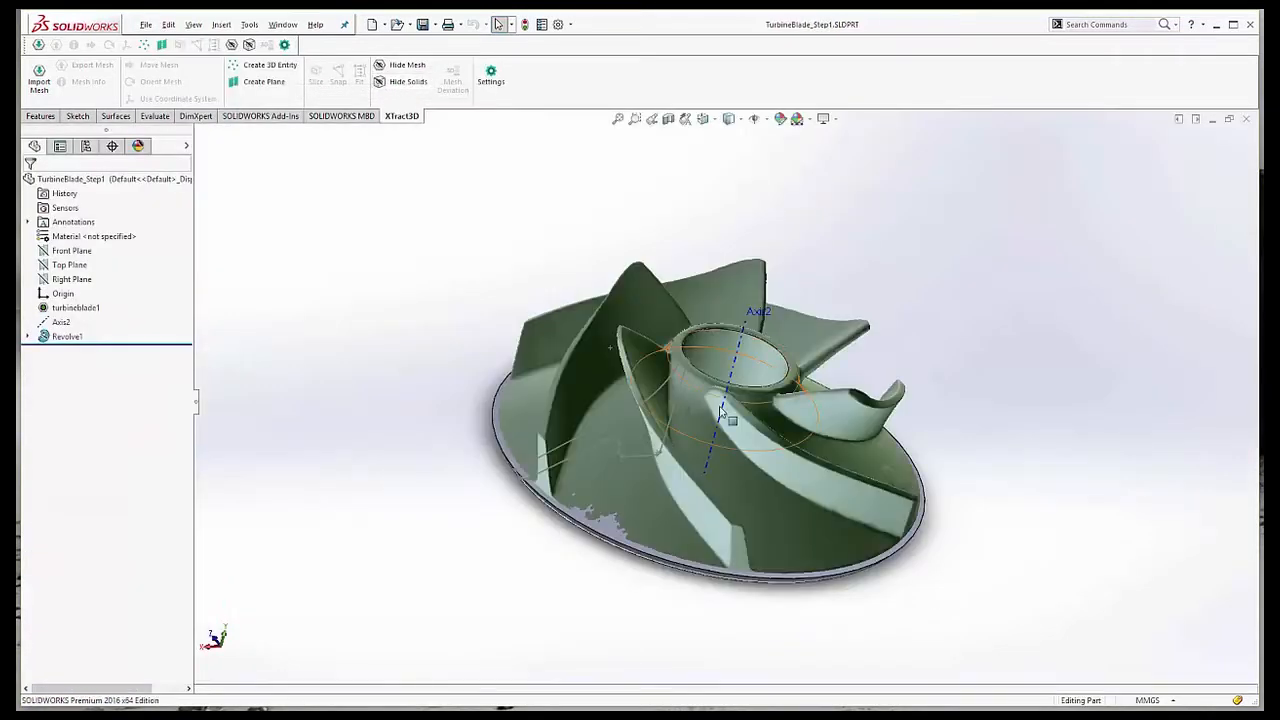
drag(720, 410, 744, 450)
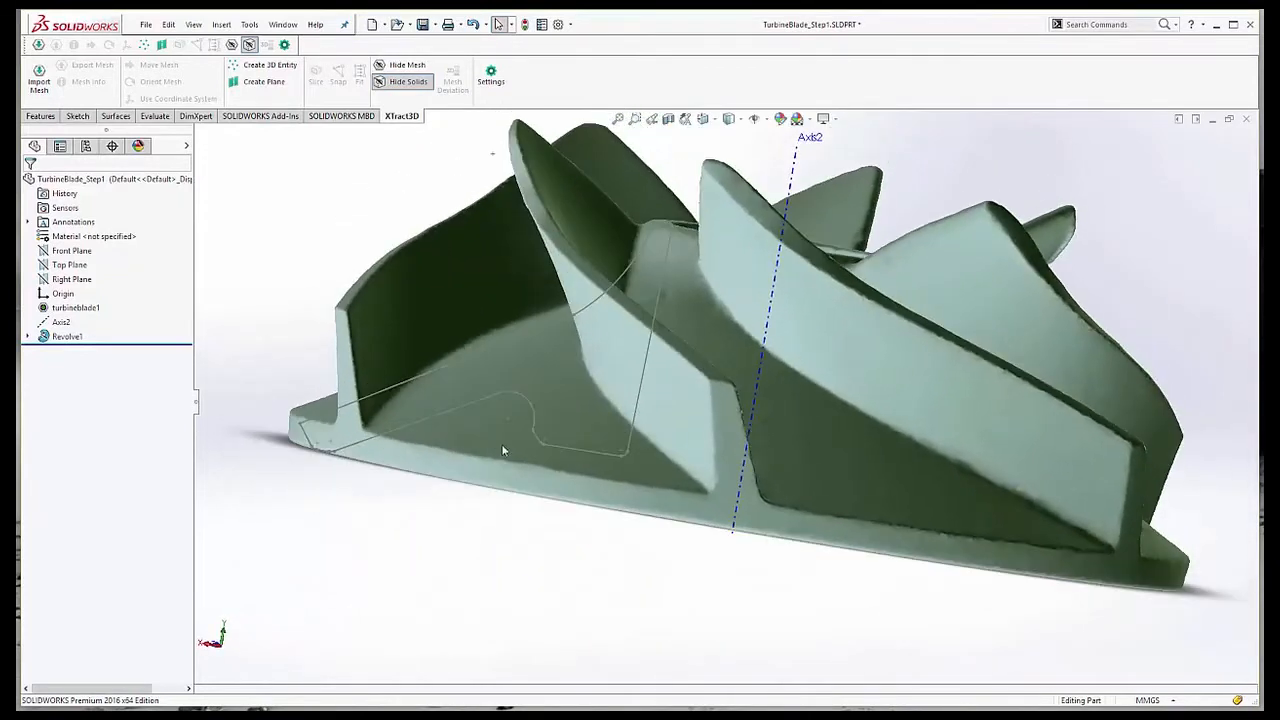
drag(504, 452, 448, 190)
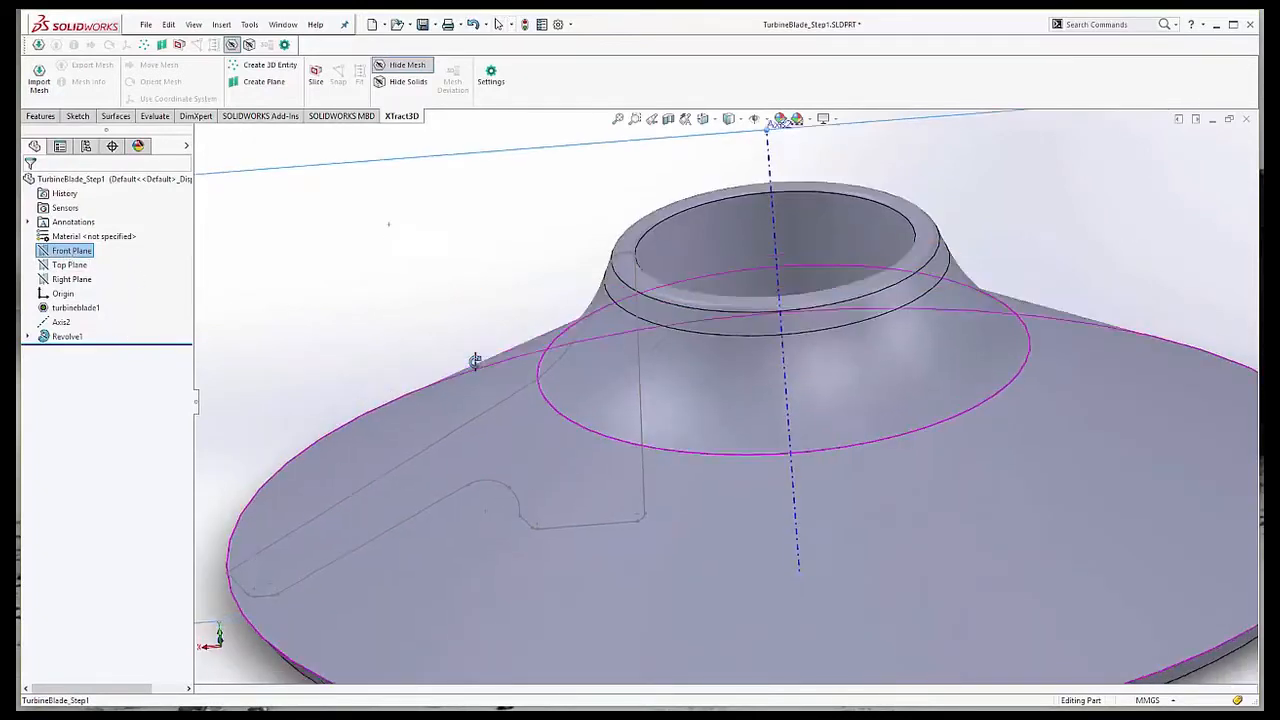
Slice the scan mesh with a plane along its axis and inspect the section outline.
click(316, 72)
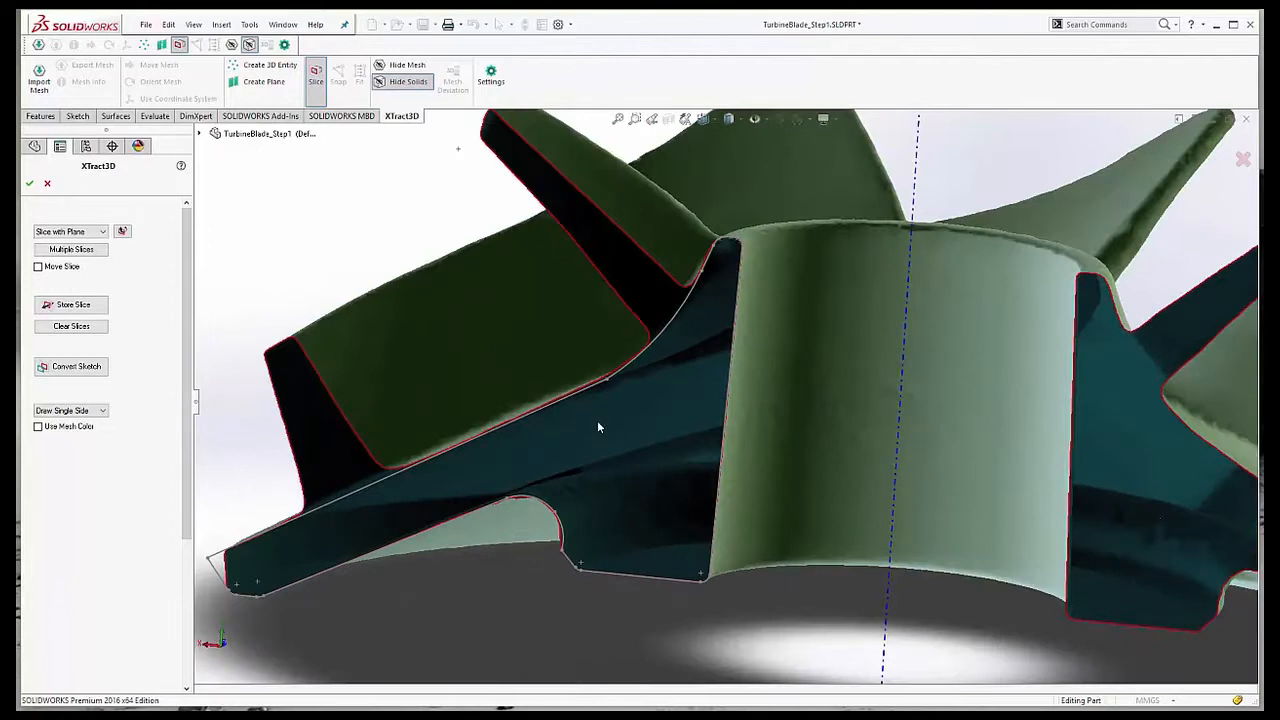
drag(598, 428, 664, 332)
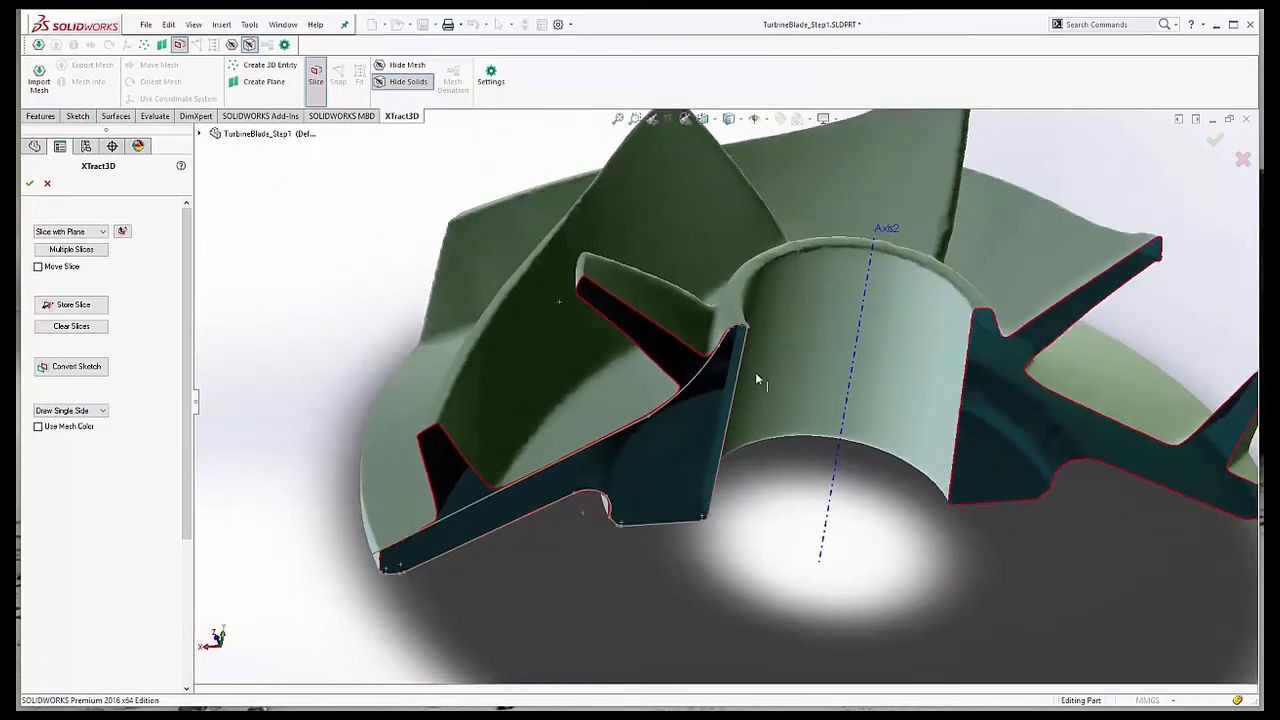
drag(760, 380, 780, 456)
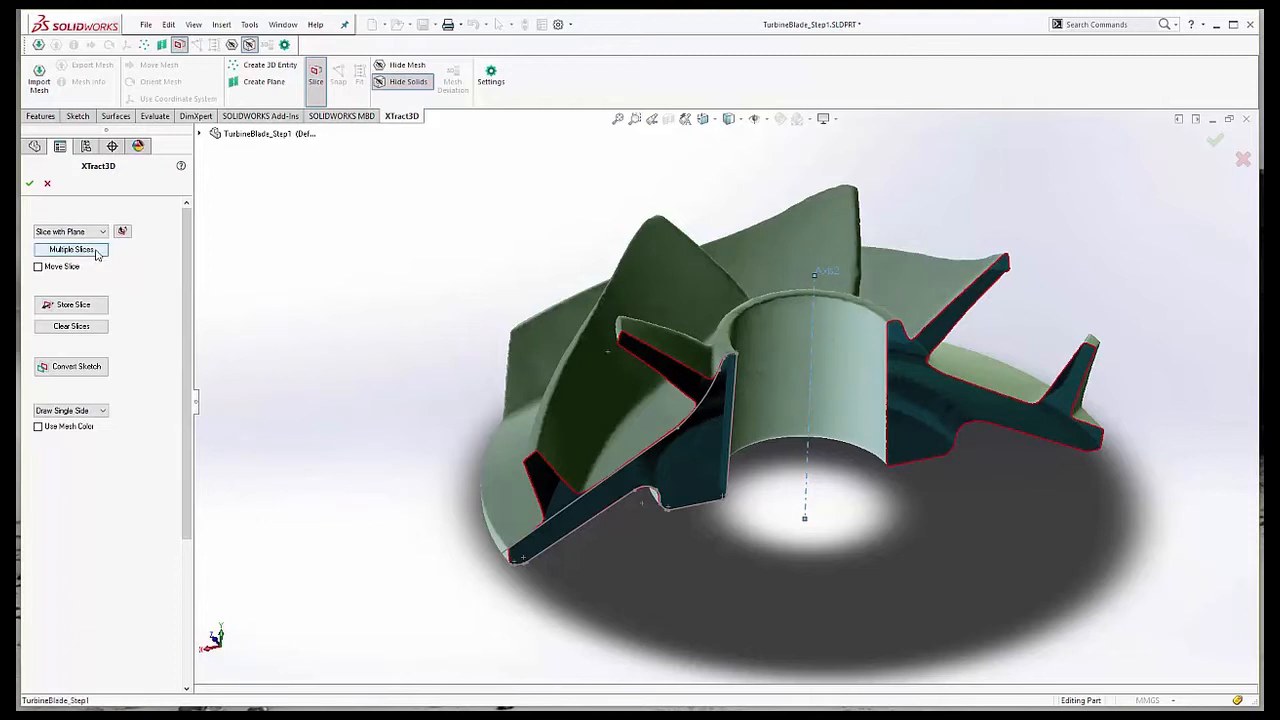
Create 5 circular slices over 180° about Axis2 with Merge Slices enabled.
click(70, 248)
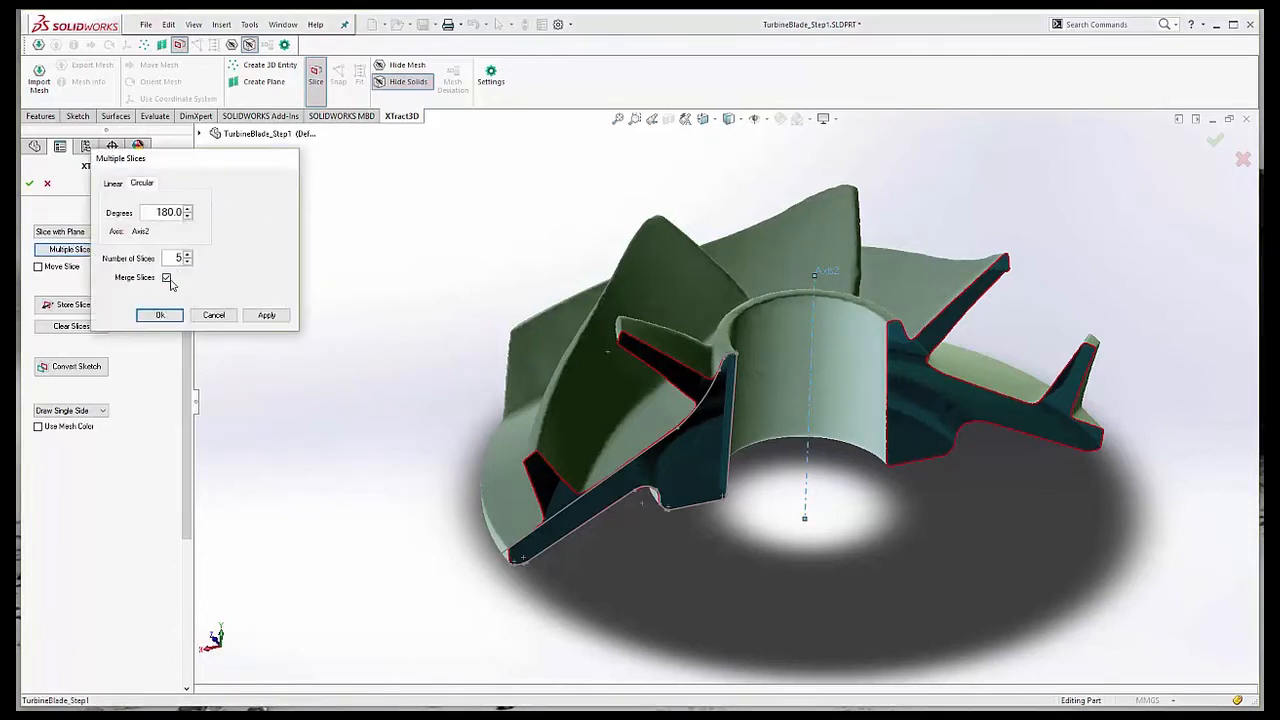
click(168, 276)
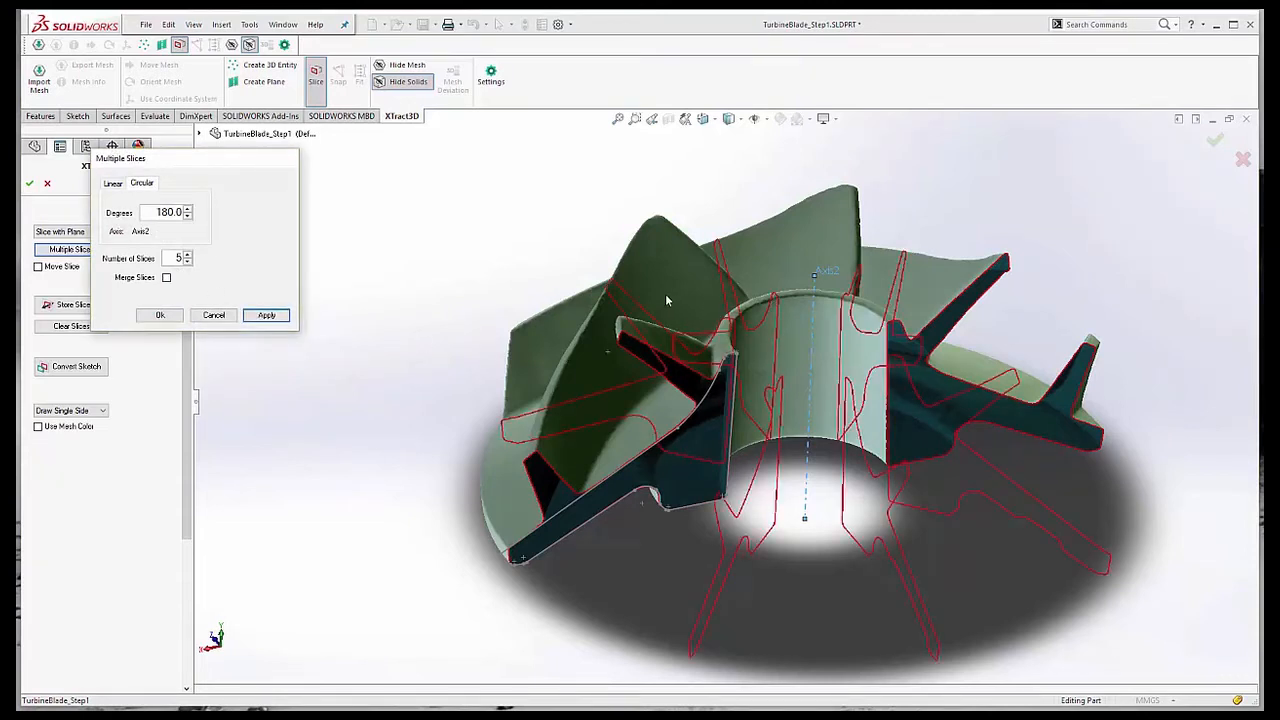
mouse_move(844, 552)
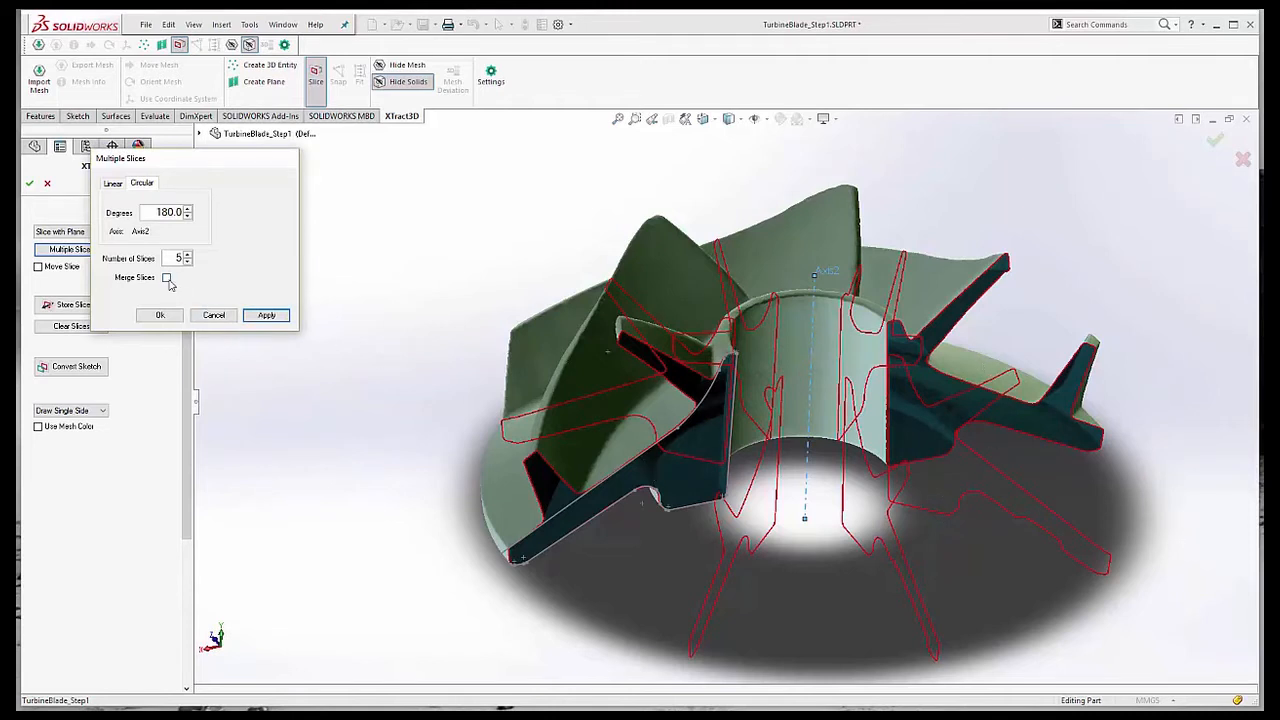
click(168, 276)
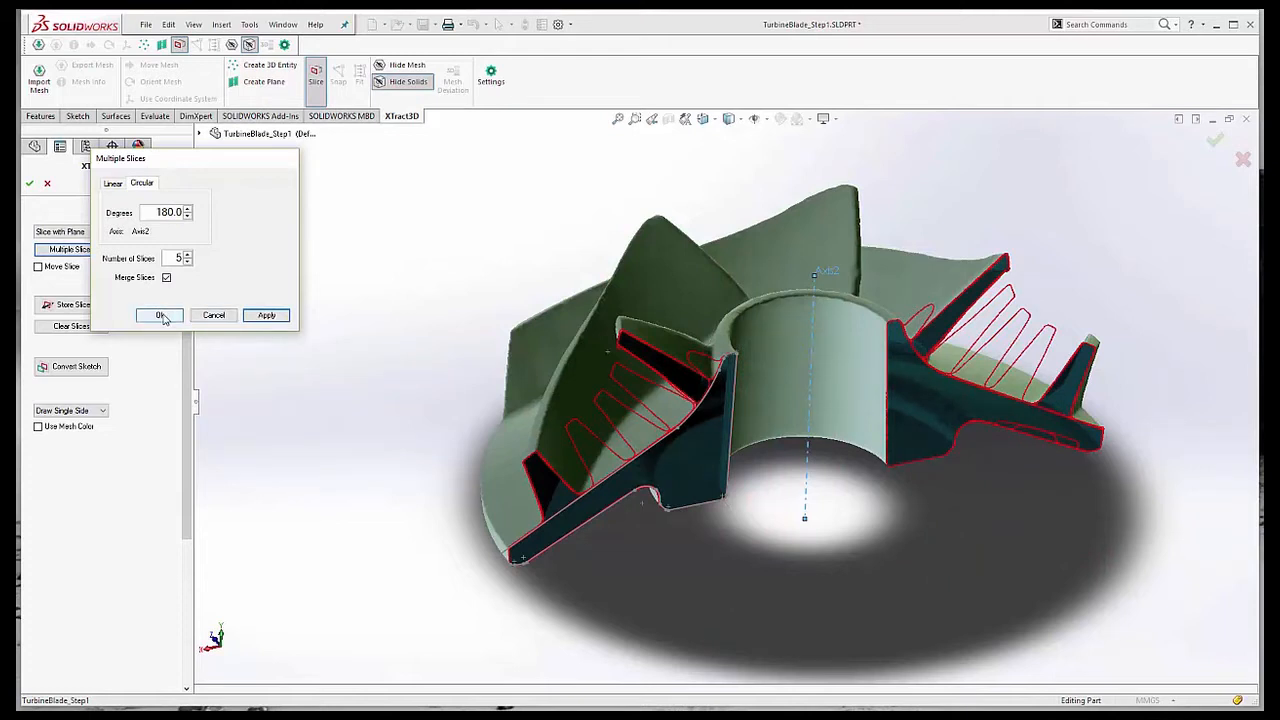
click(160, 316)
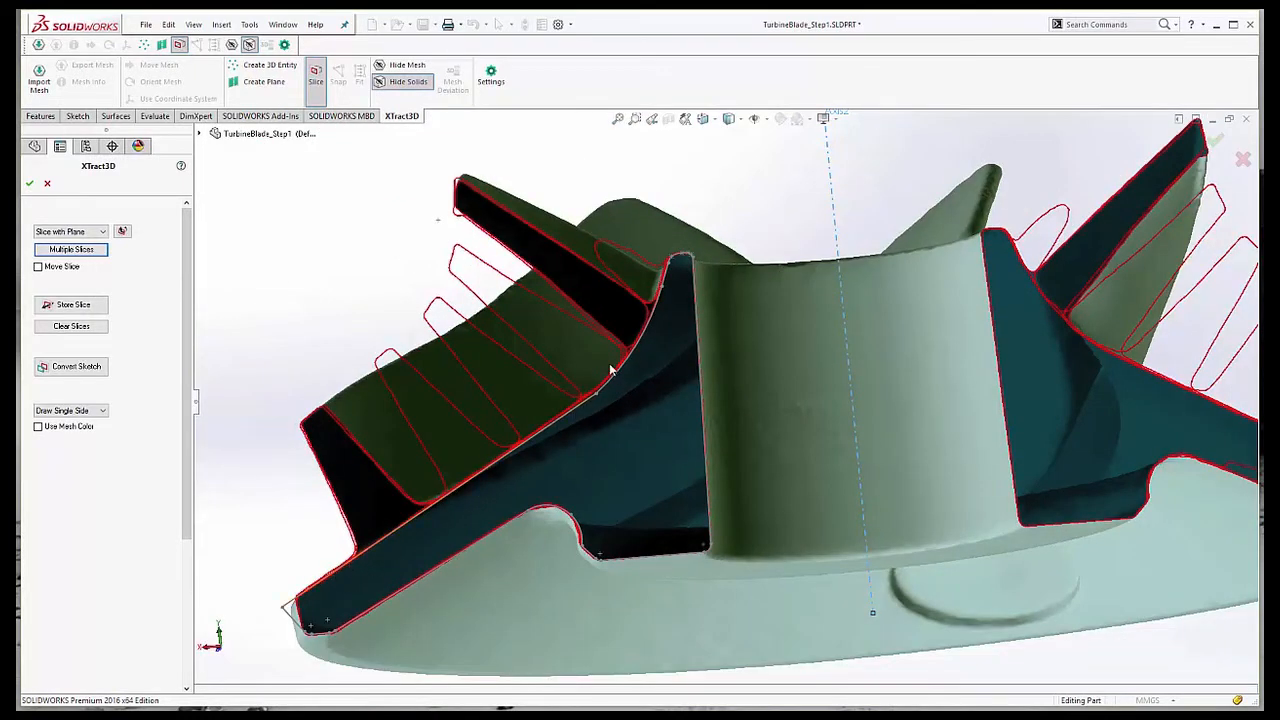
mouse_move(498, 556)
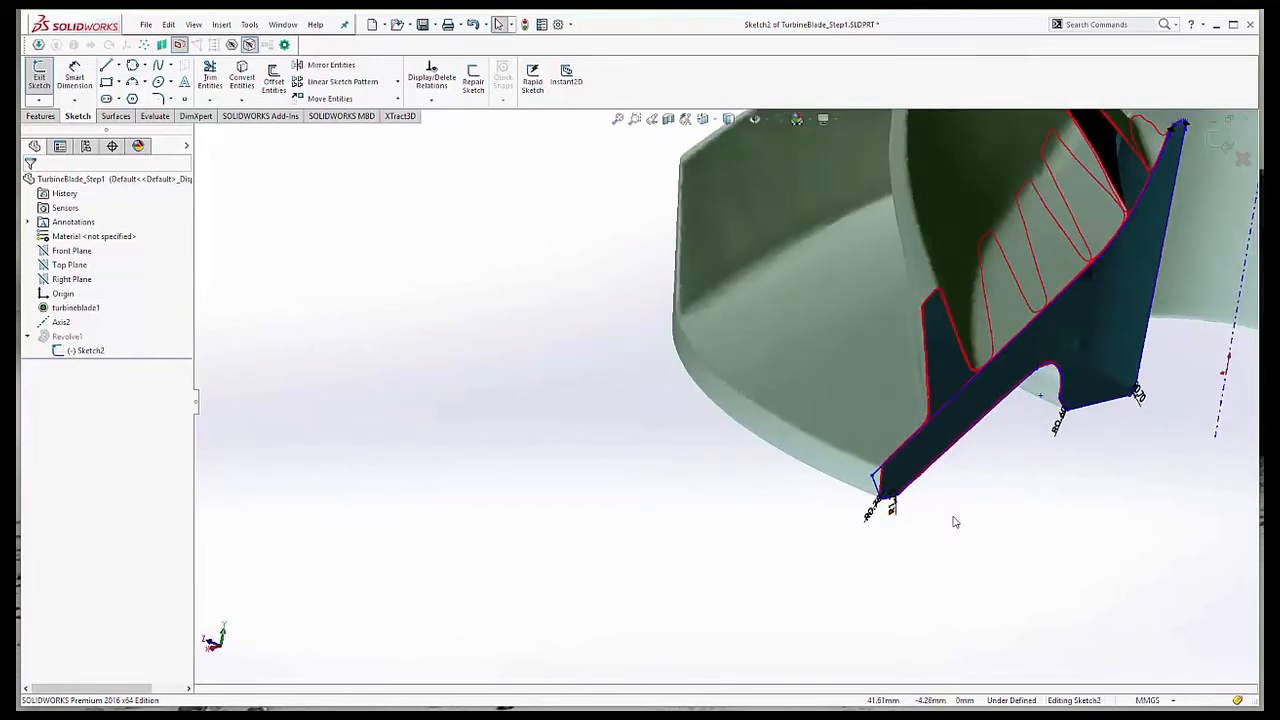
mouse_move(654, 204)
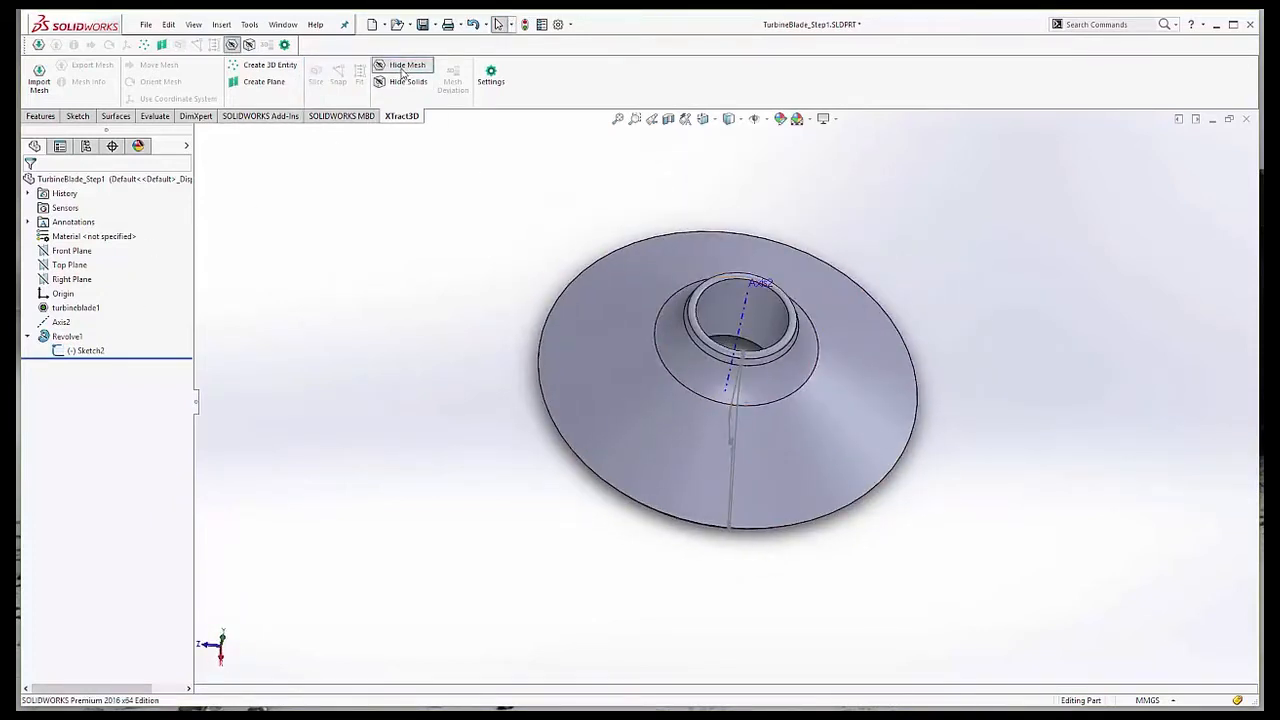
Show the scan mesh again and orbit in to a blade root on the base disc.
click(406, 64)
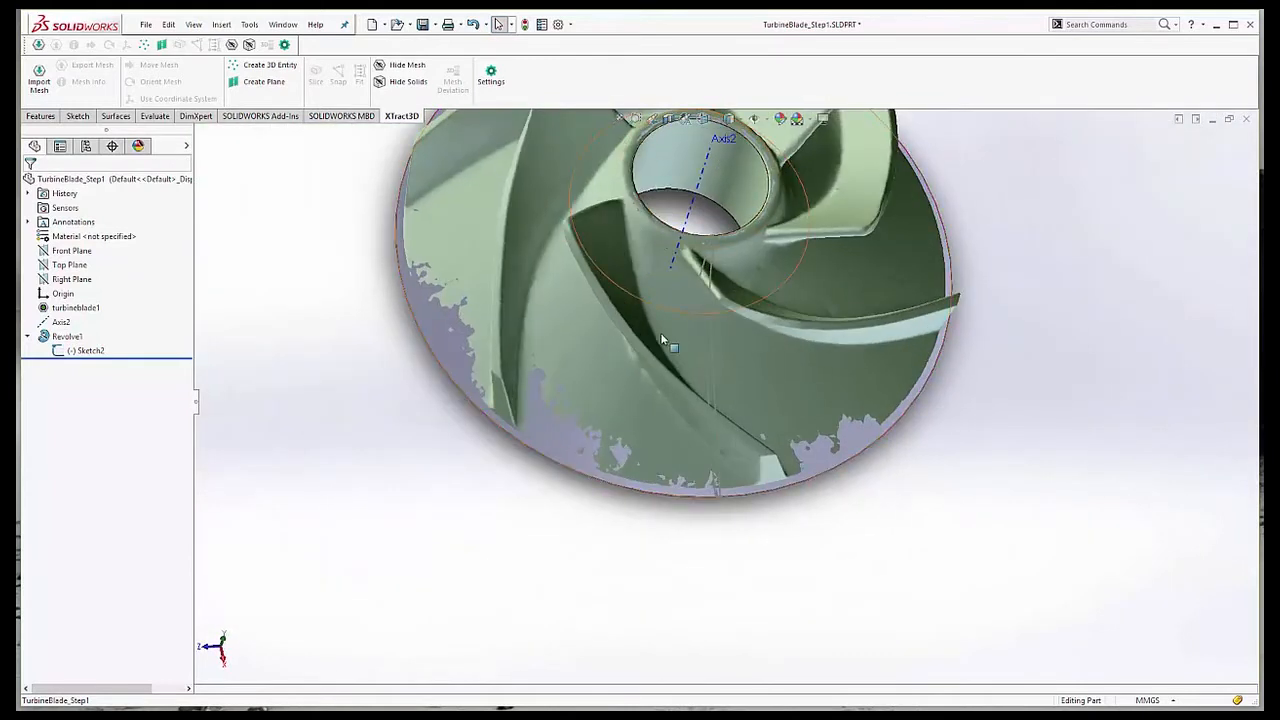
drag(660, 340, 680, 414)
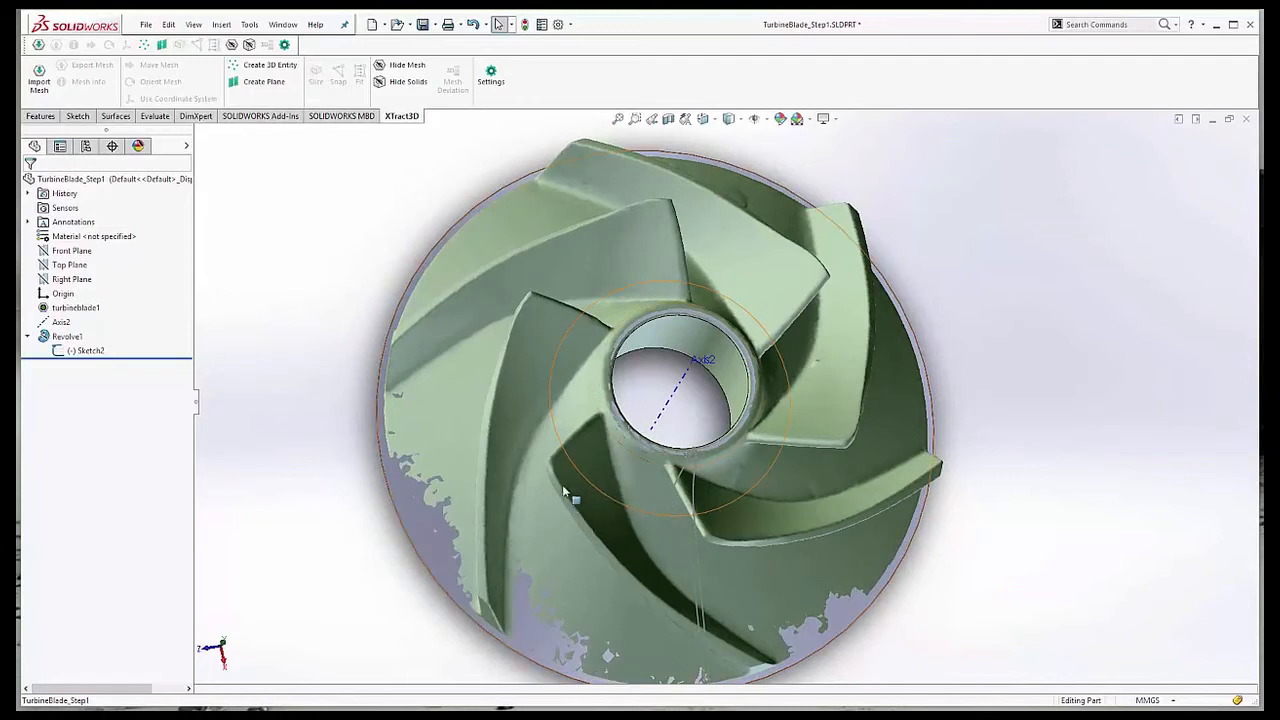
mouse_move(784, 528)
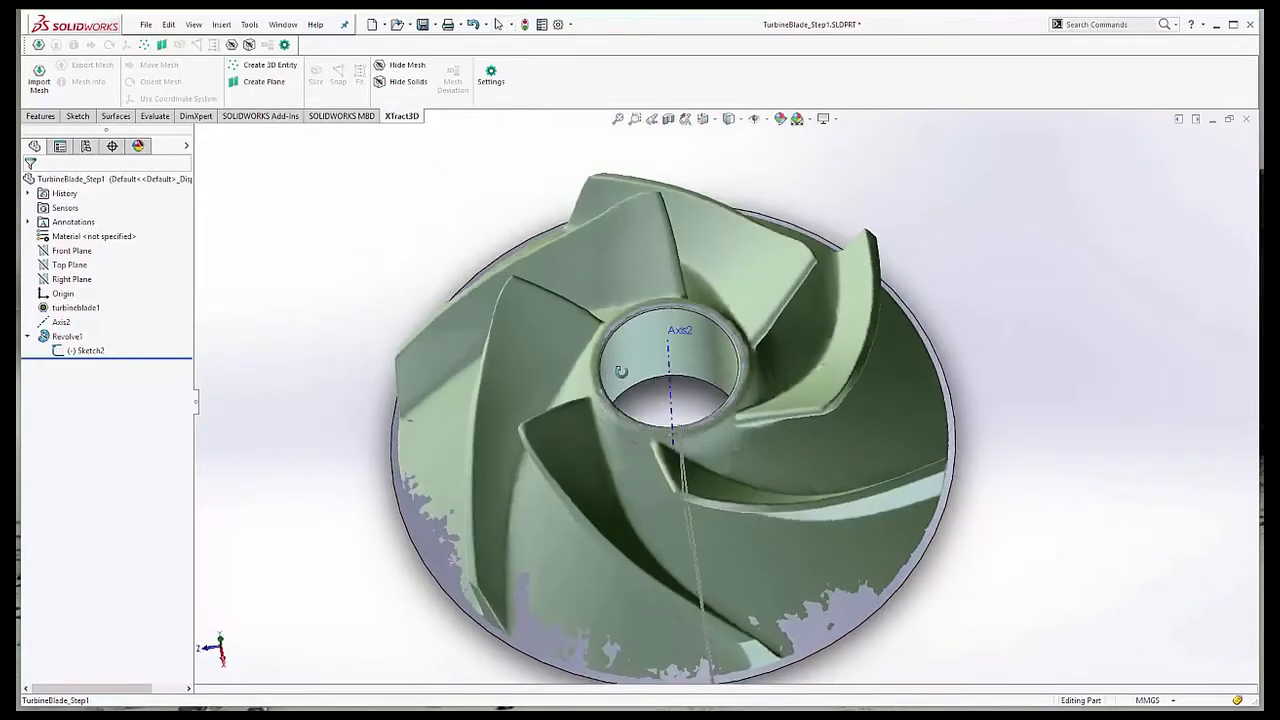
drag(680, 400, 716, 524)
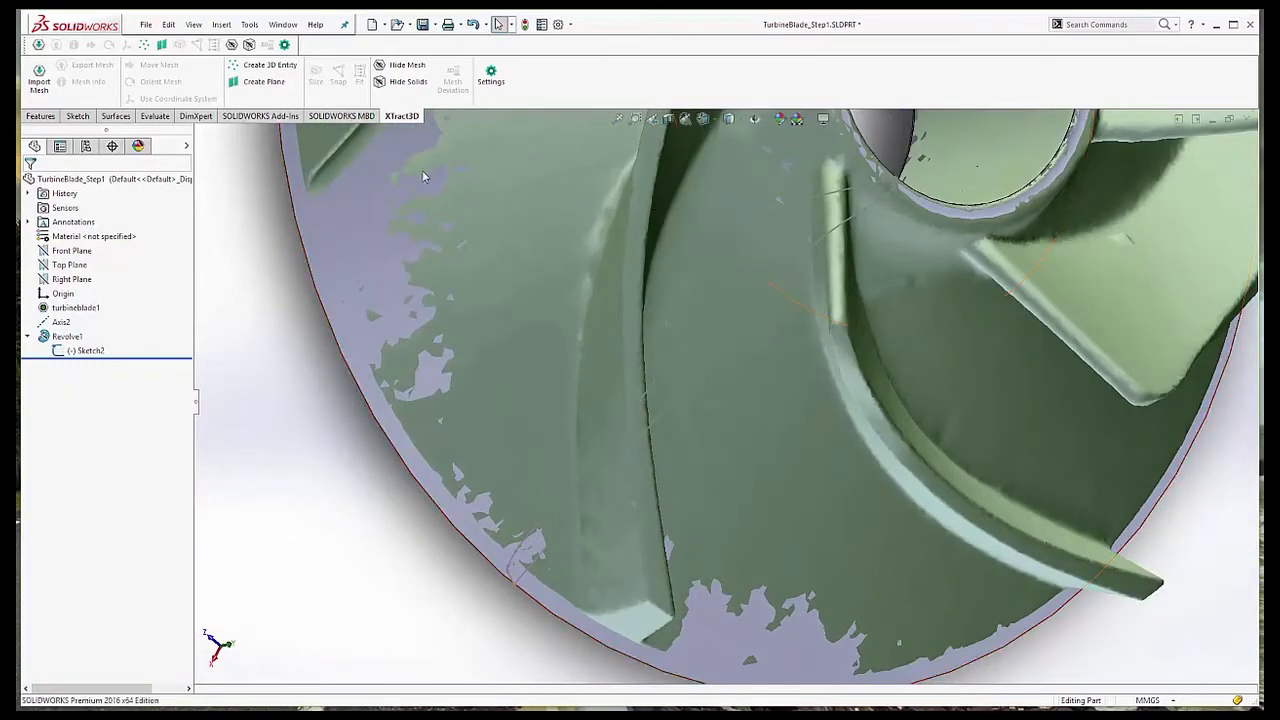
click(116, 116)
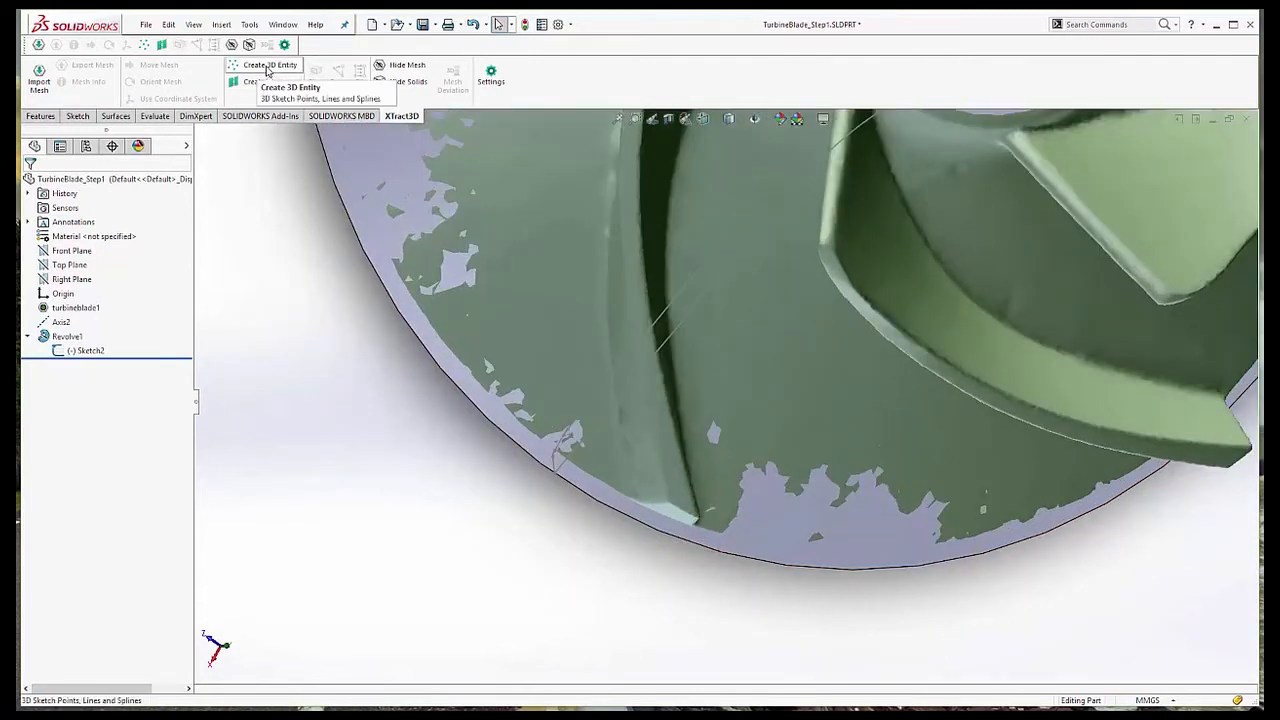
Start the Xtract3D 3D entity tool set to 3D Lines in a new sketch.
click(264, 64)
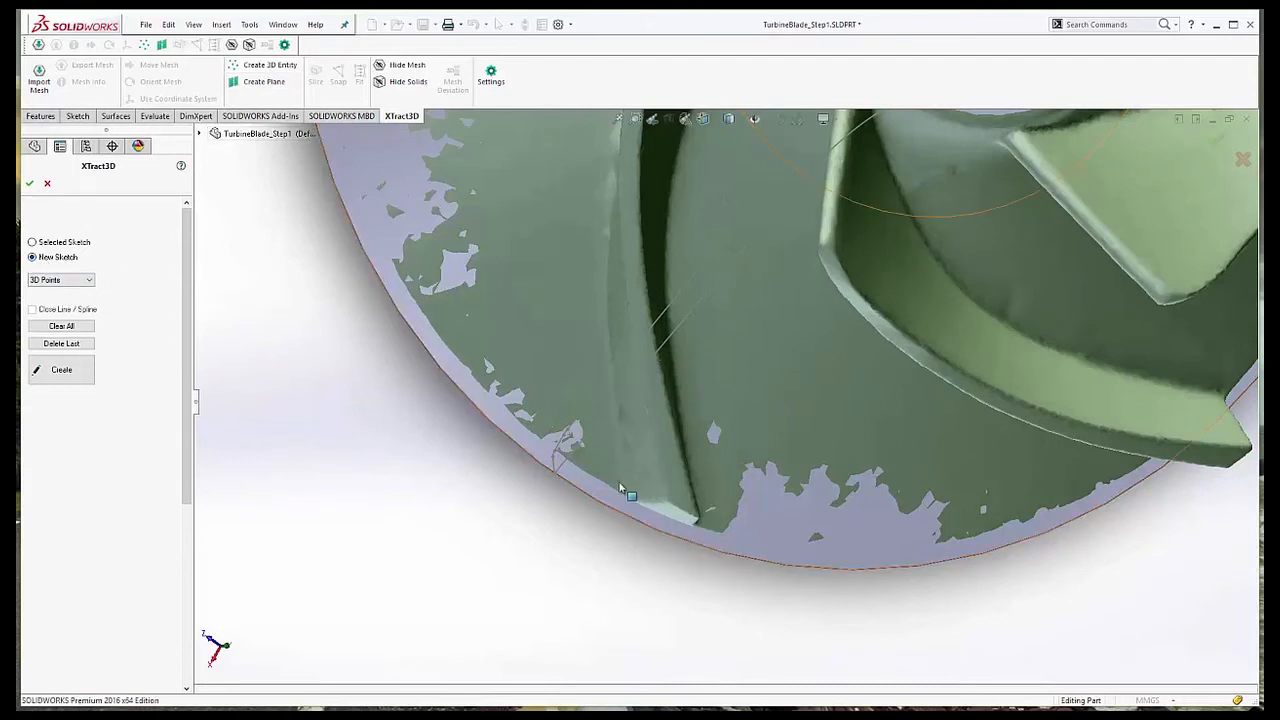
click(88, 280)
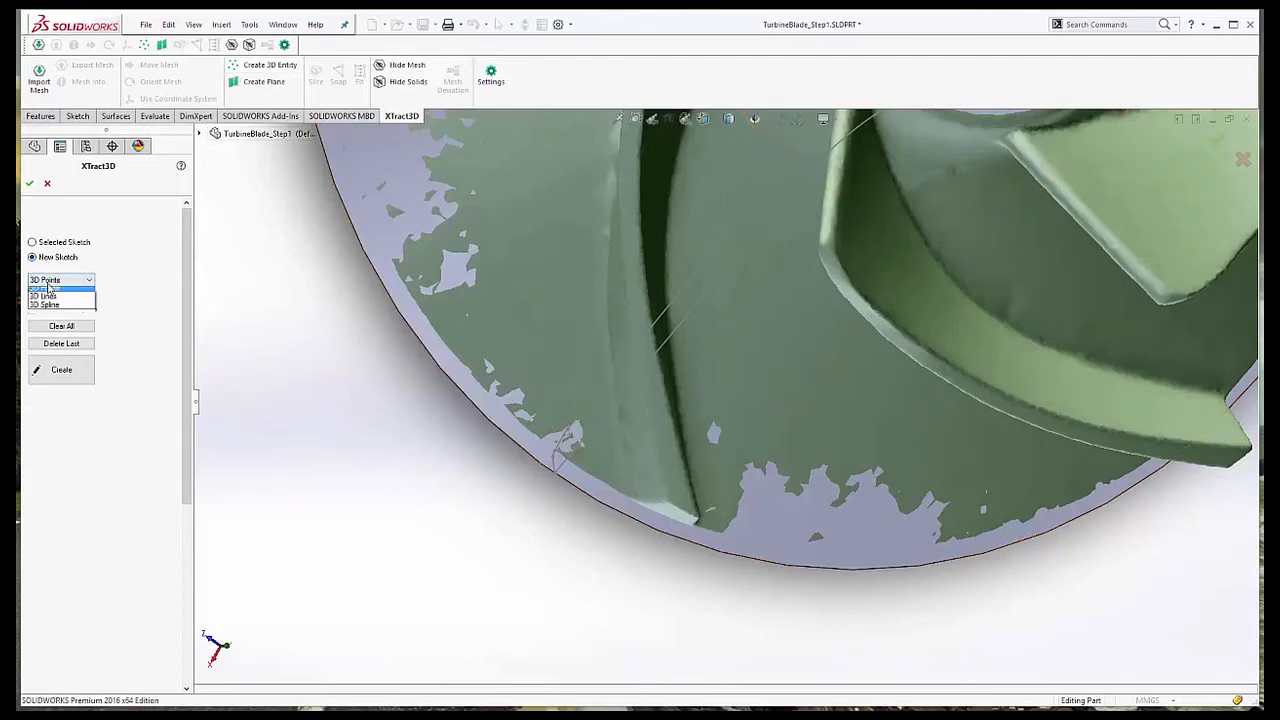
click(44, 296)
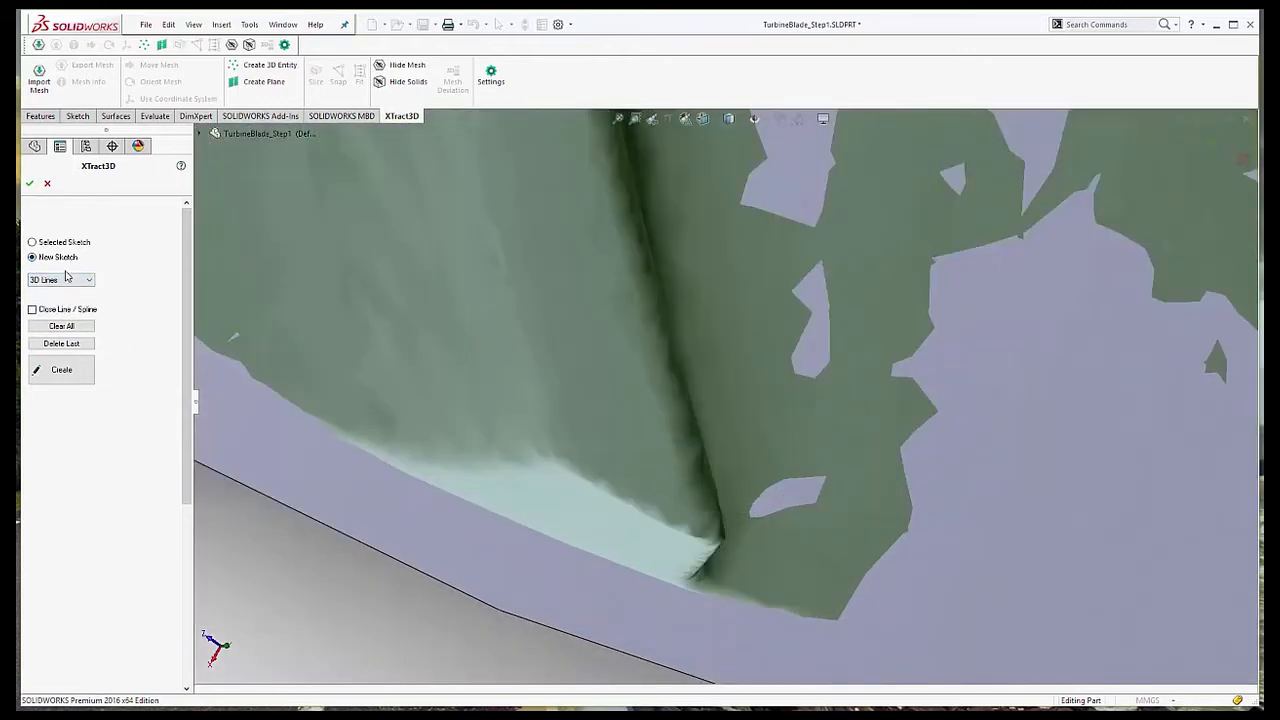
mouse_move(568, 460)
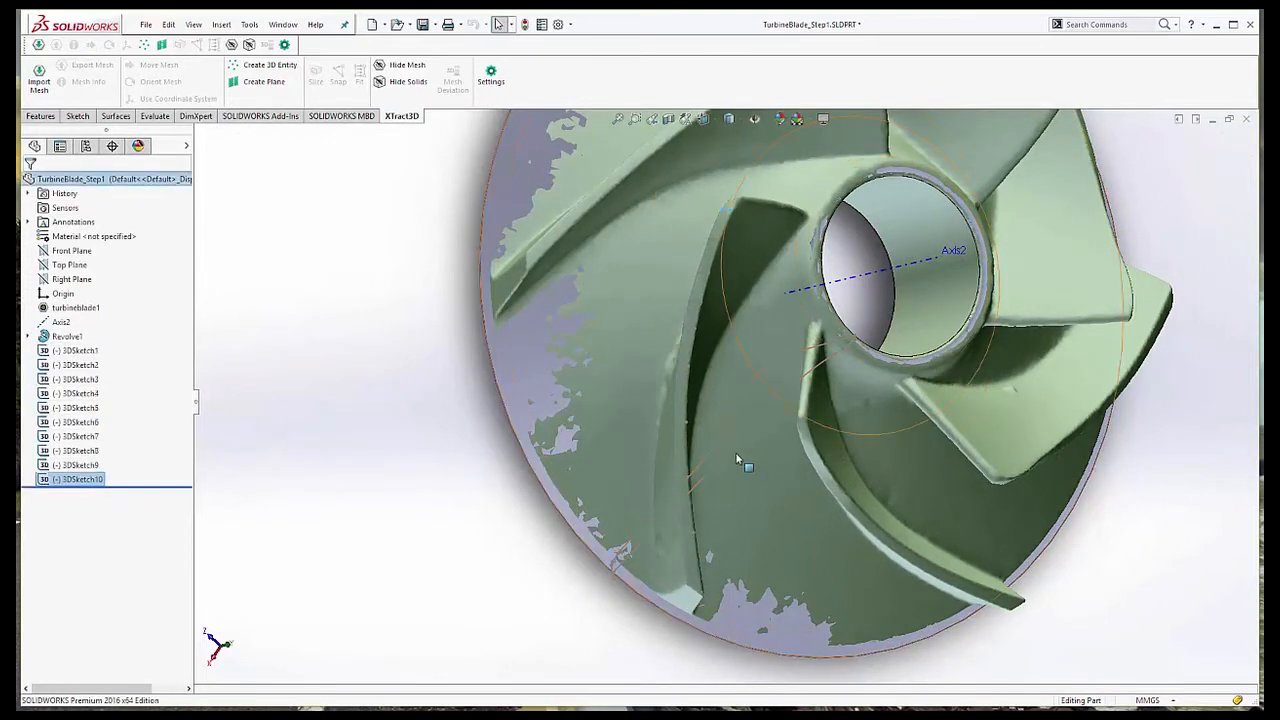
Loft a blade surface through 3DSketch1 to 3DSketch10 as profiles.
click(68, 336)
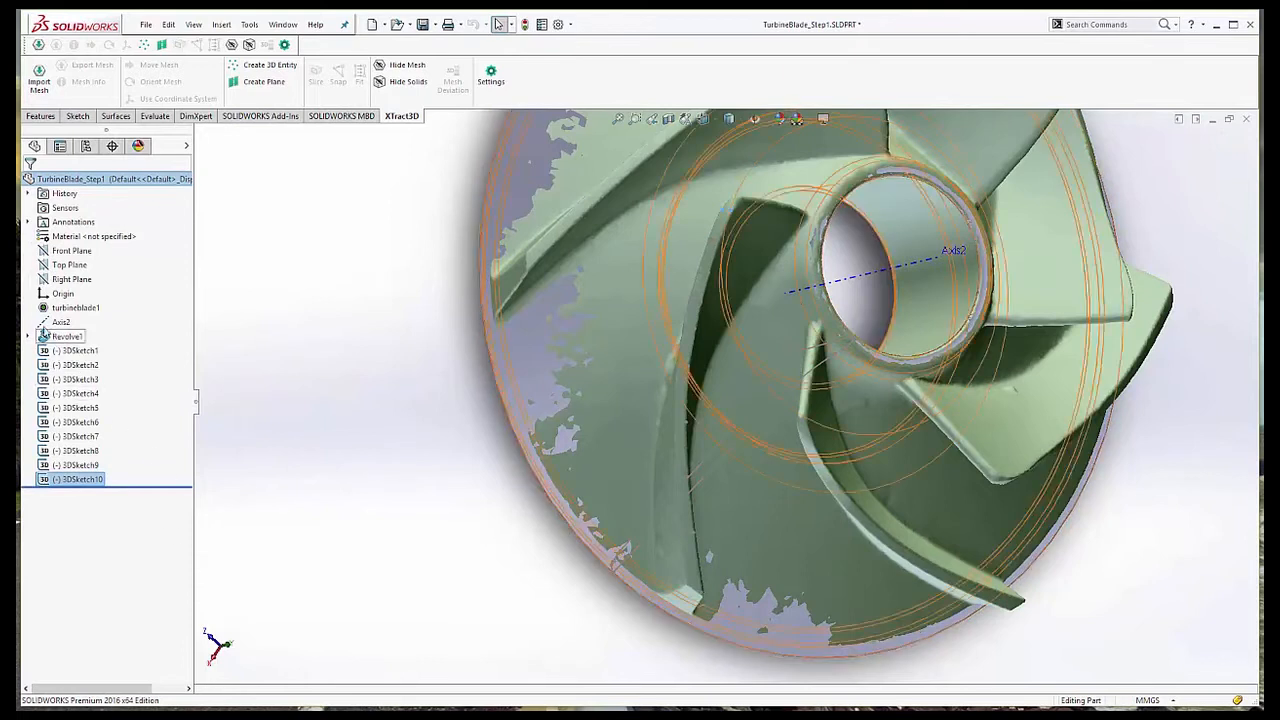
right_click(62, 336)
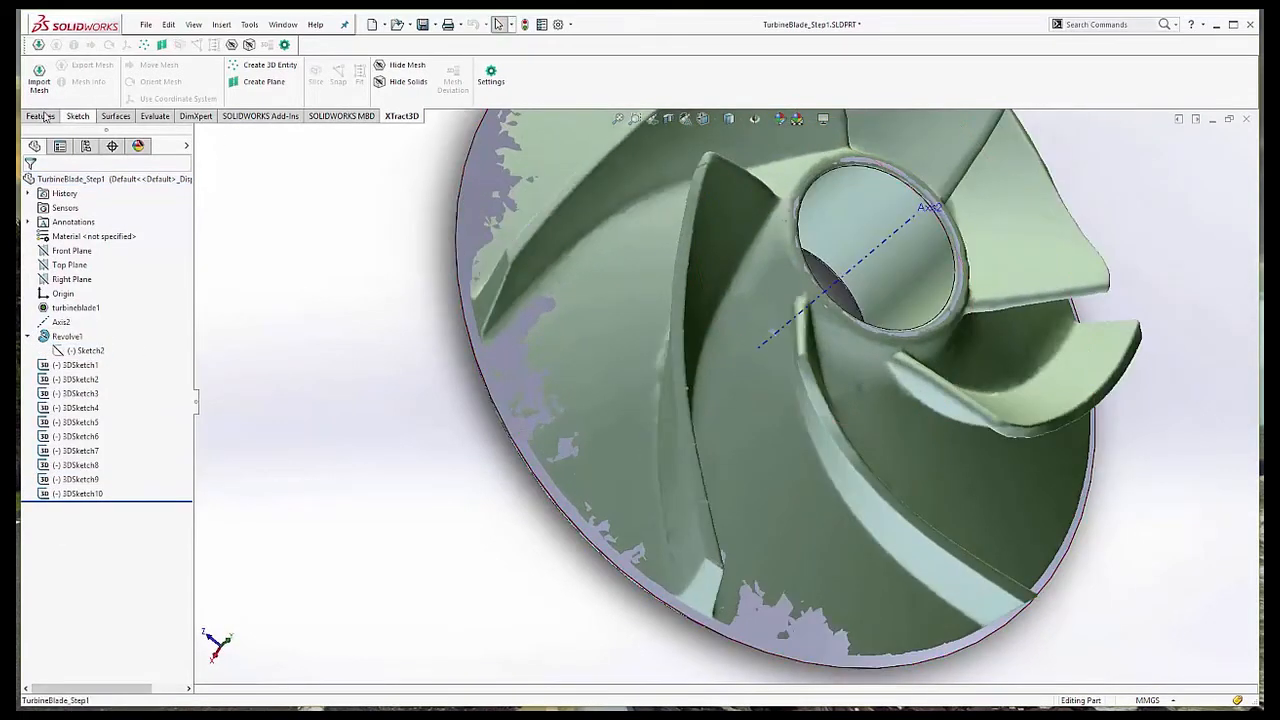
click(116, 116)
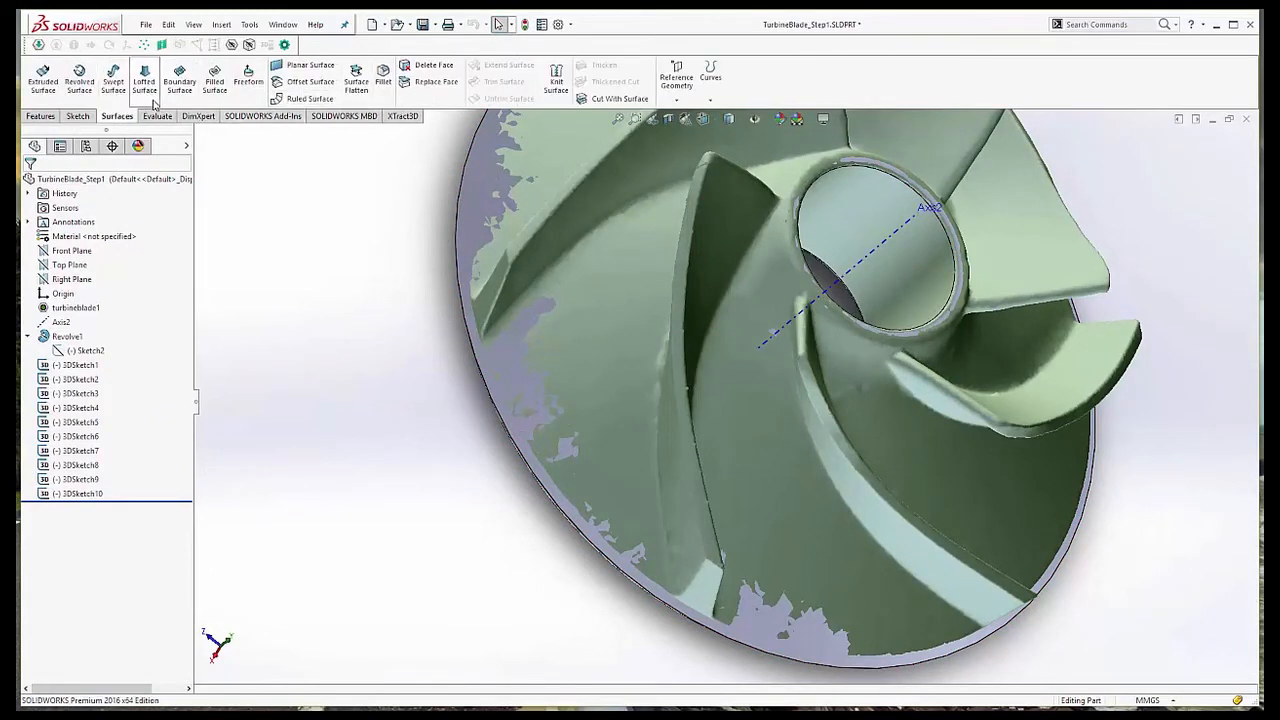
click(144, 80)
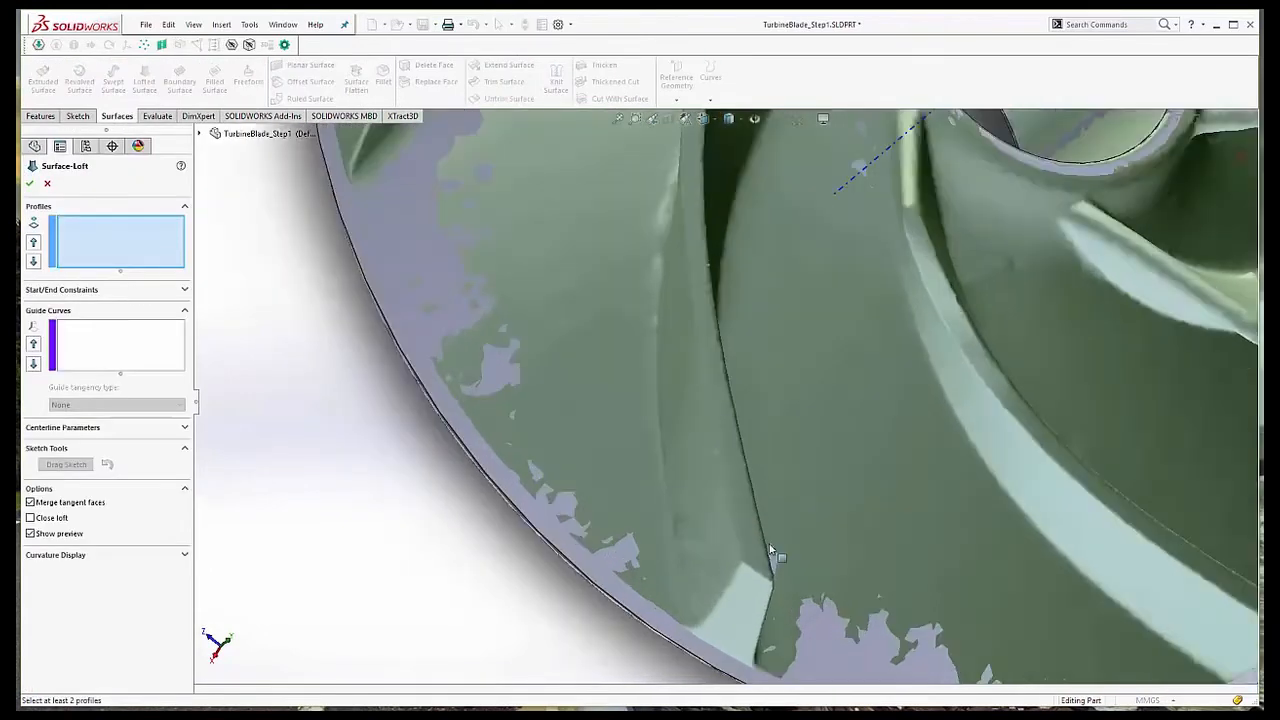
click(782, 556)
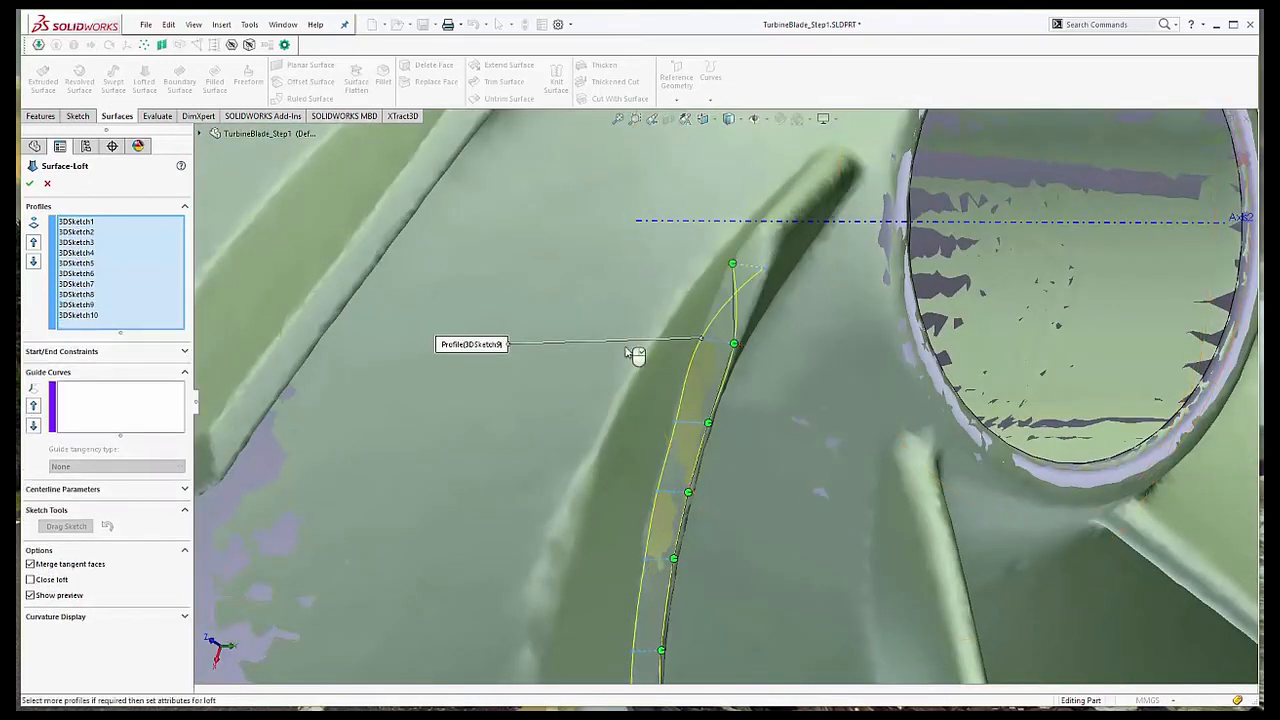
click(78, 314)
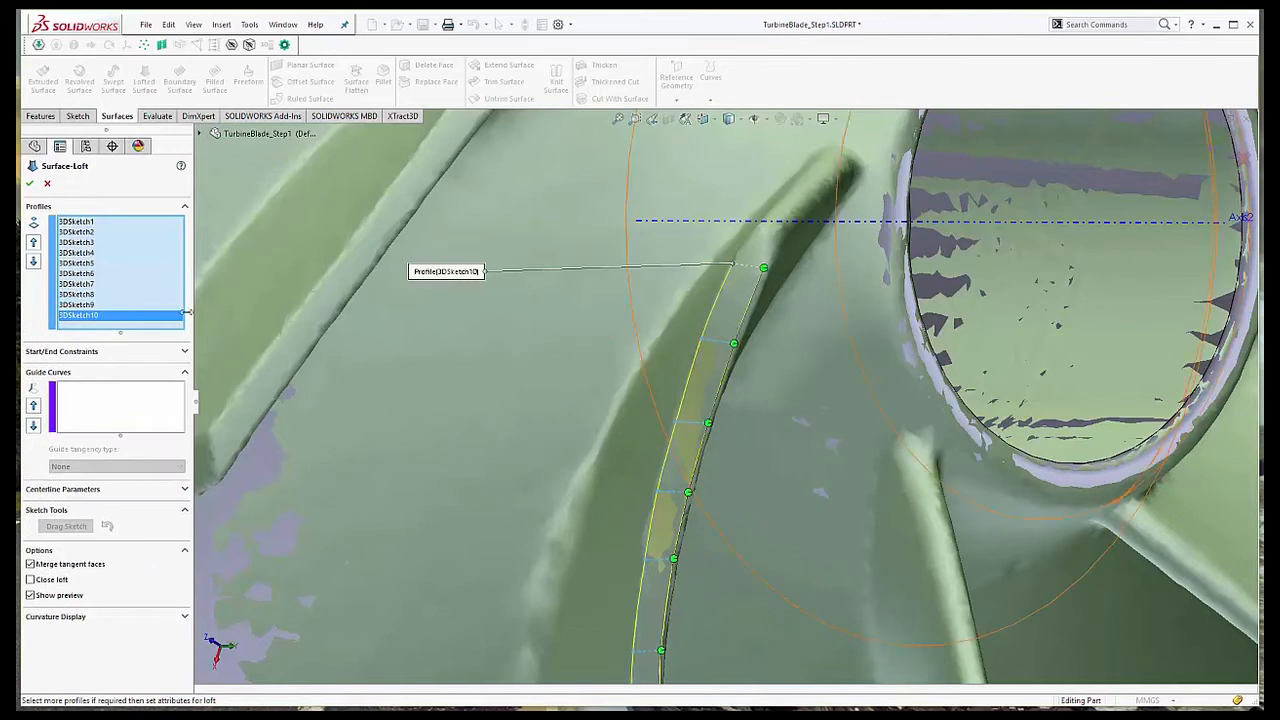
click(28, 184)
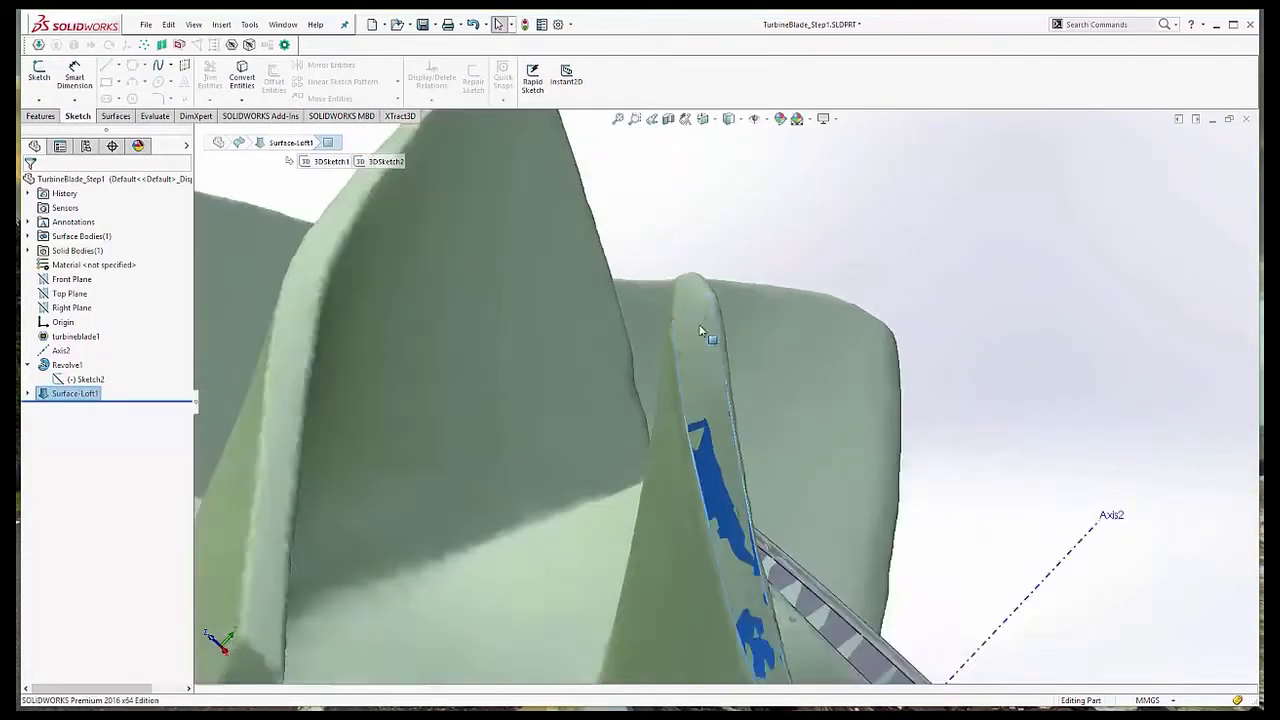
drag(700, 330, 584, 404)
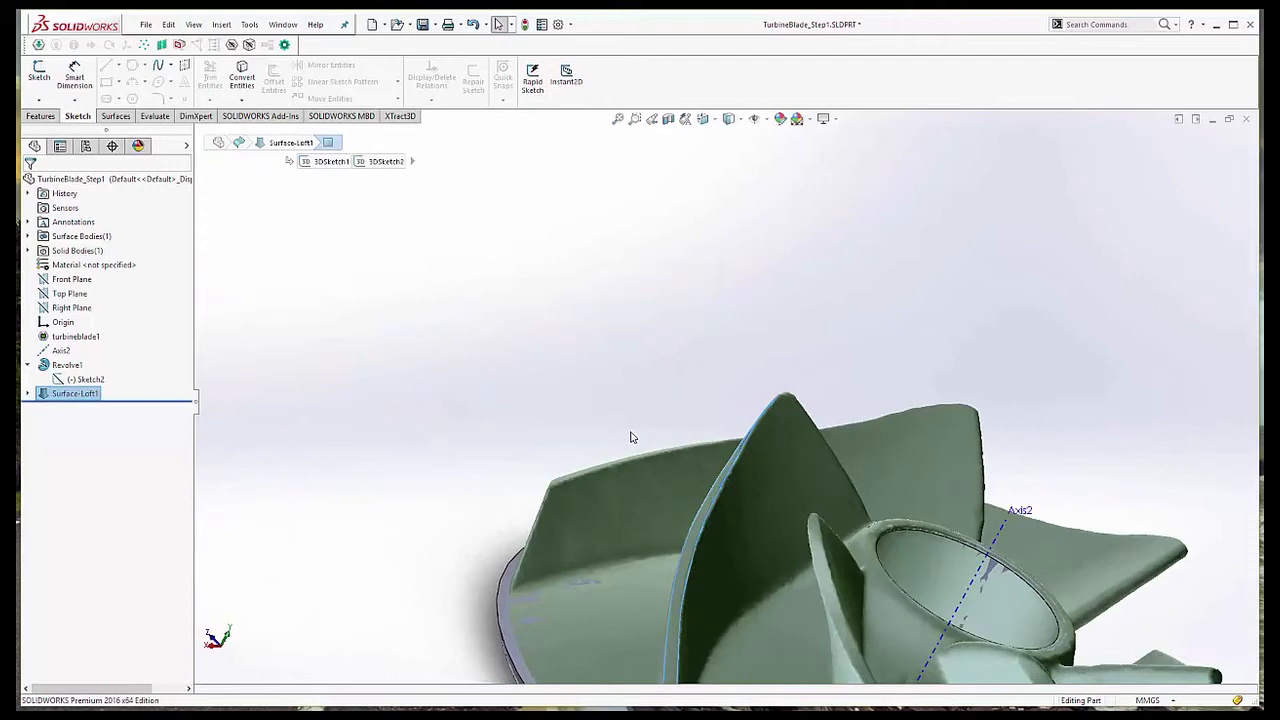
click(116, 116)
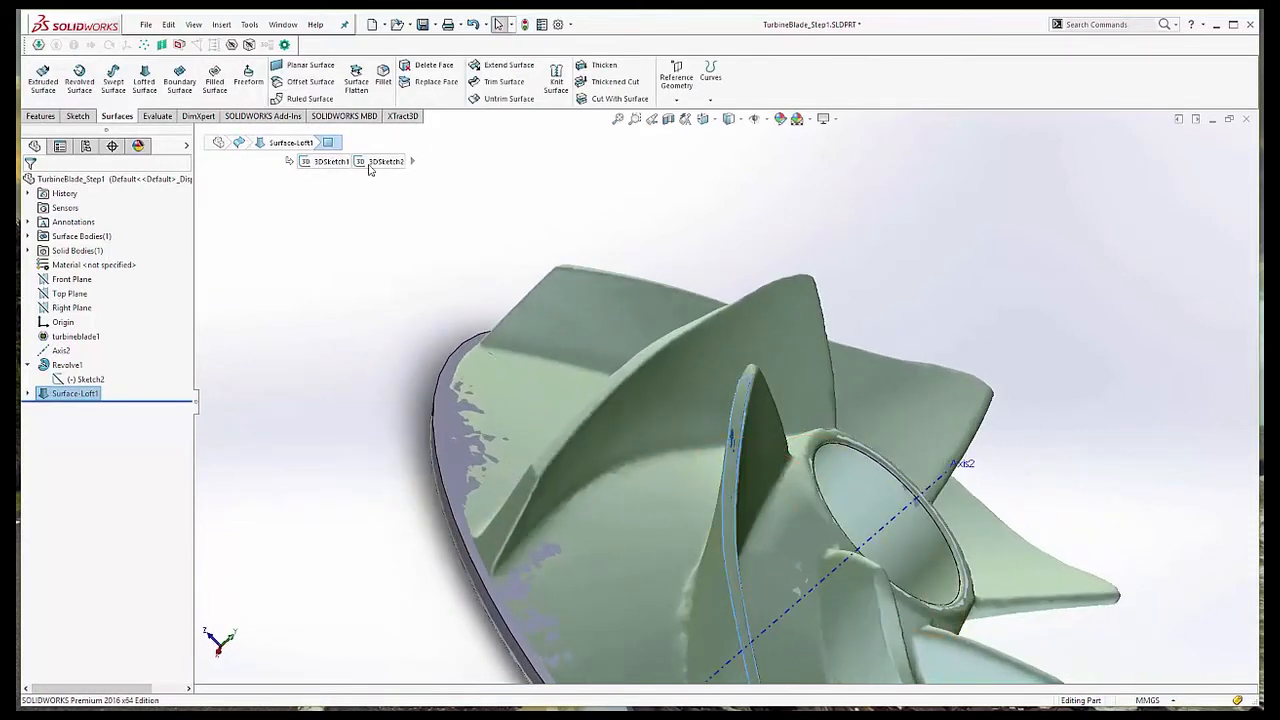
Extend the lofted blade surface beyond its edges with Extend Surface.
click(508, 68)
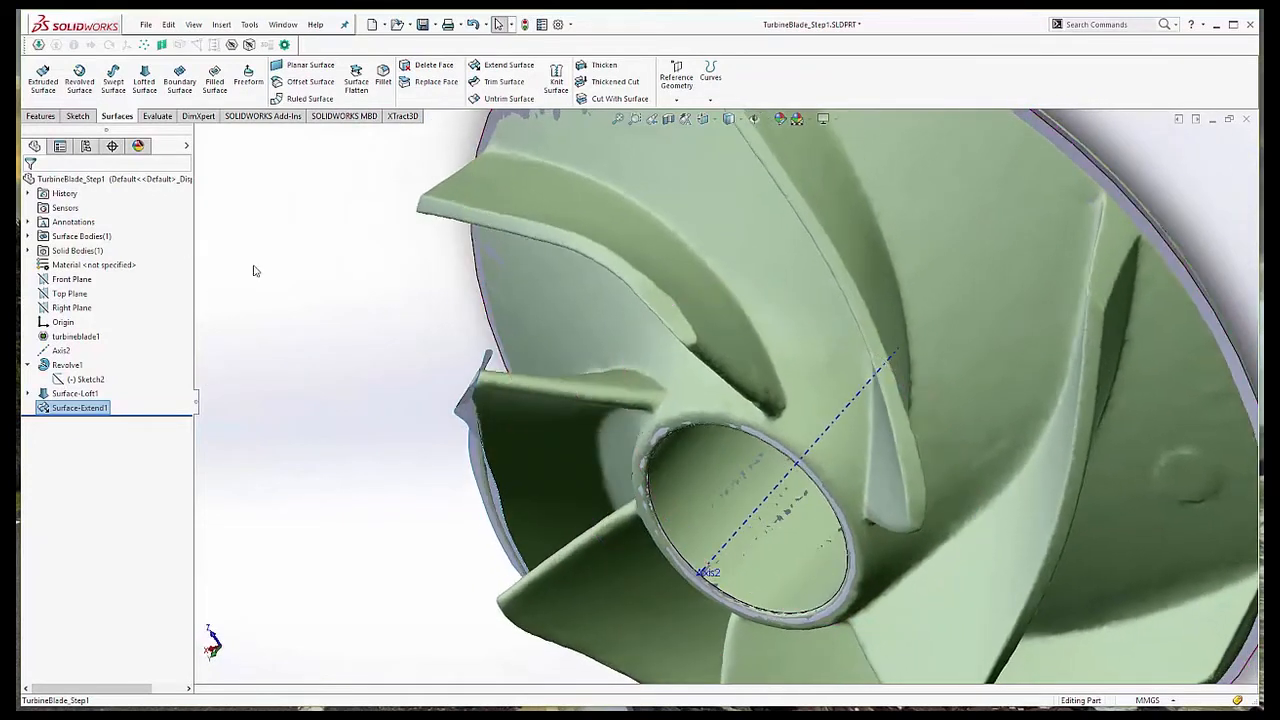
Create Plane1 through Axis2 and slice the mesh with Plane1.
click(402, 116)
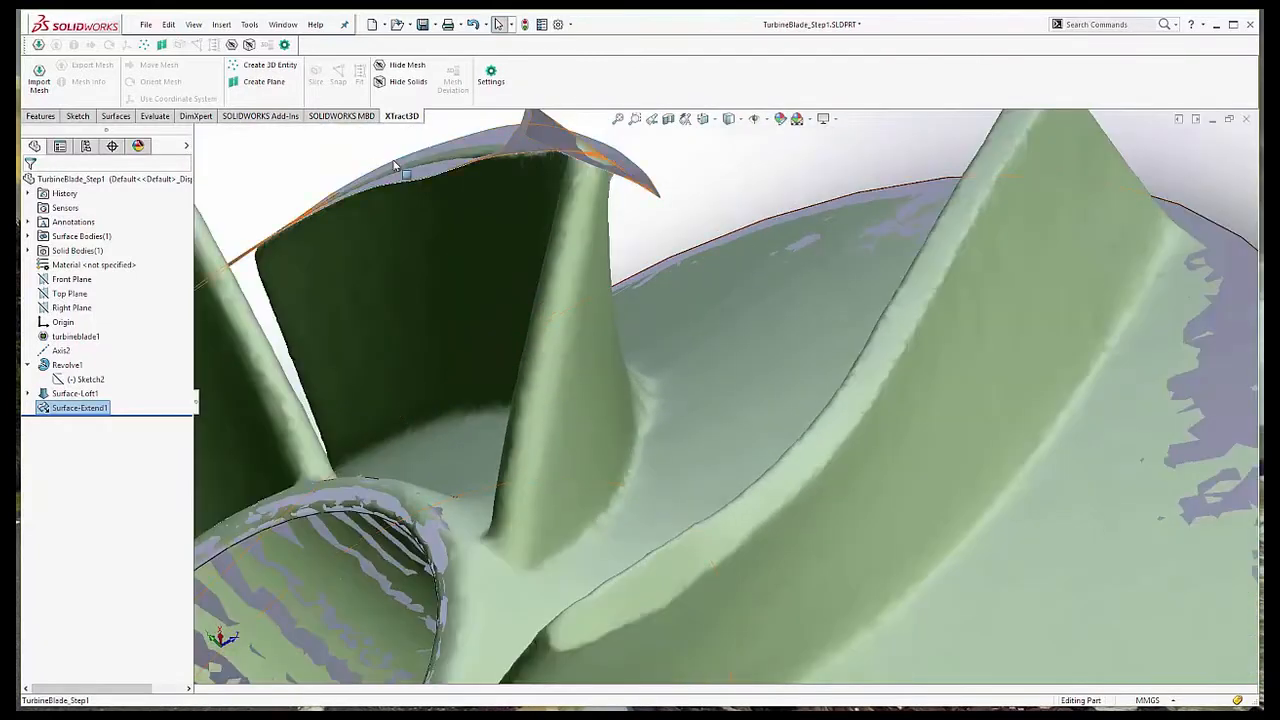
mouse_move(264, 80)
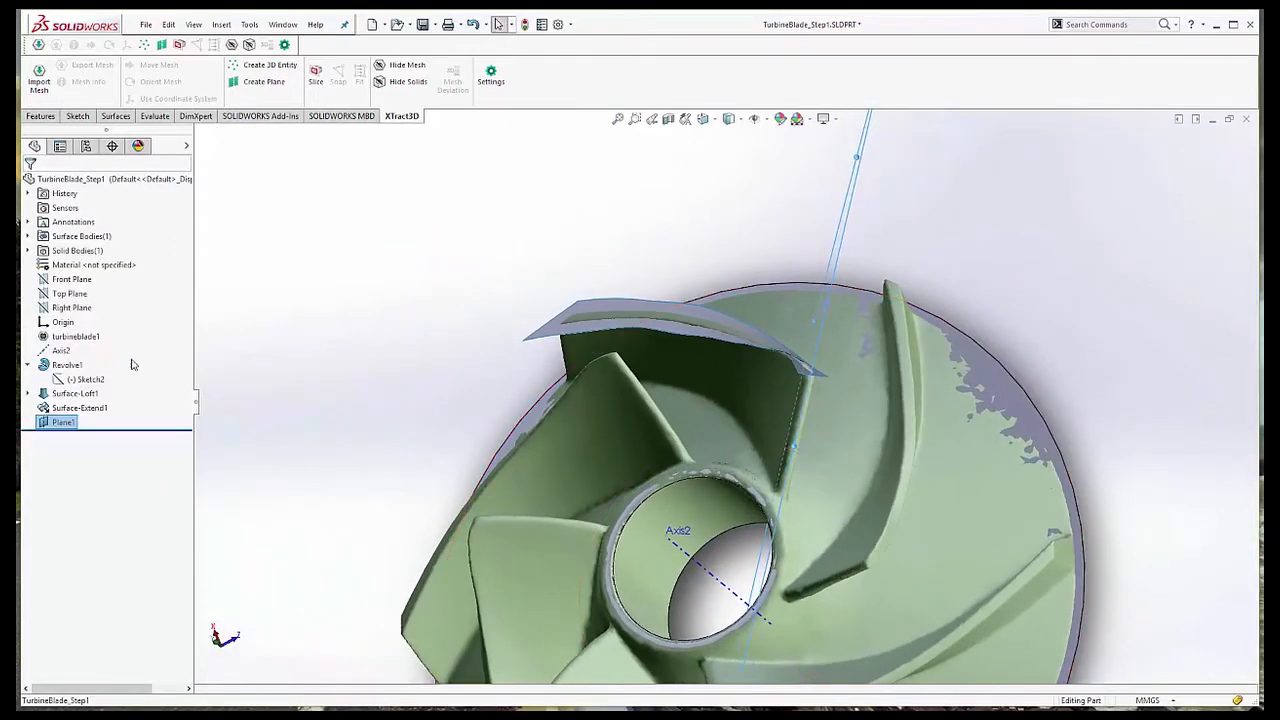
click(316, 72)
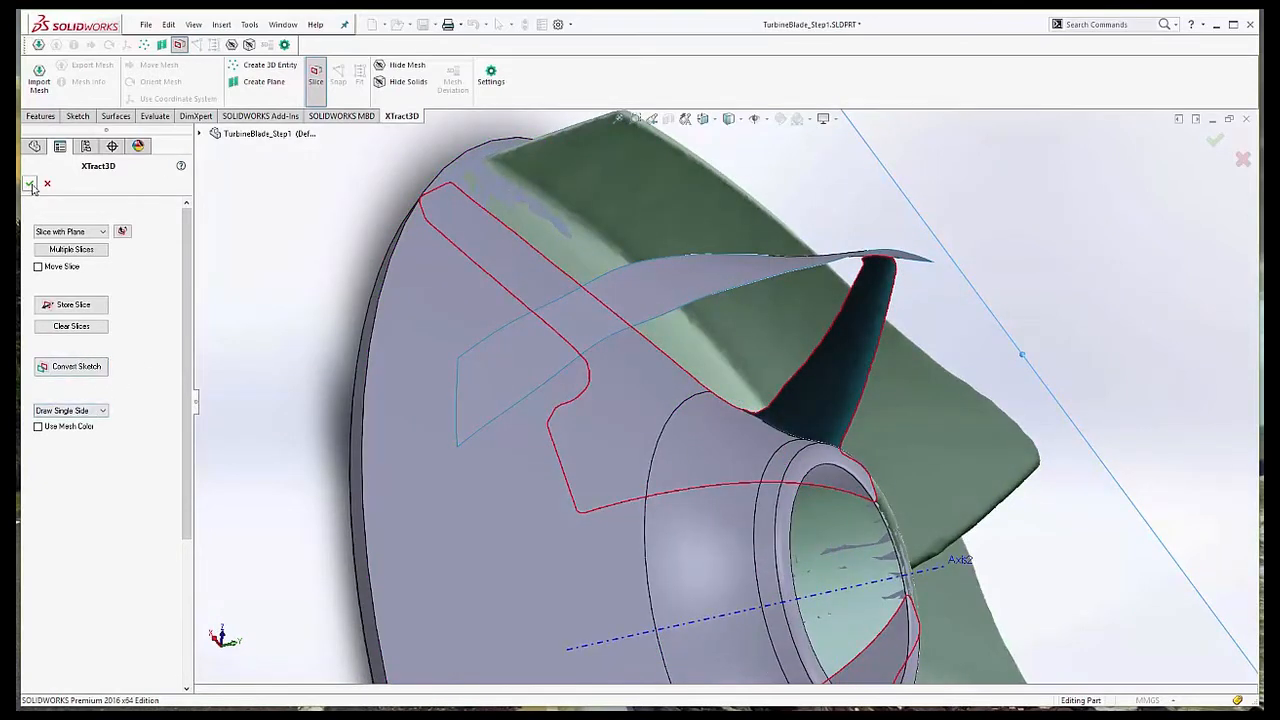
Sketch a spline on Plane1 tracing the hub section curve of the mesh.
right_click(64, 420)
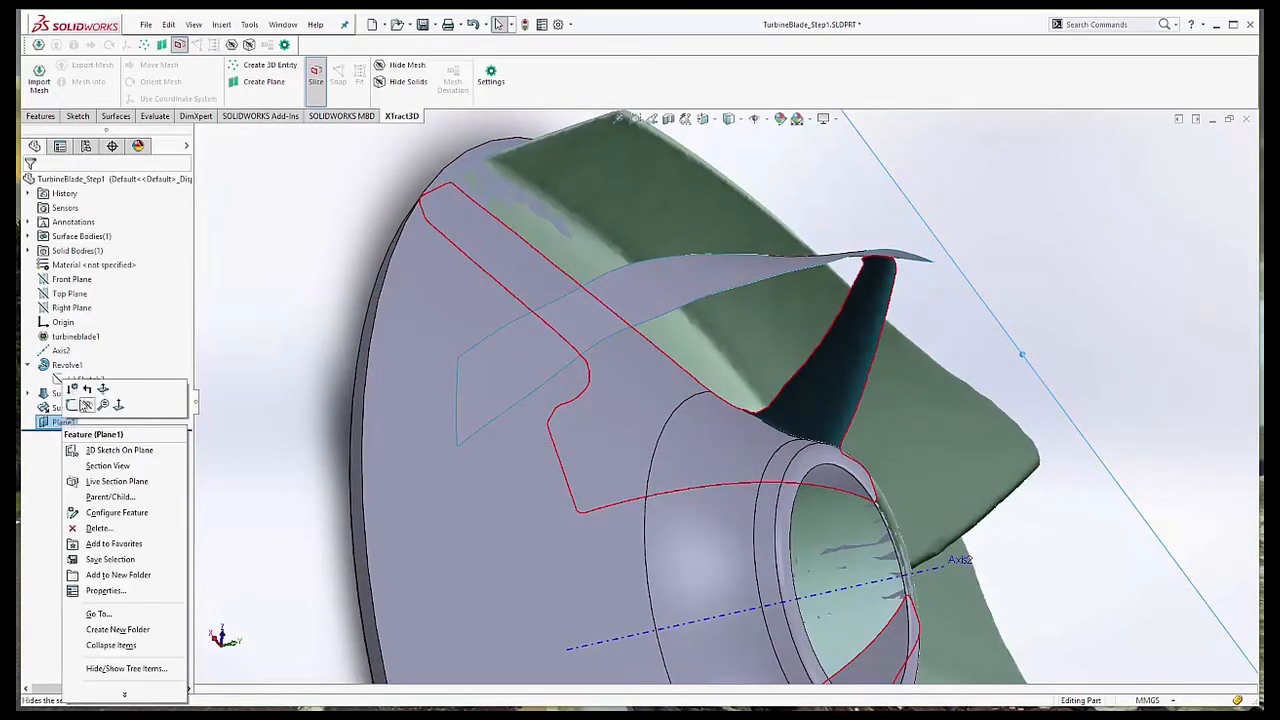
click(118, 450)
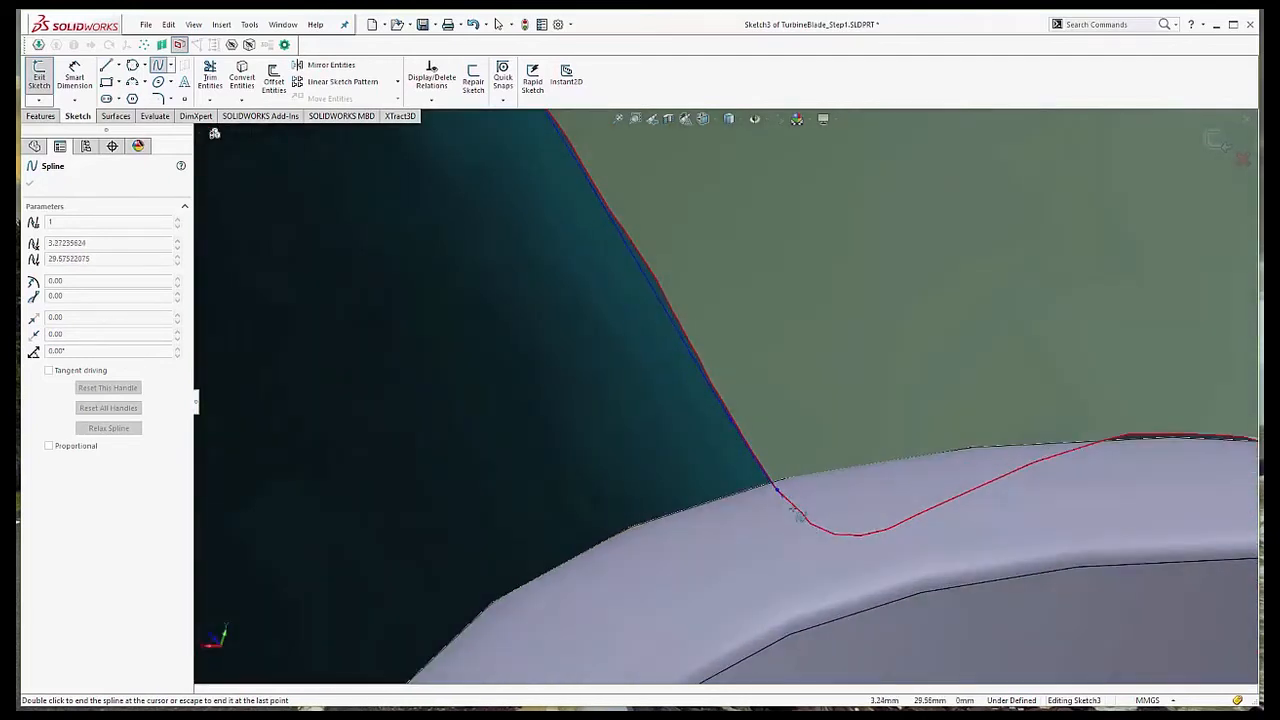
drag(790, 516, 816, 540)
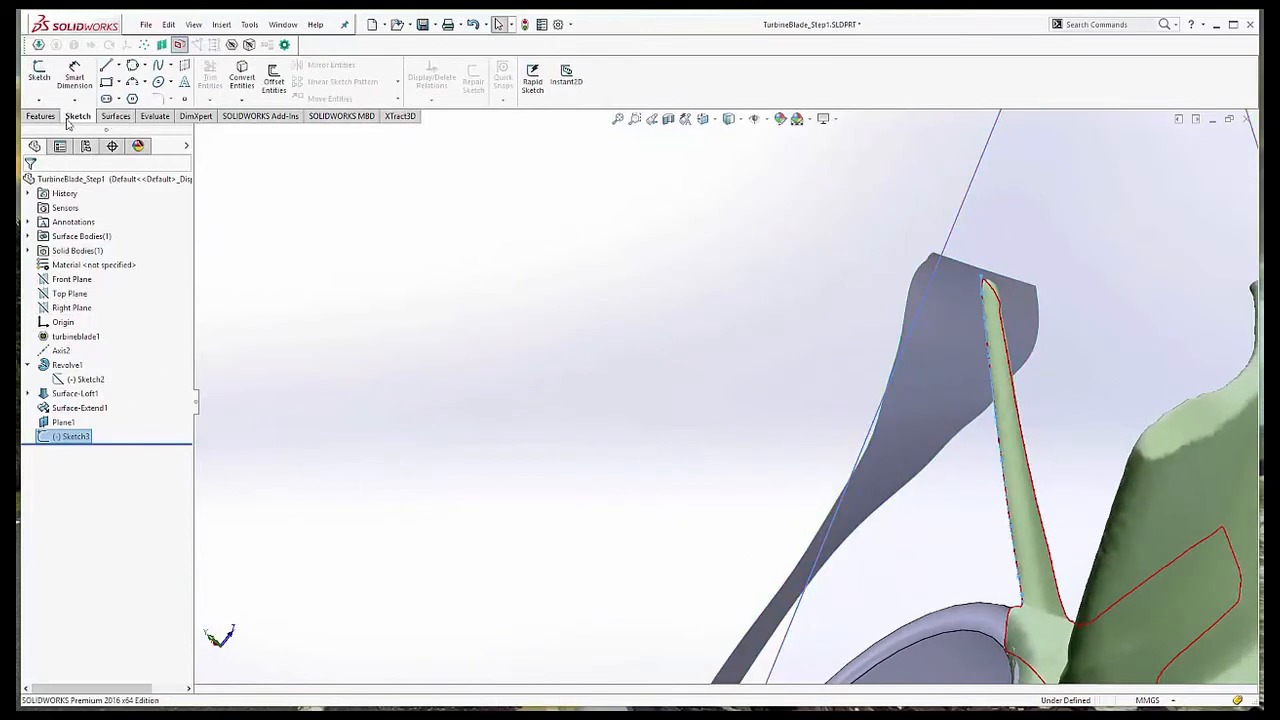
Extrude the hub spline as a Mid Plane surface 3.00mm deep.
click(116, 116)
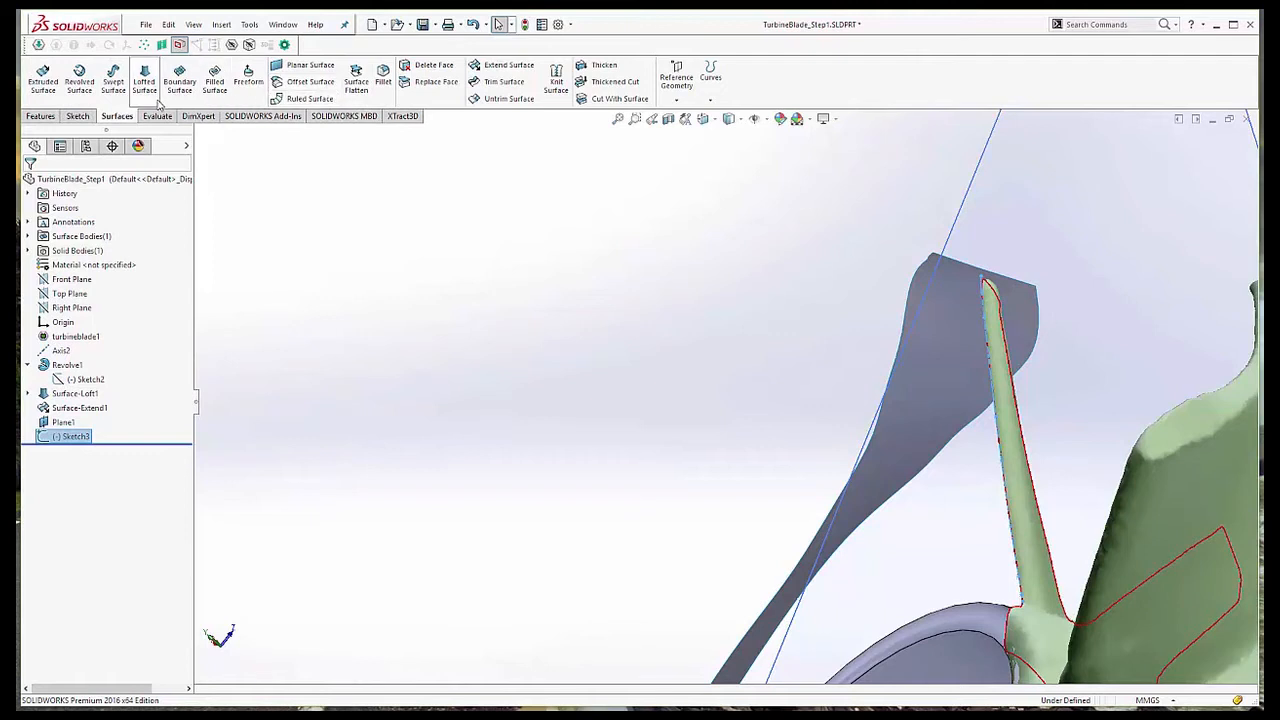
mouse_move(42, 80)
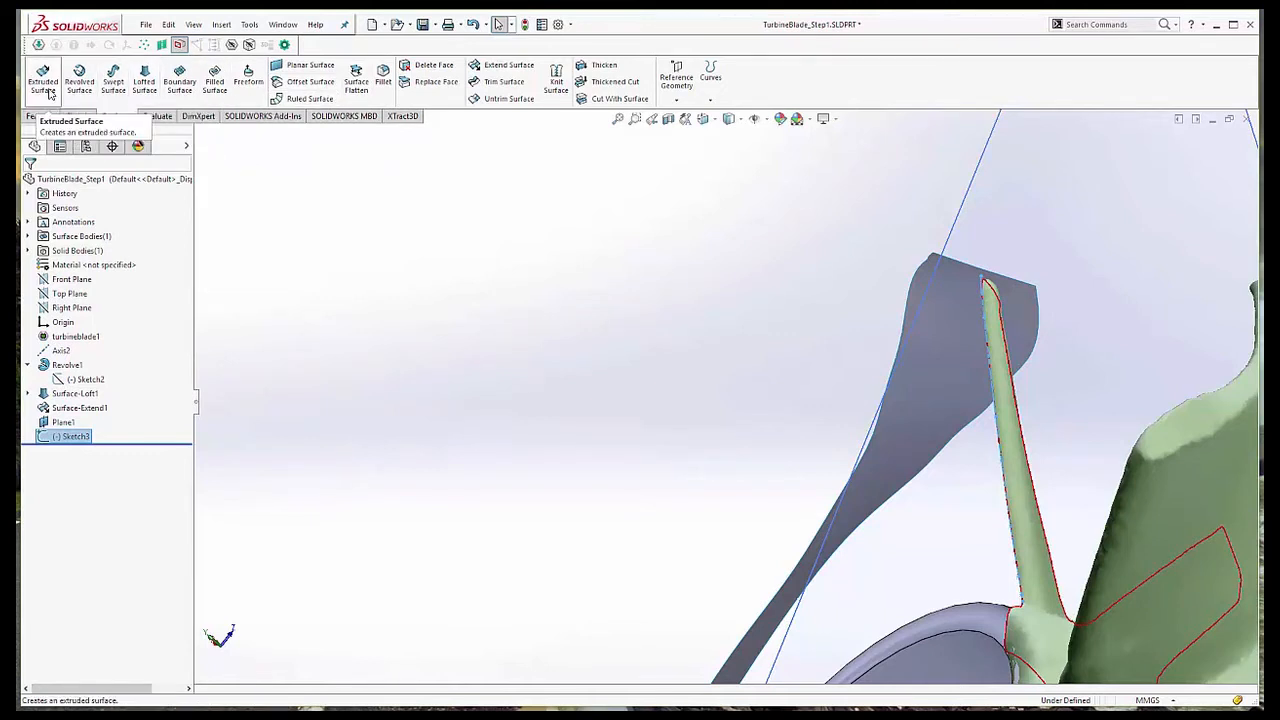
click(42, 80)
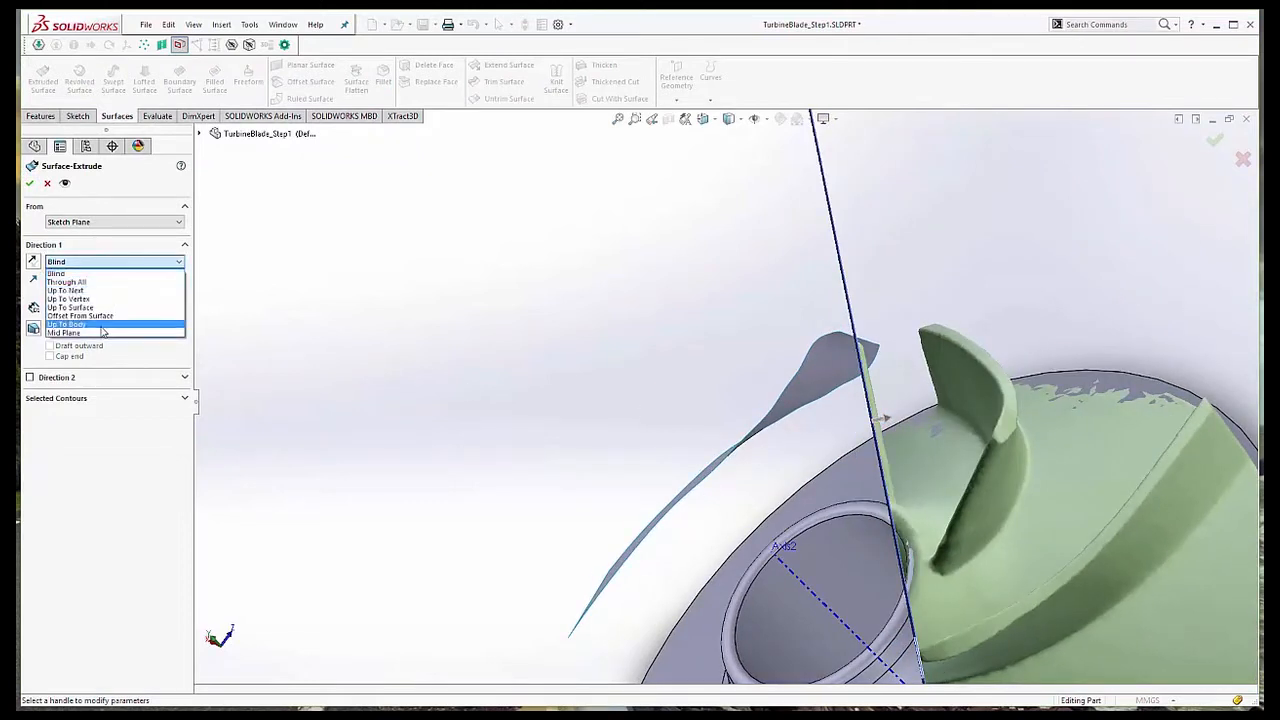
click(64, 332)
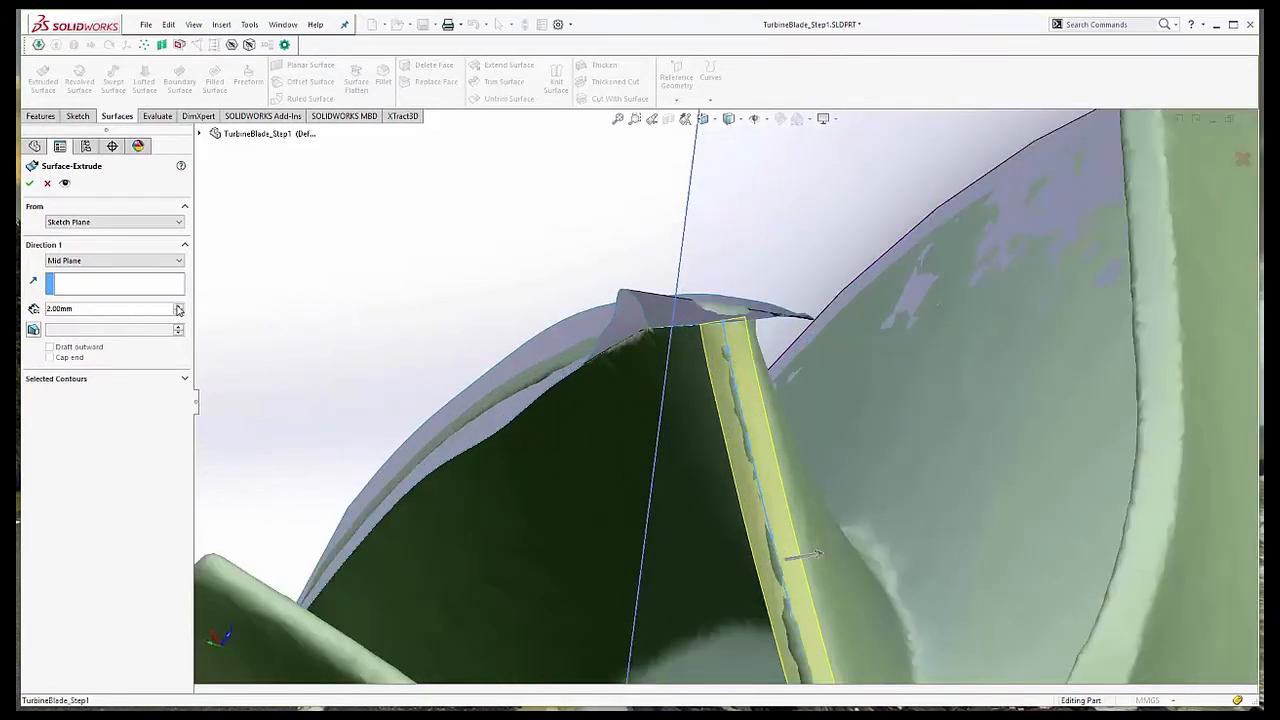
text(2.30mm)
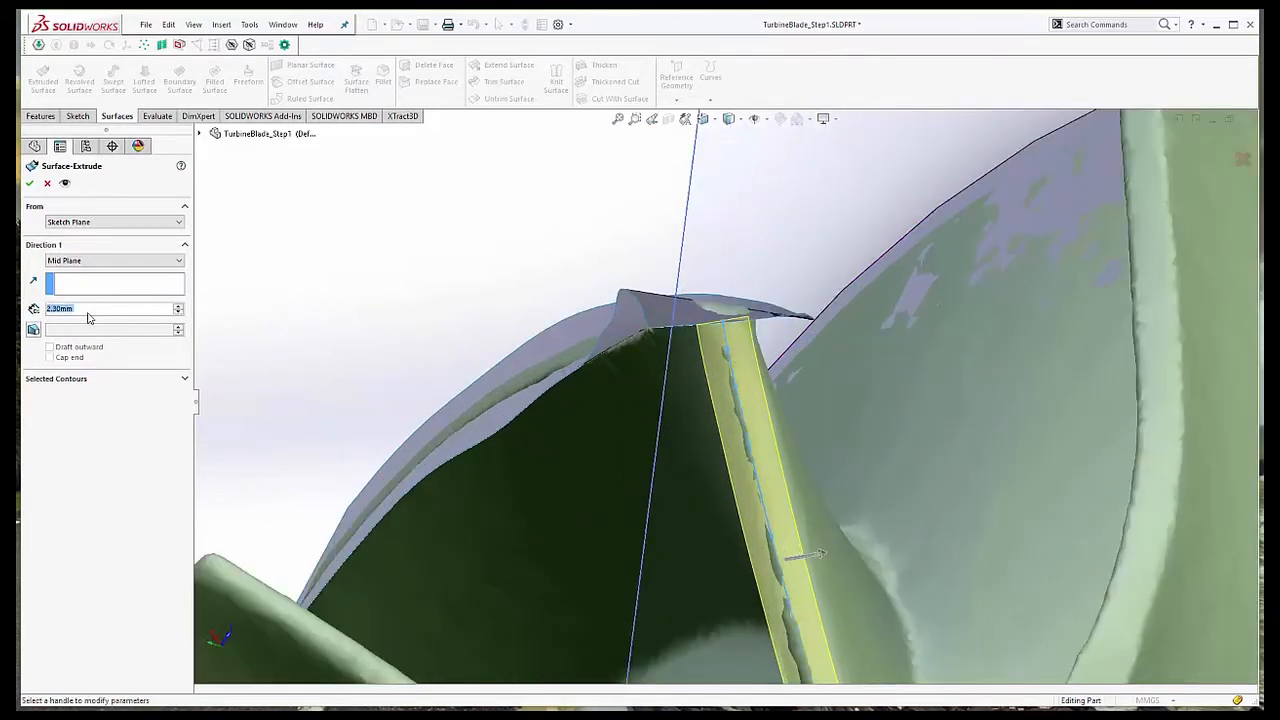
text(3.00mm)
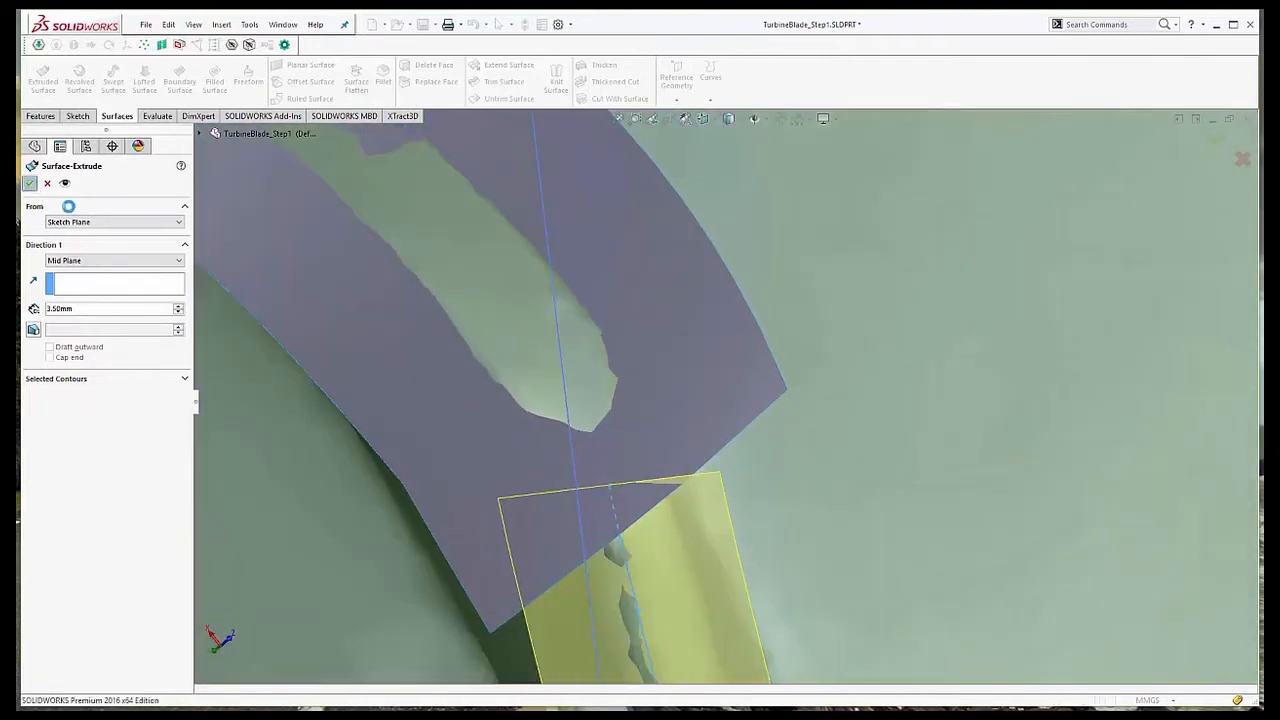
click(30, 184)
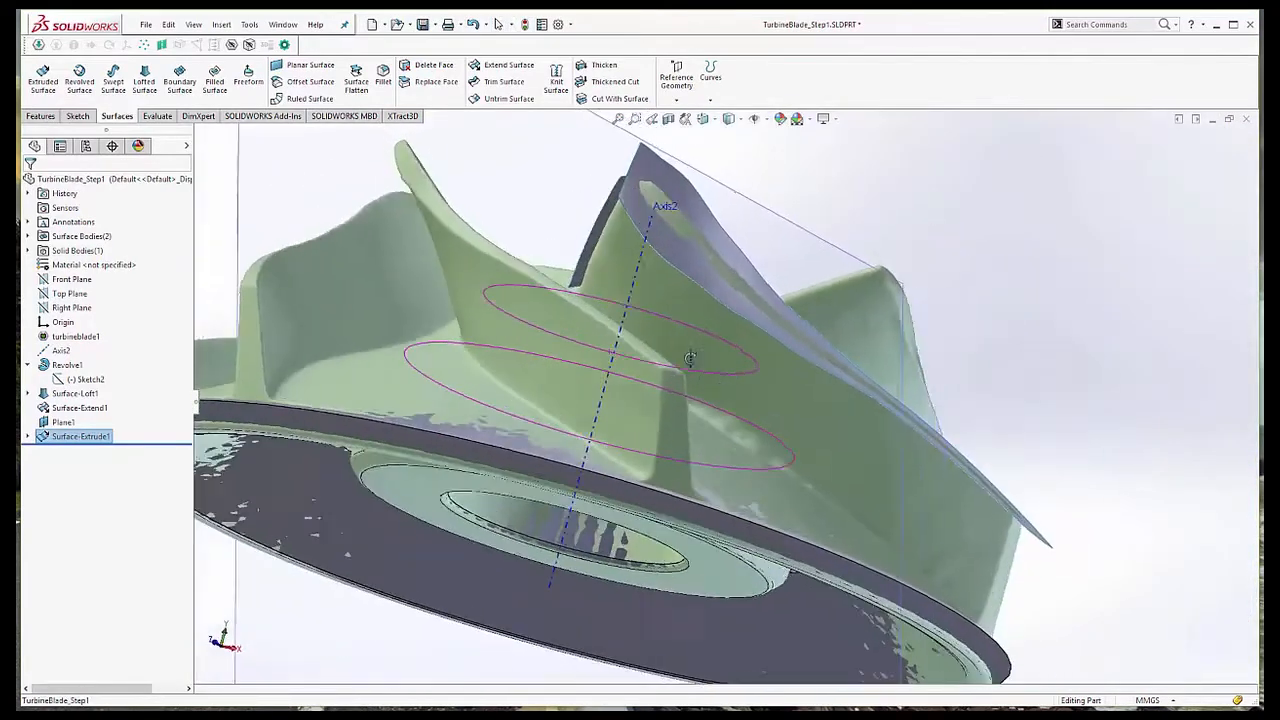
Trace a new 3D Spline sketch (3DSketch11) along one blade edge on the scan mesh via Xtract3D.
drag(690, 360, 596, 240)
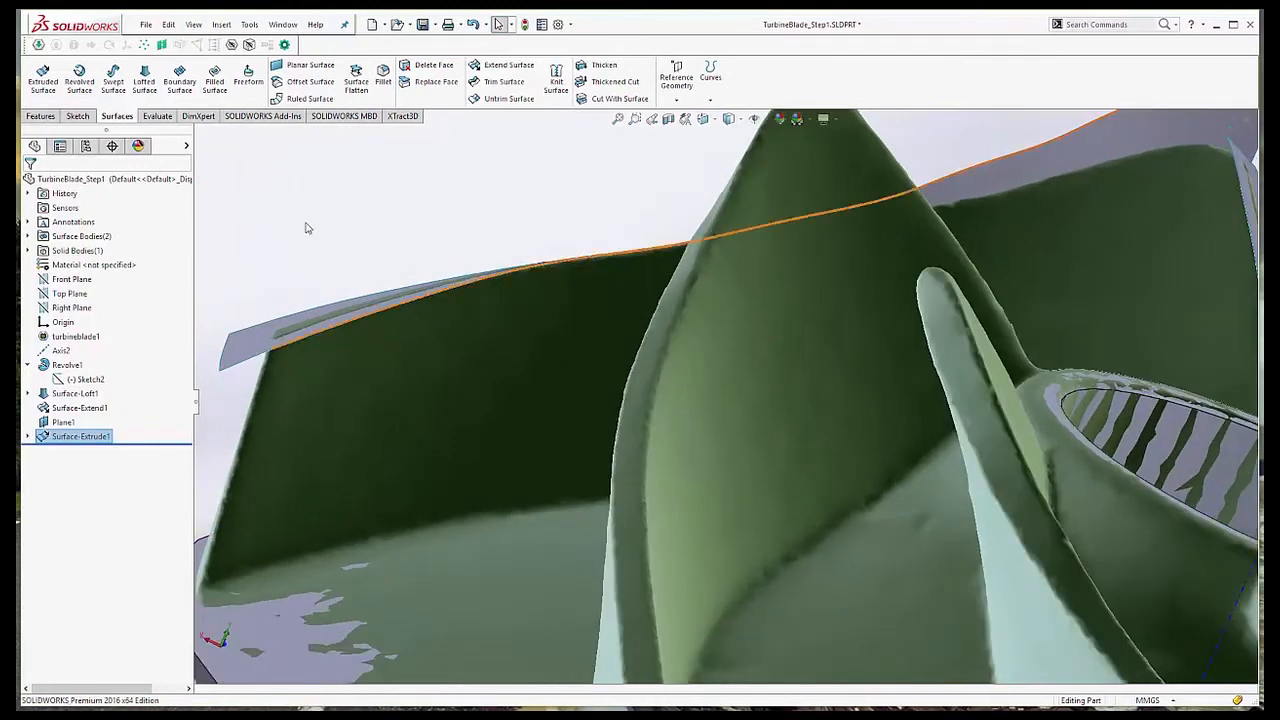
click(400, 116)
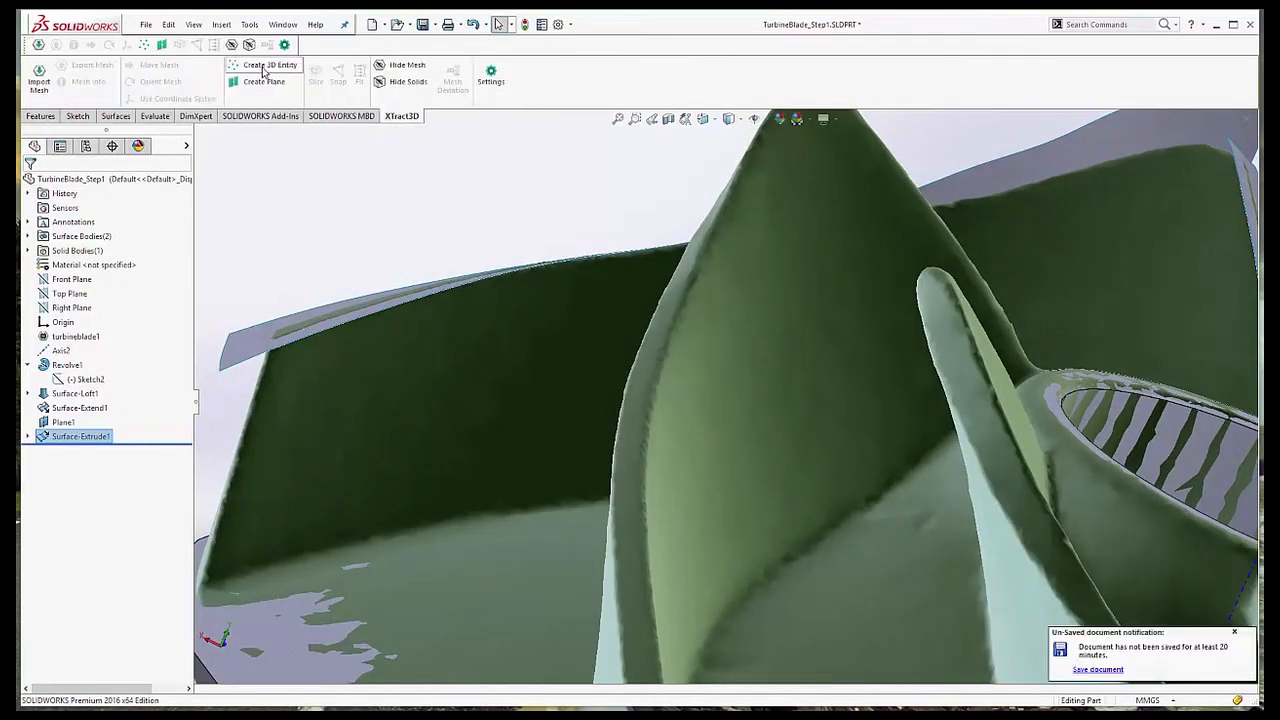
click(264, 64)
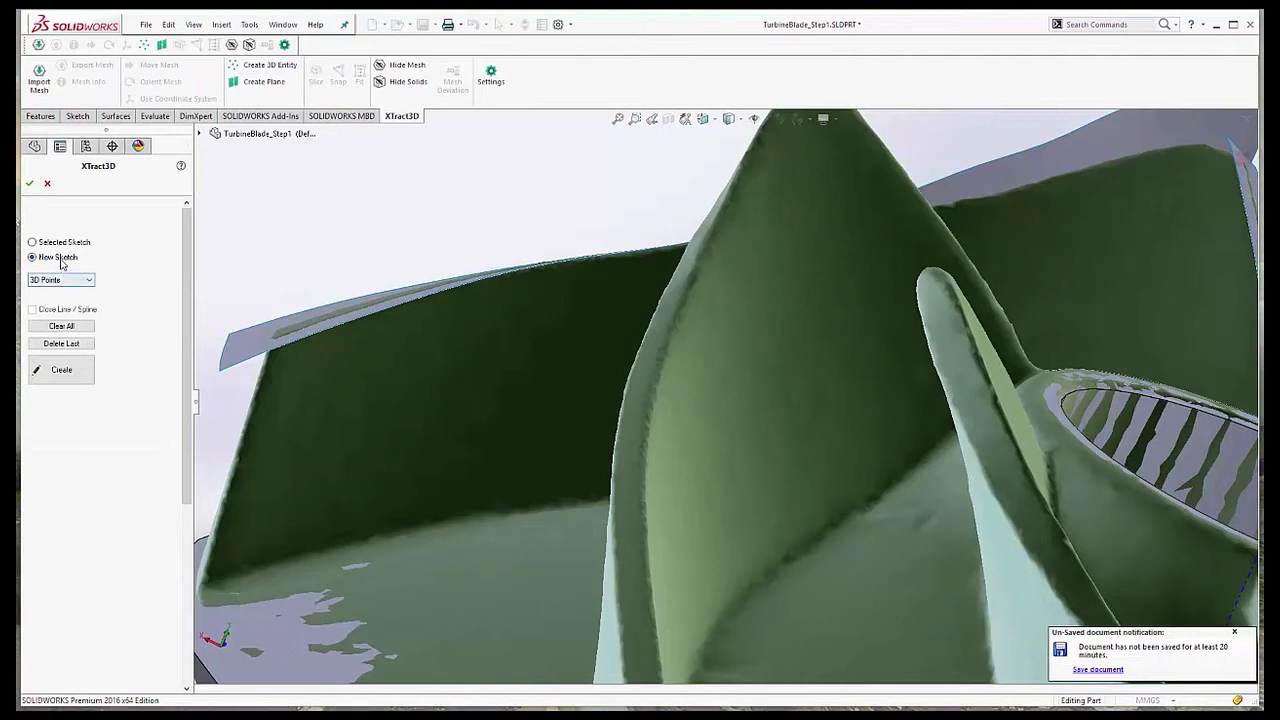
click(60, 280)
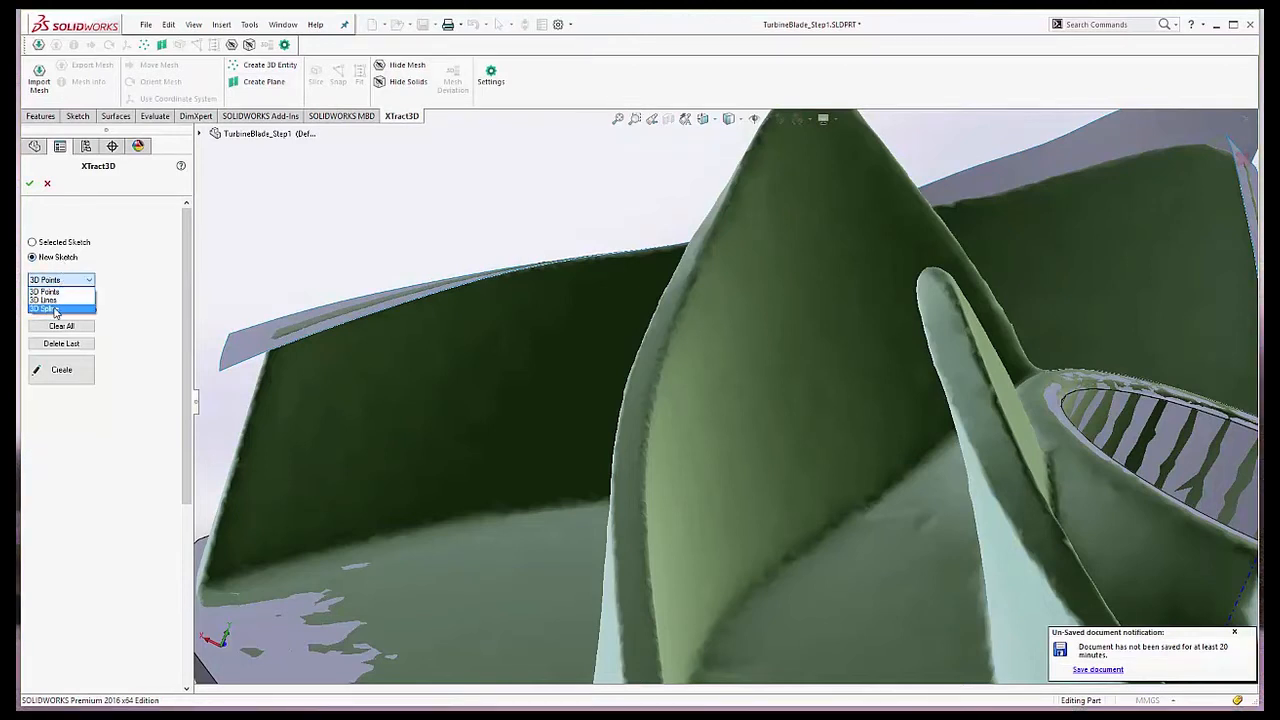
click(50, 308)
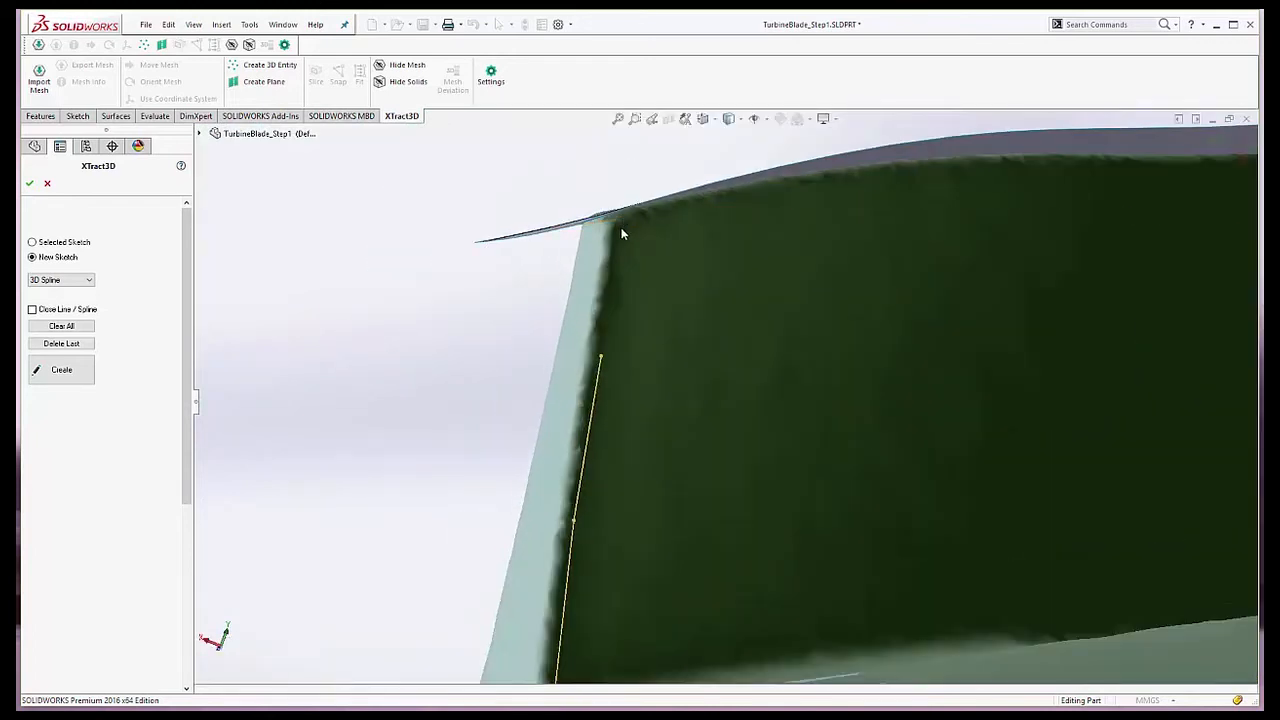
click(60, 368)
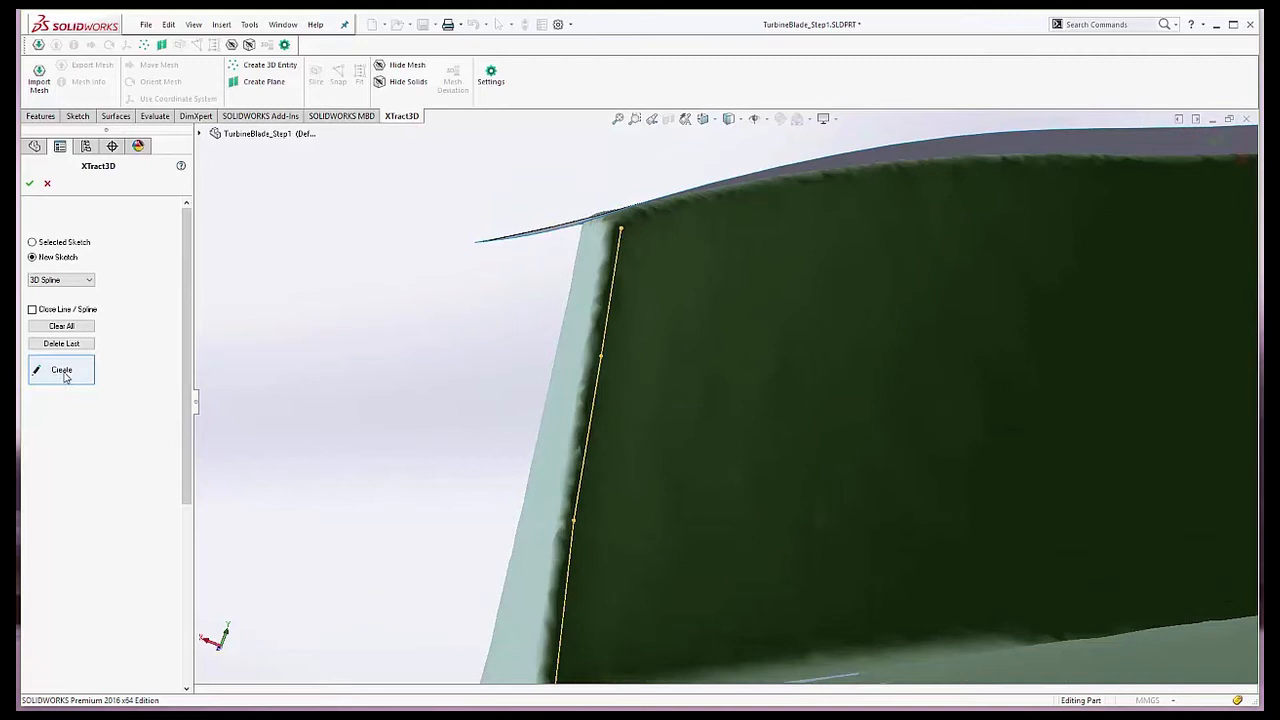
click(60, 368)
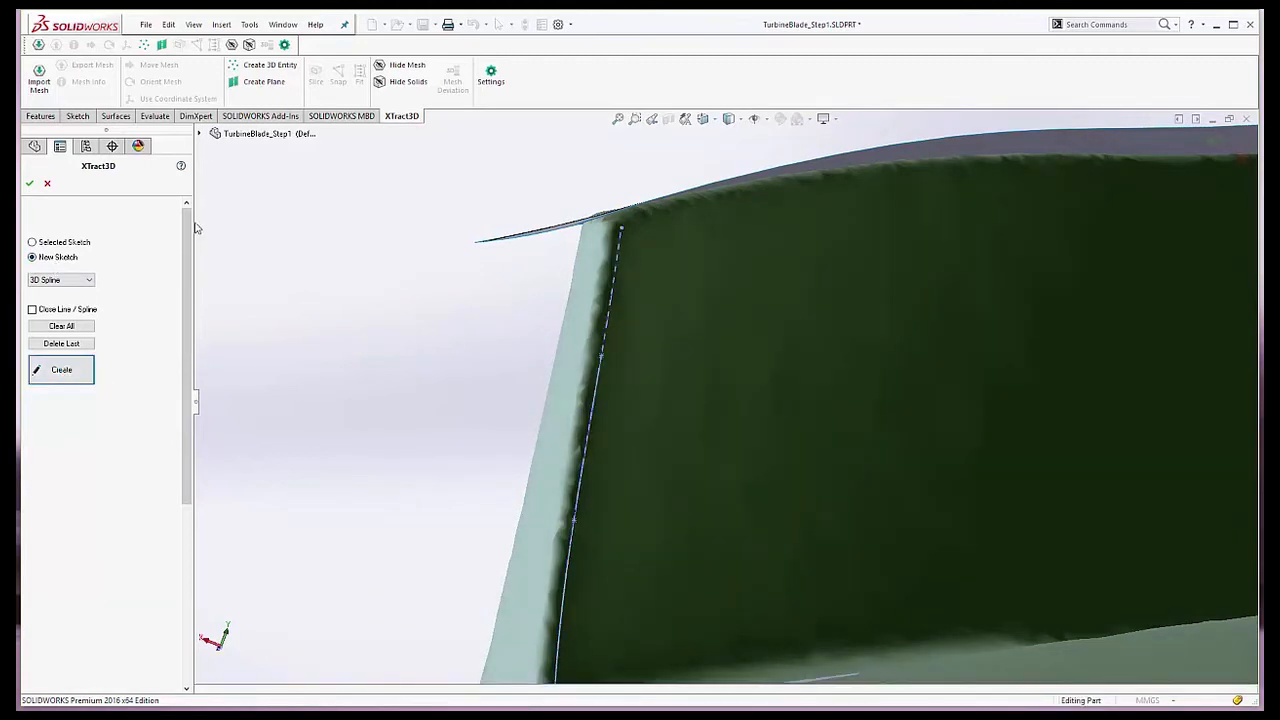
click(198, 132)
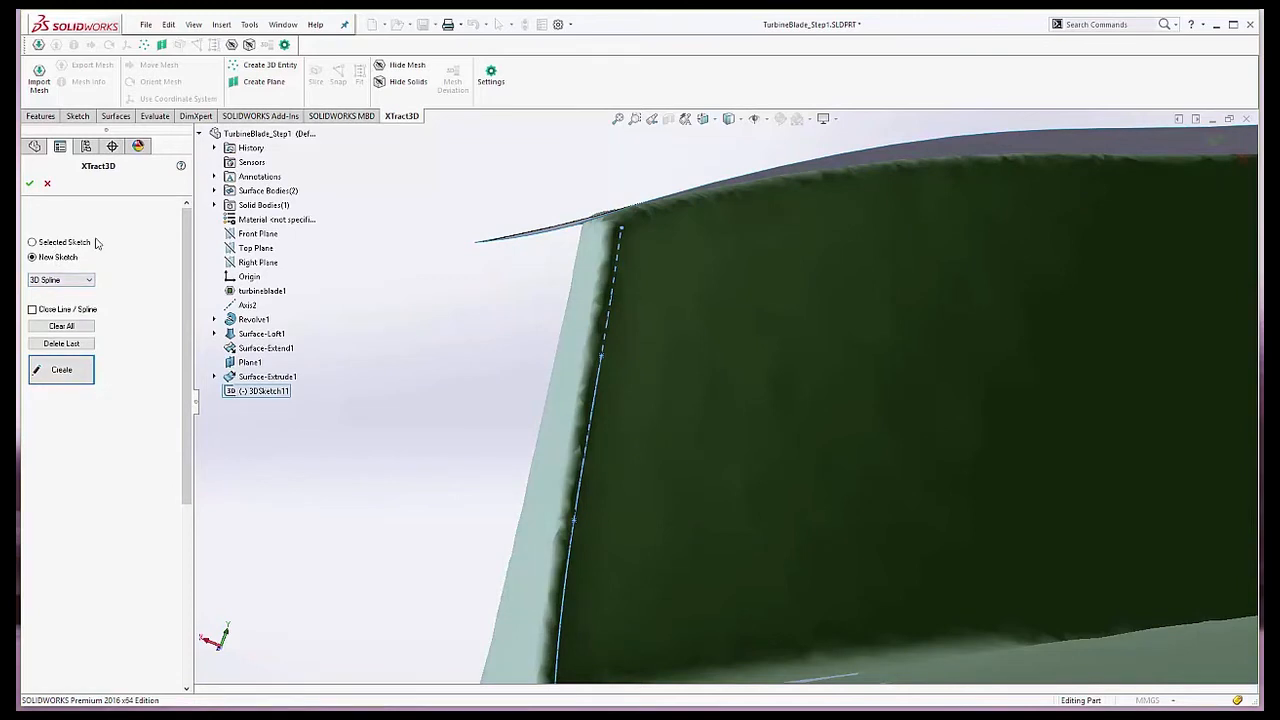
Target the existing 3DSketch11 and trace a second spline along the other blade edge.
click(32, 242)
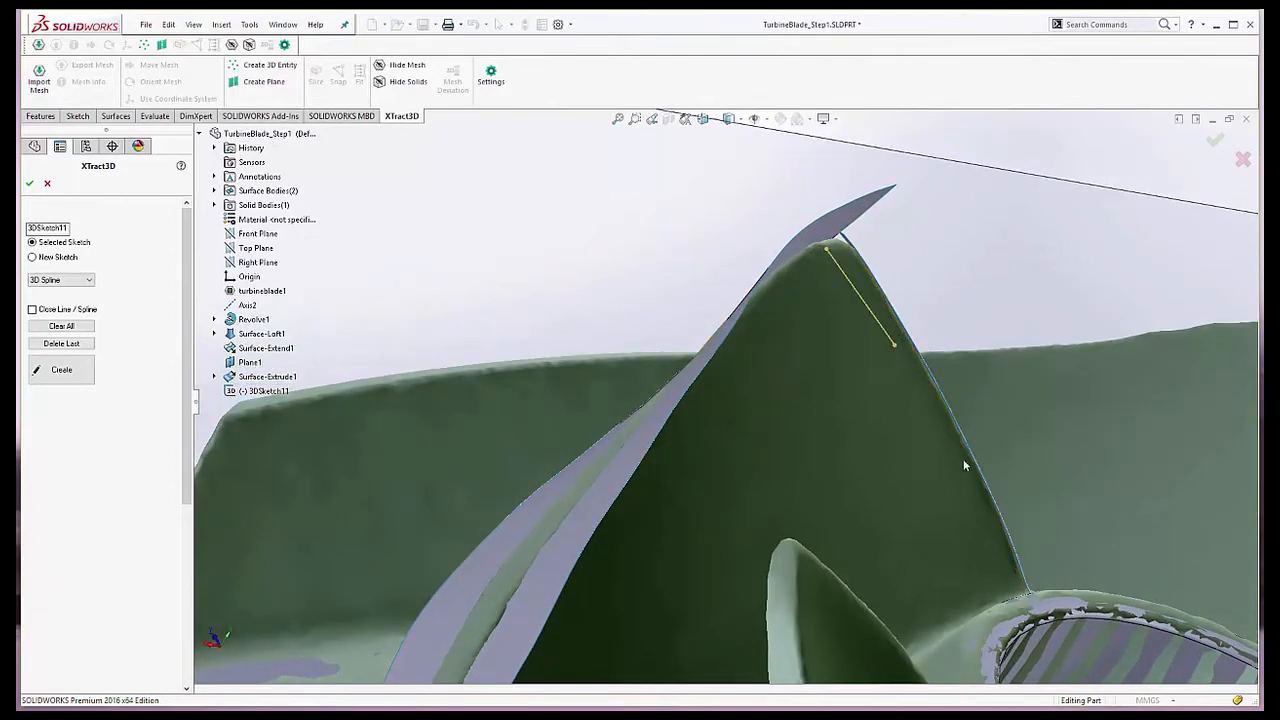
drag(896, 344, 964, 458)
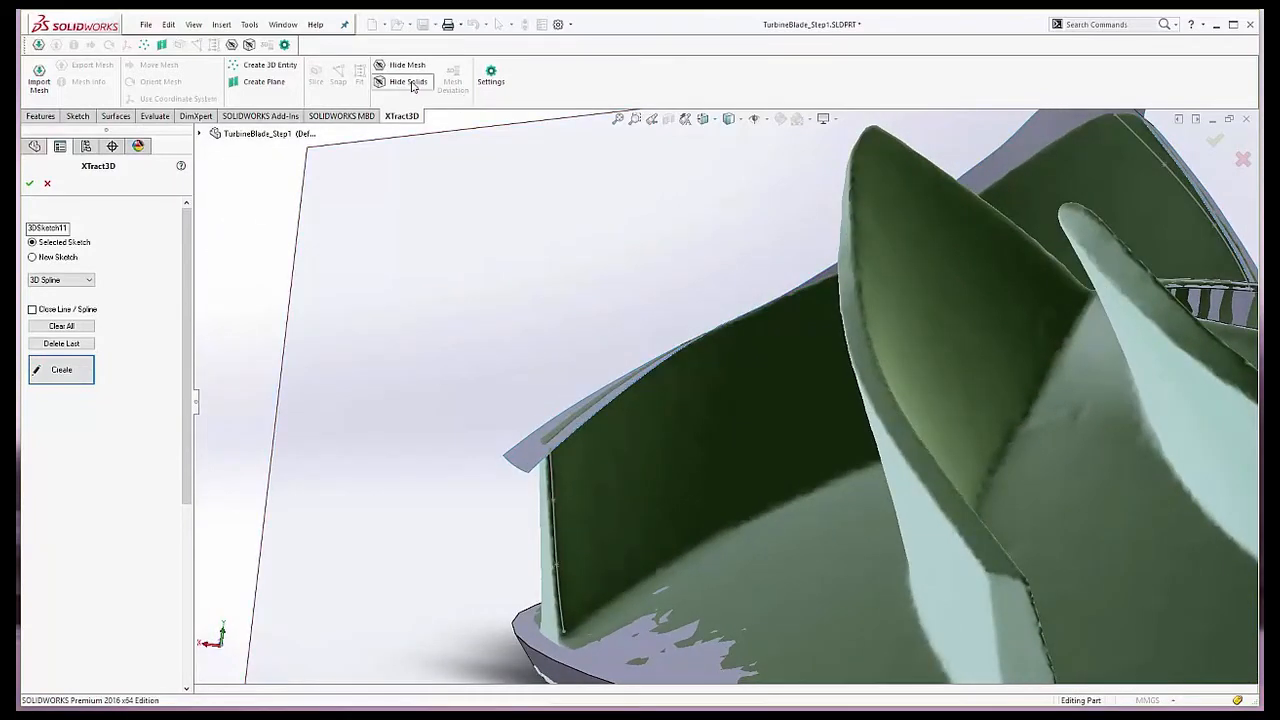
click(400, 80)
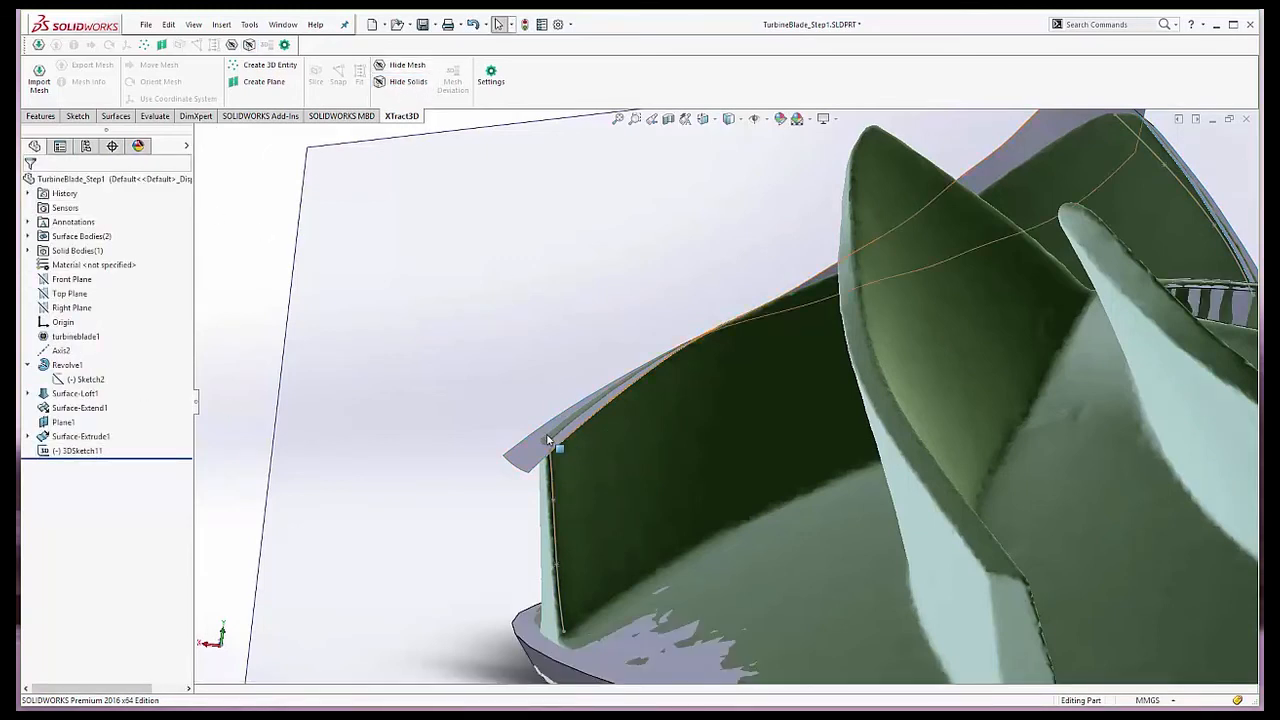
click(76, 392)
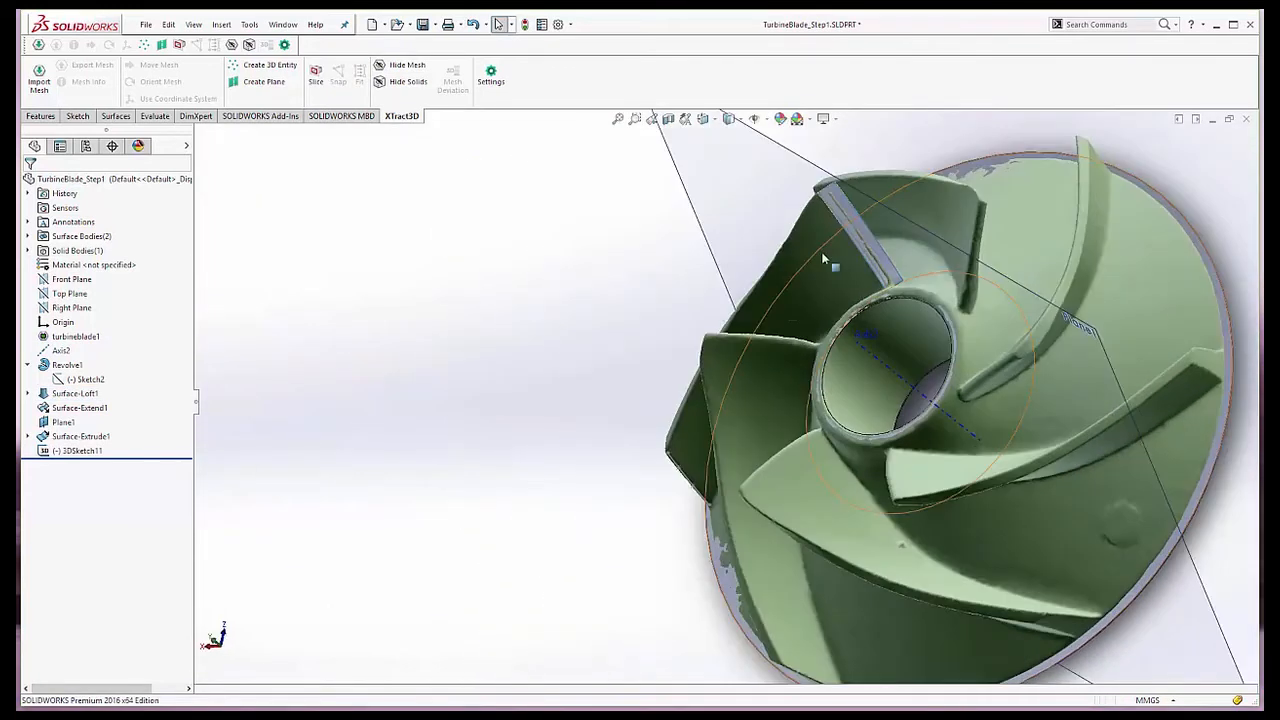
right_click(836, 178)
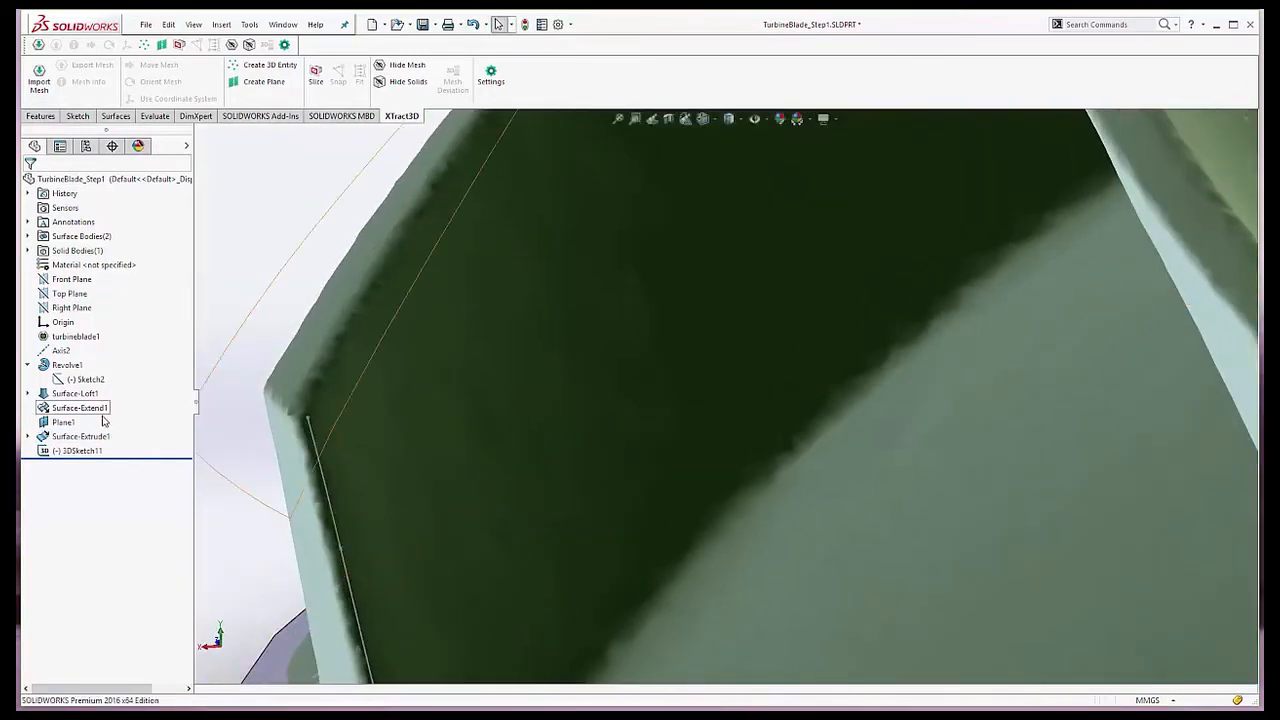
click(80, 450)
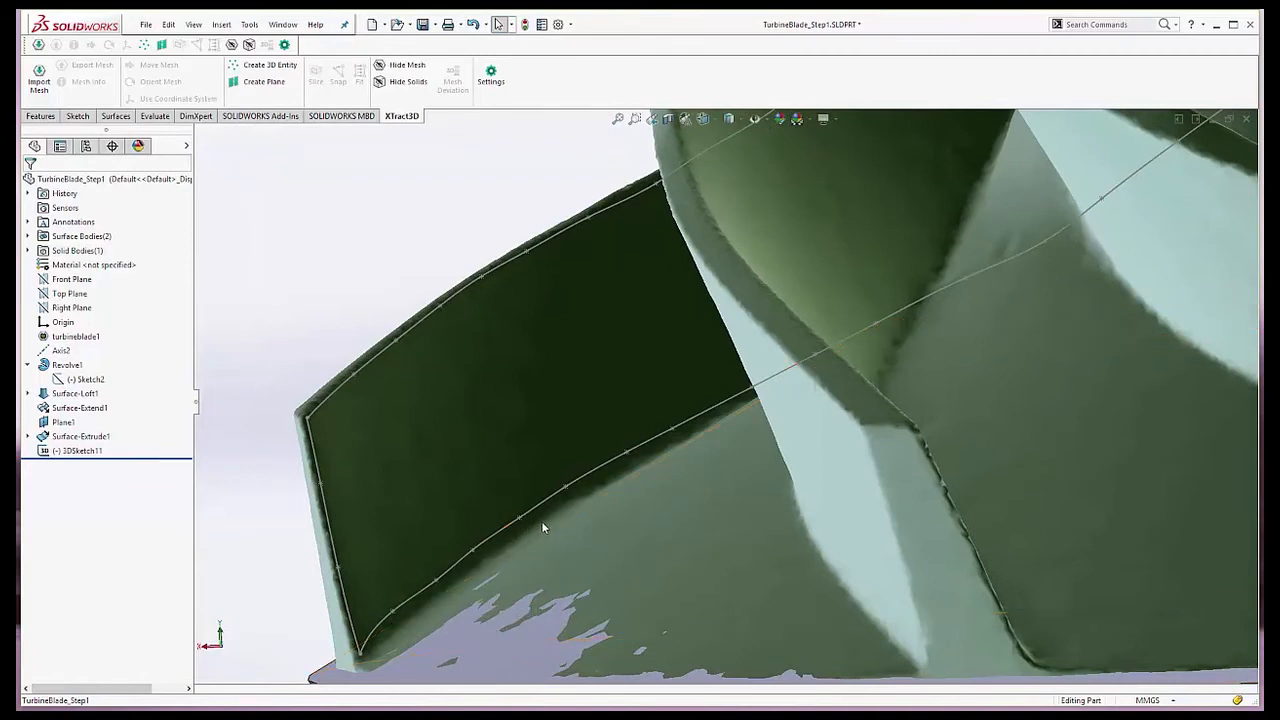
mouse_move(956, 272)
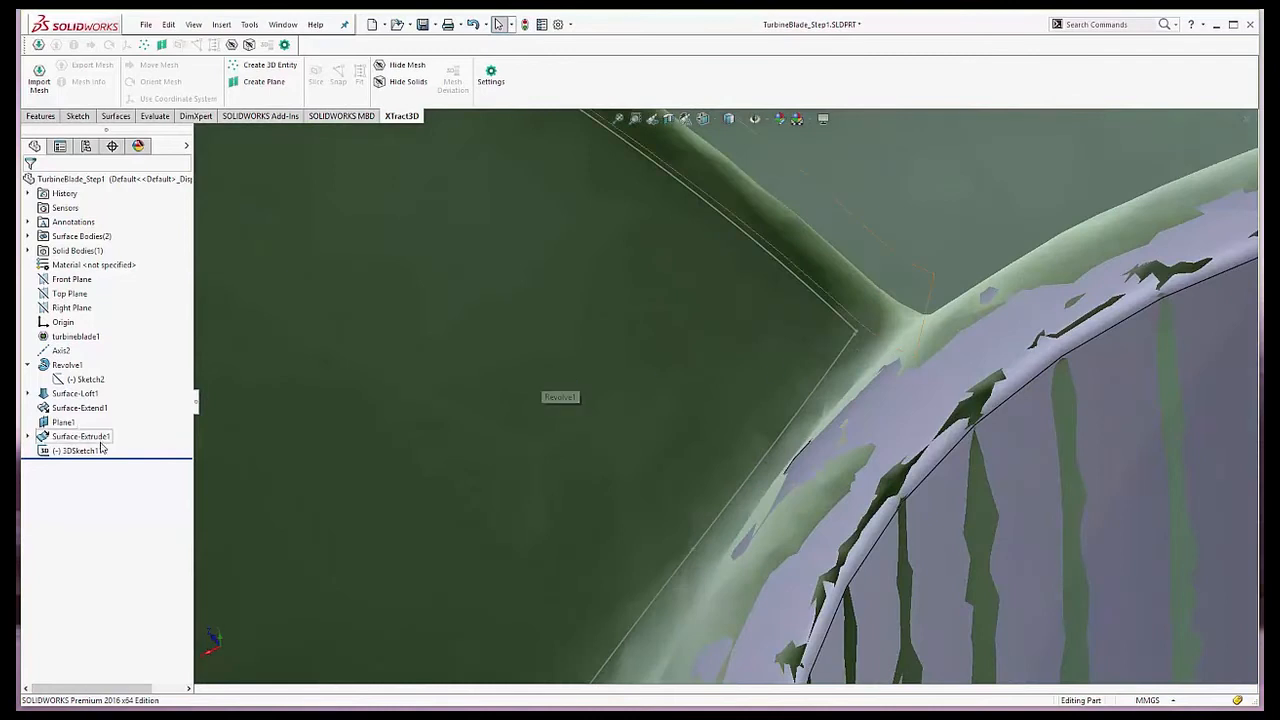
Edit 3DSketch11 to adjust the spline ends, then fill the blade outline as Surface-Fill1.
right_click(76, 450)
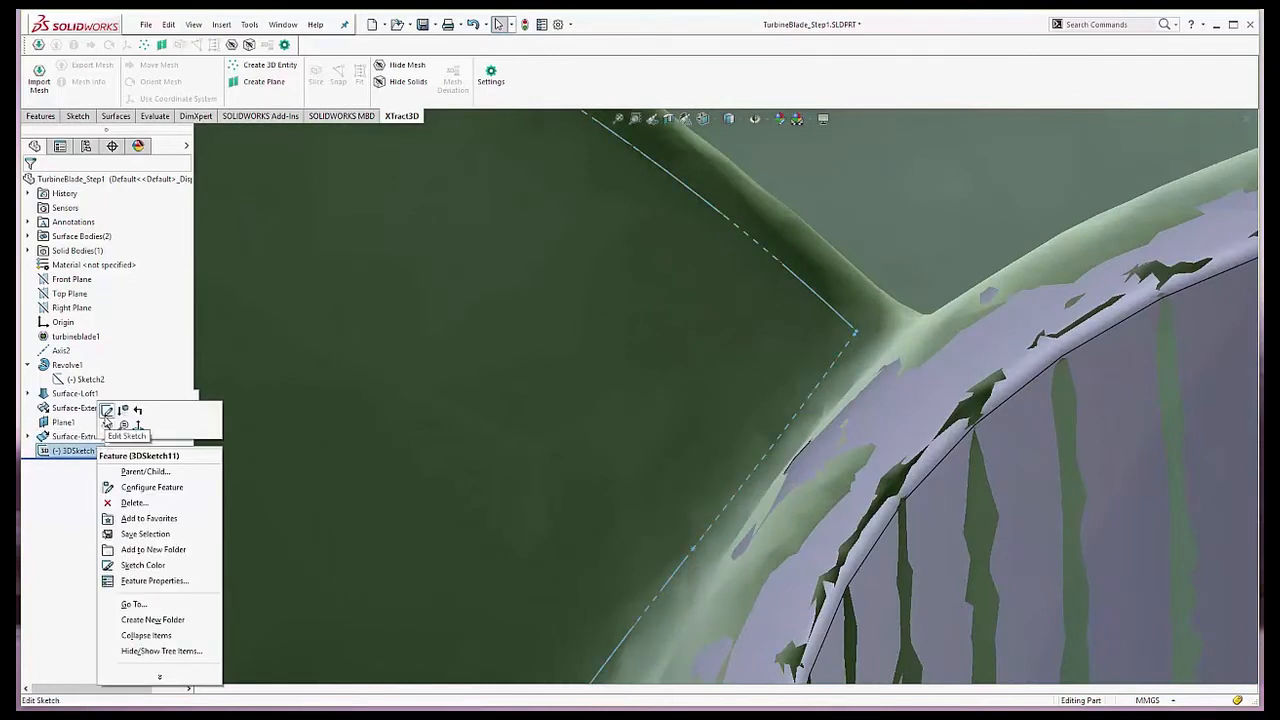
click(108, 412)
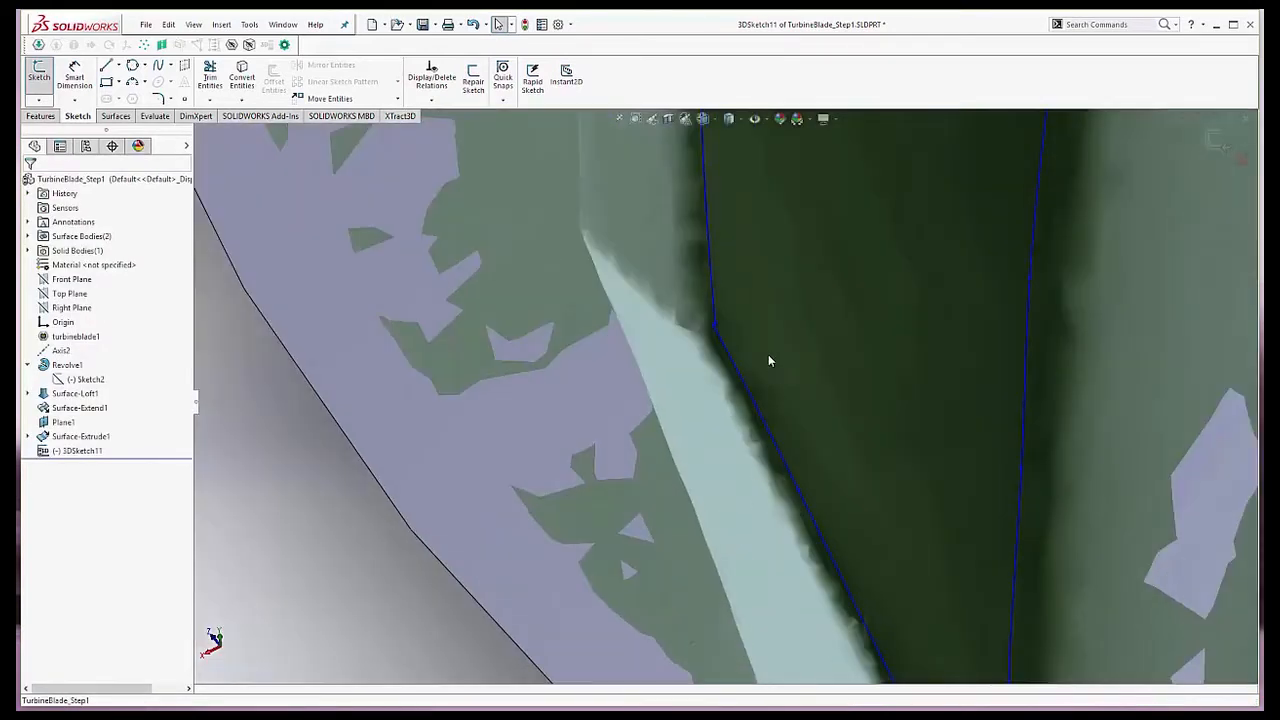
click(612, 330)
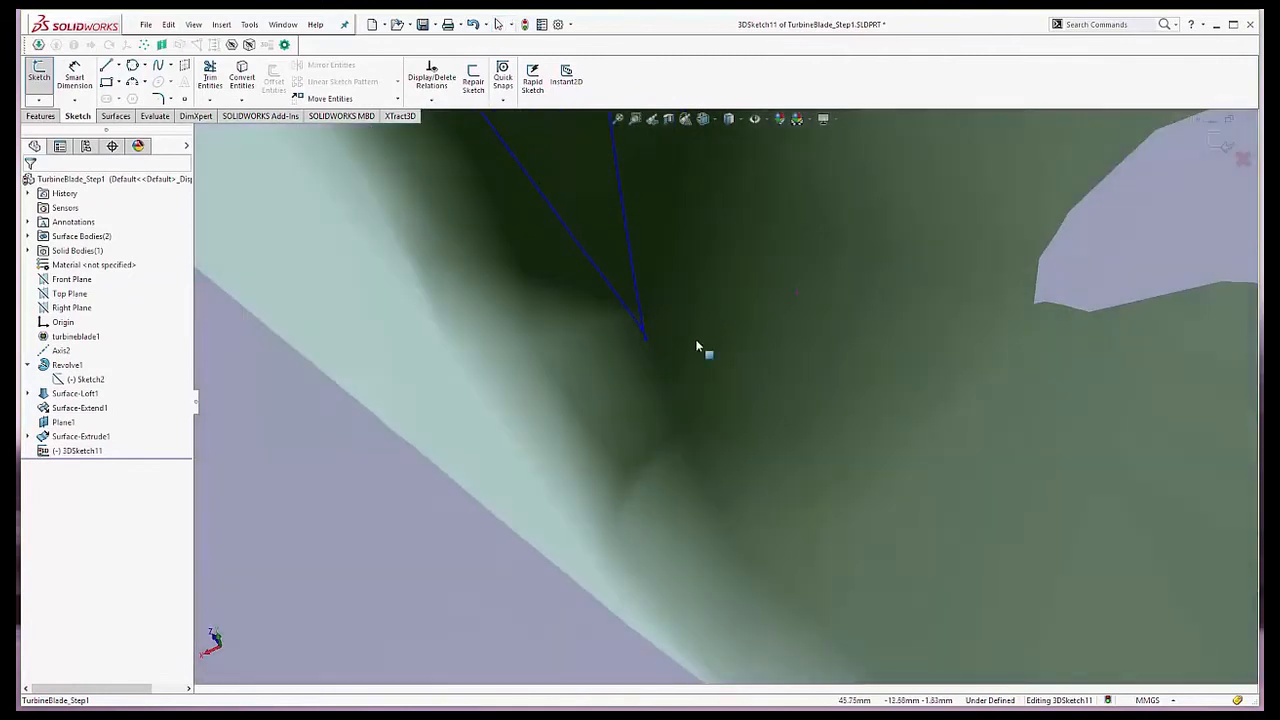
click(640, 332)
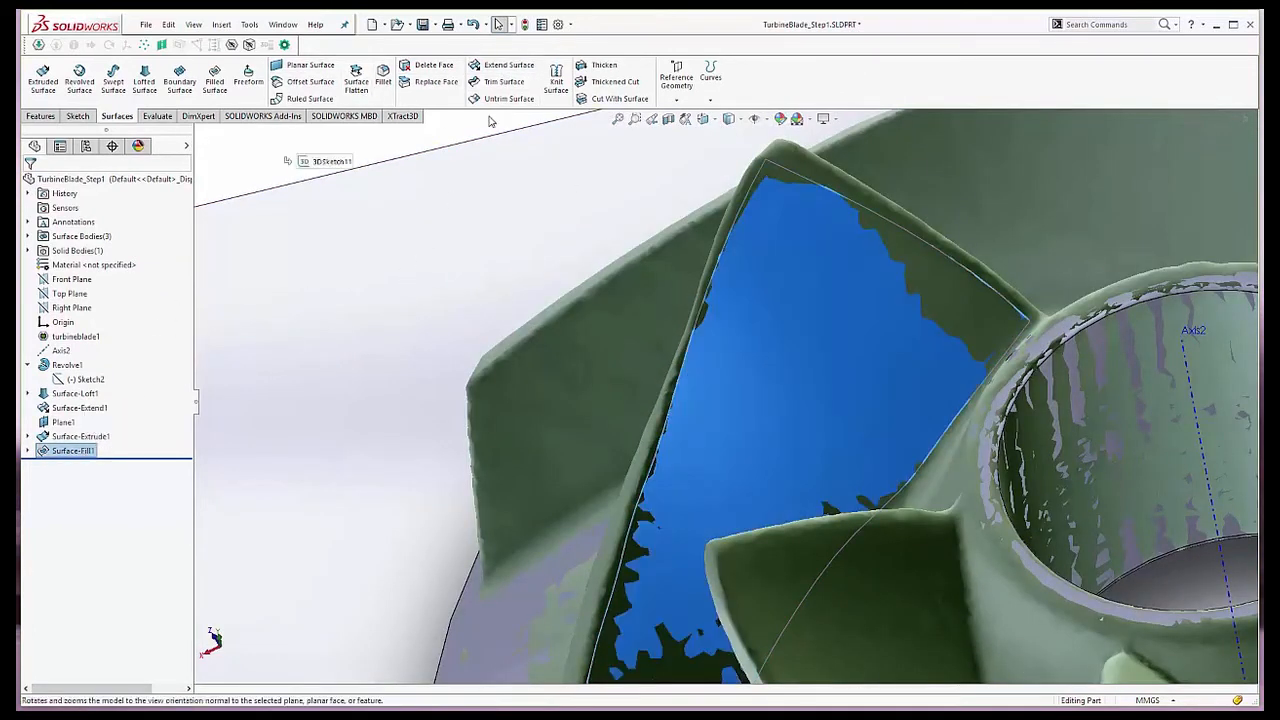
click(508, 64)
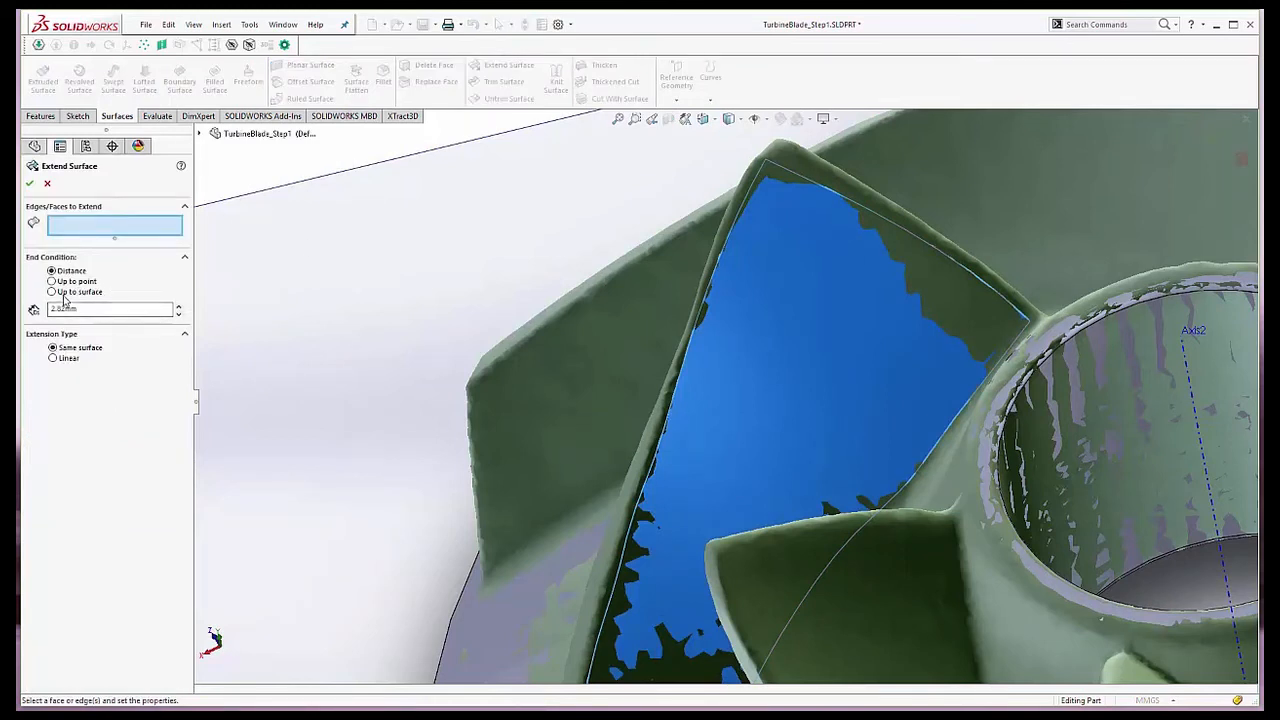
Extend the filled blade surface 1.50mm with Same surface type, creating Surface-Extend2.
click(776, 356)
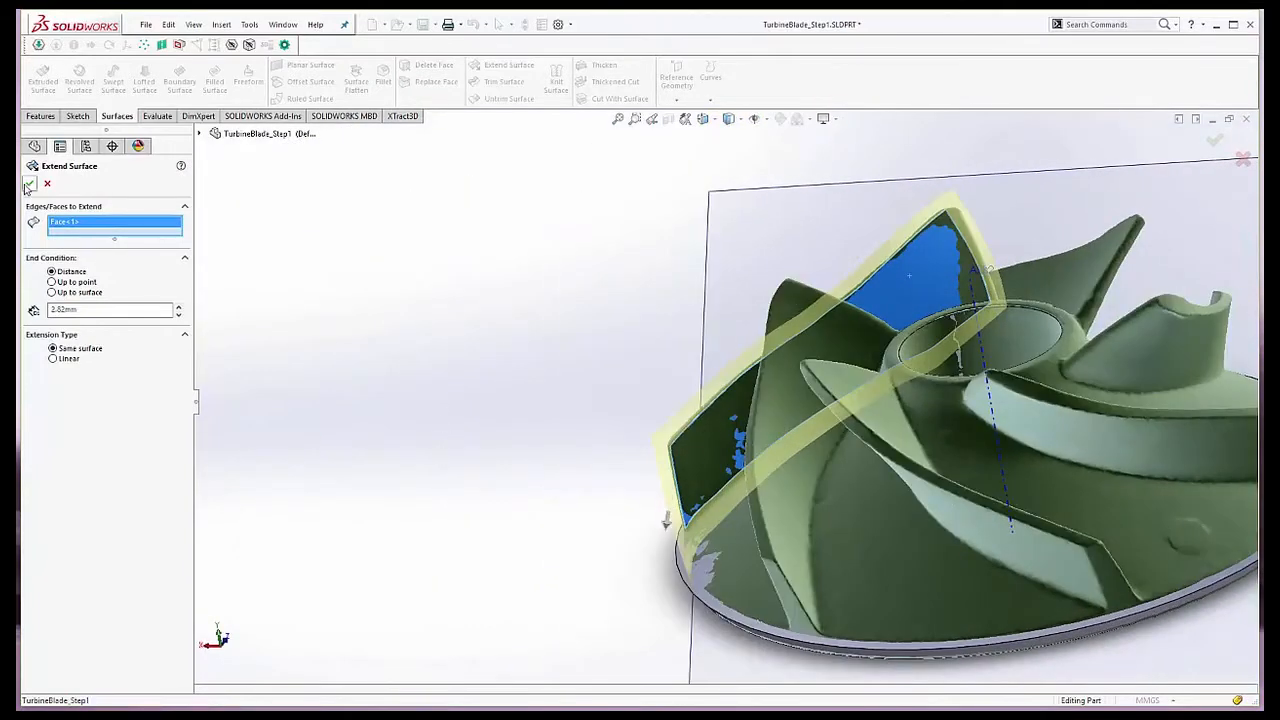
click(28, 184)
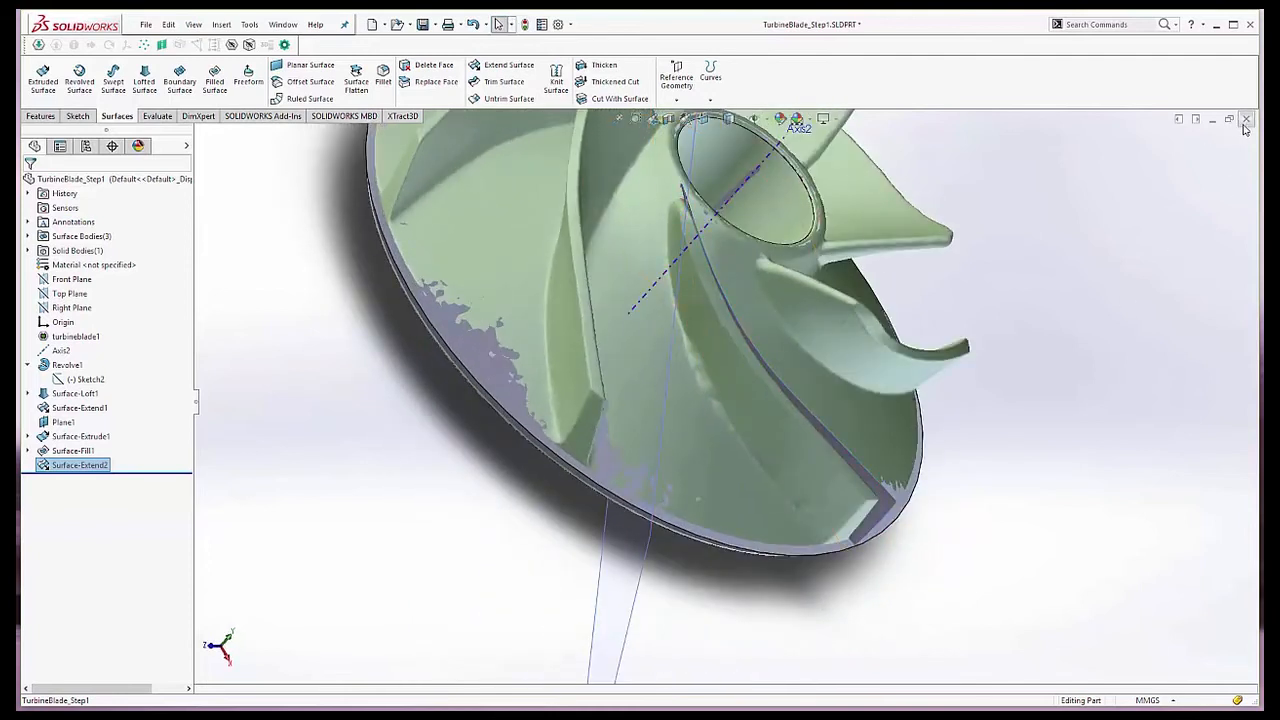
mouse_move(1230, 120)
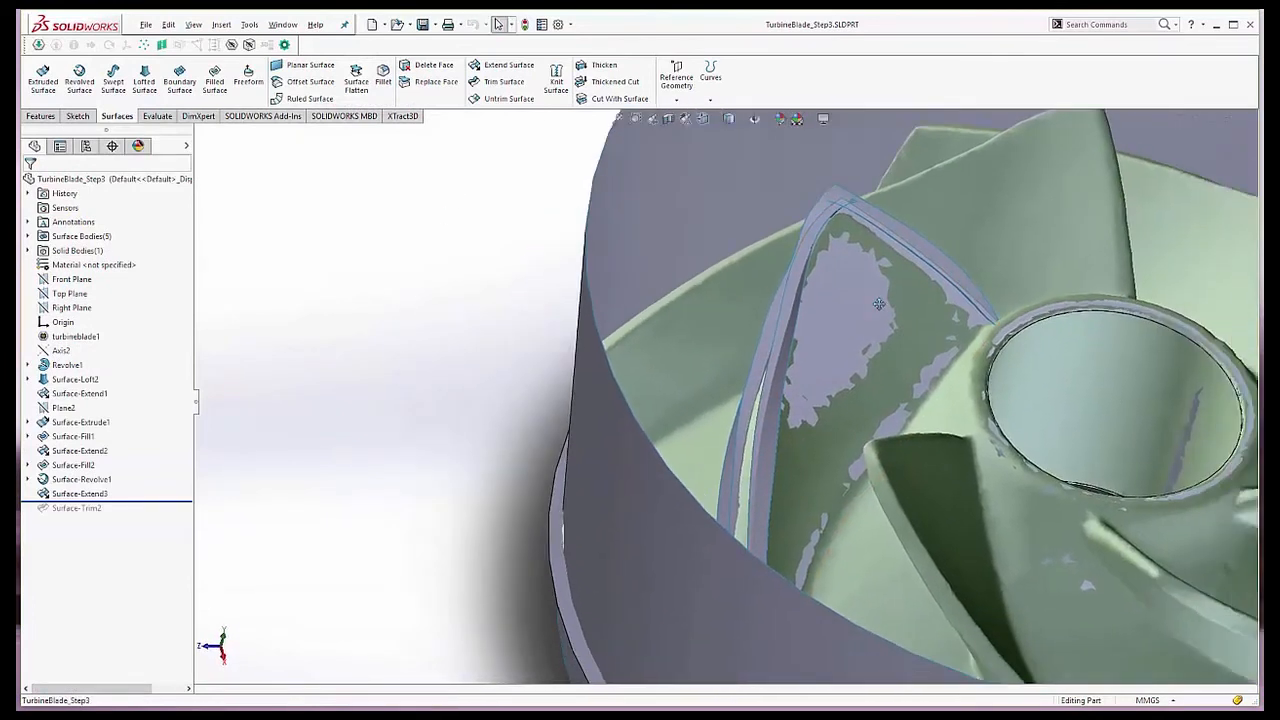
Inspect the extra extended and revolved hub surfaces around the blade and select Surface-Revolve1.
drag(878, 304, 878, 440)
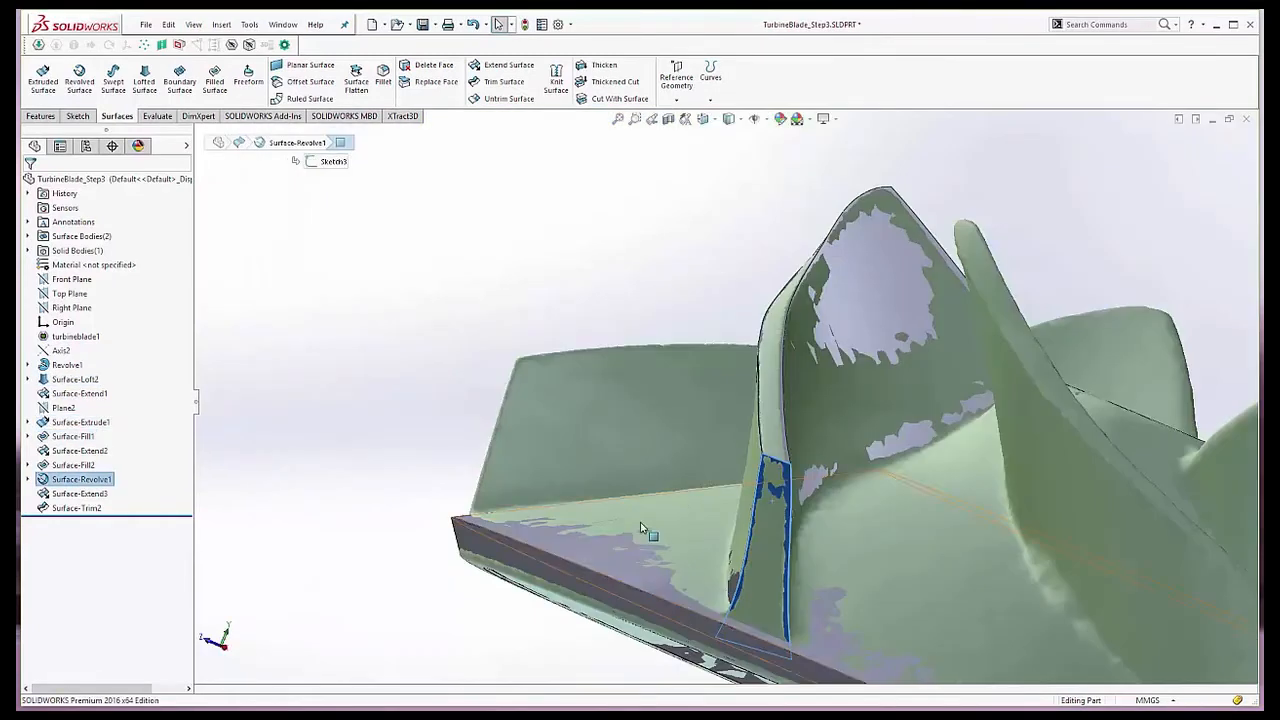
right_click(76, 508)
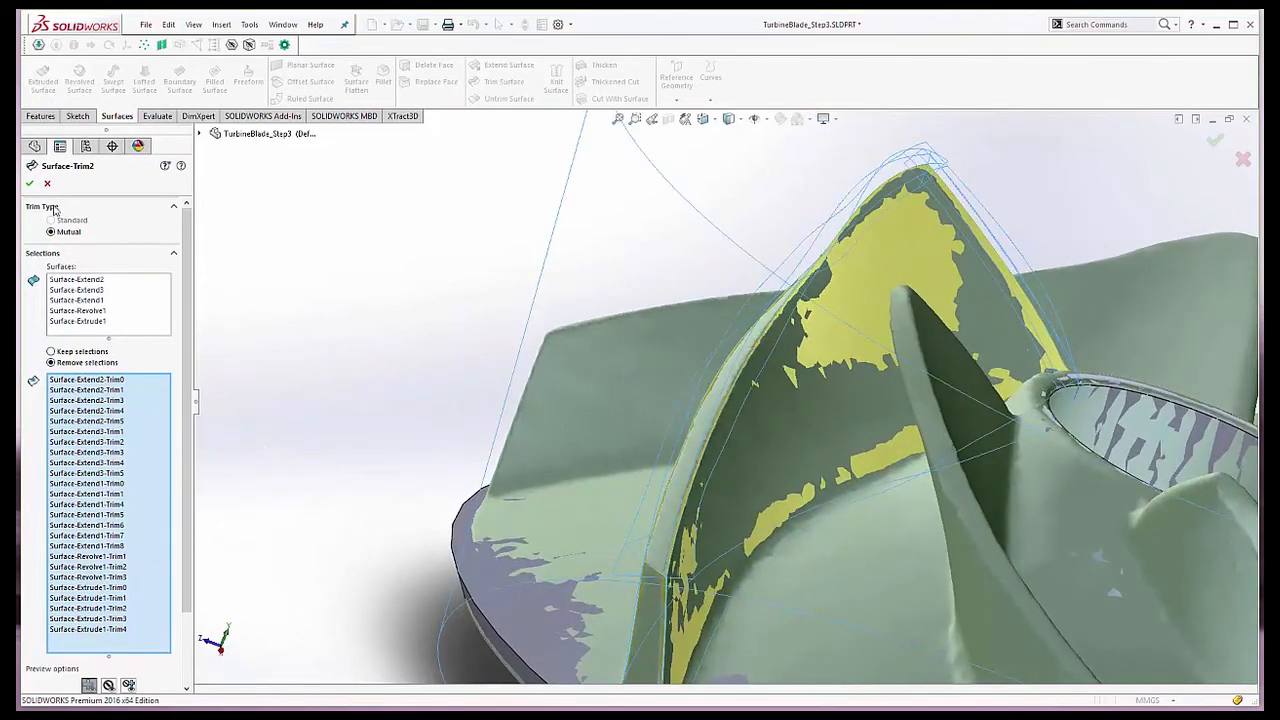
Finish the mutual Surface-Trim2 across blade and hub surfaces, then hide the scan mesh.
click(28, 184)
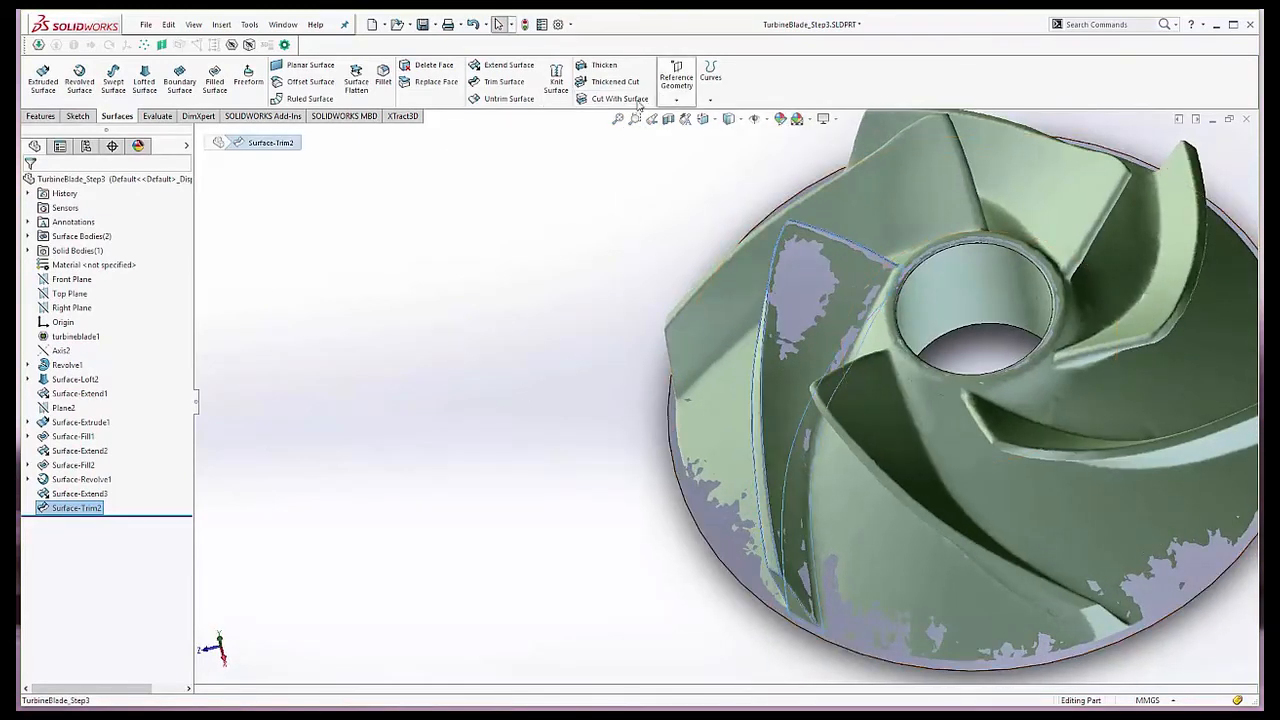
click(402, 116)
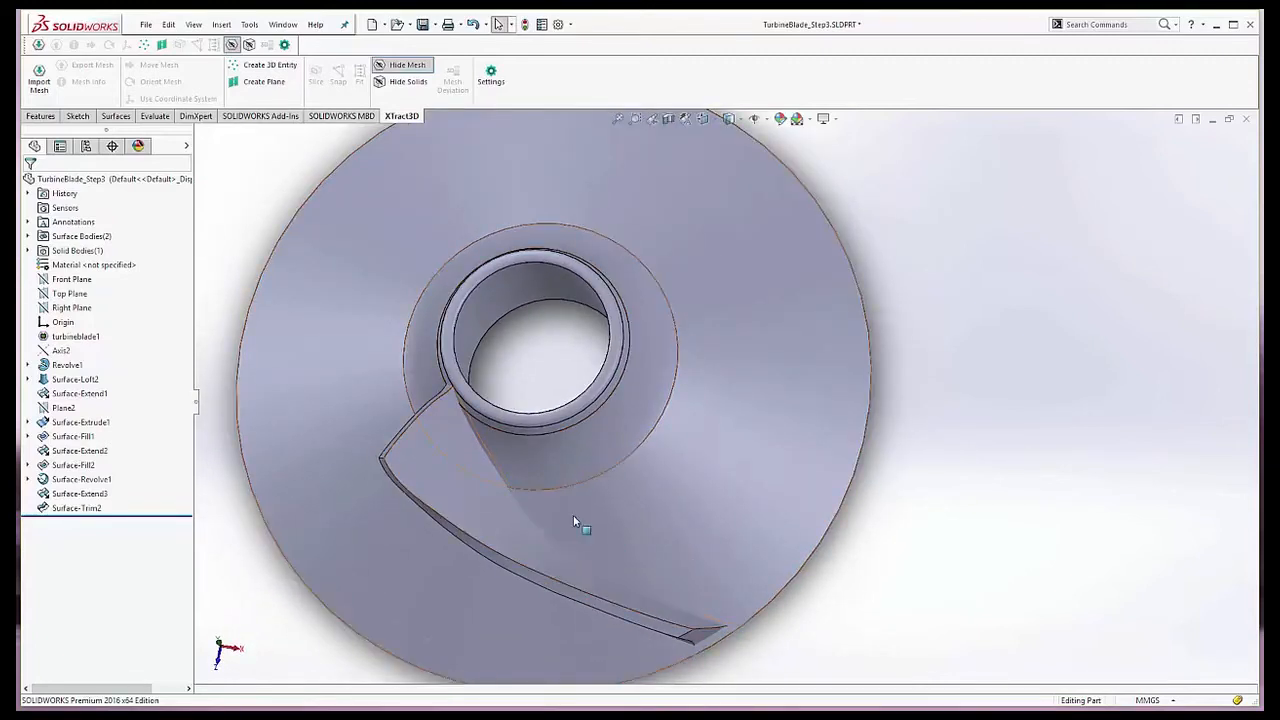
drag(576, 520, 600, 516)
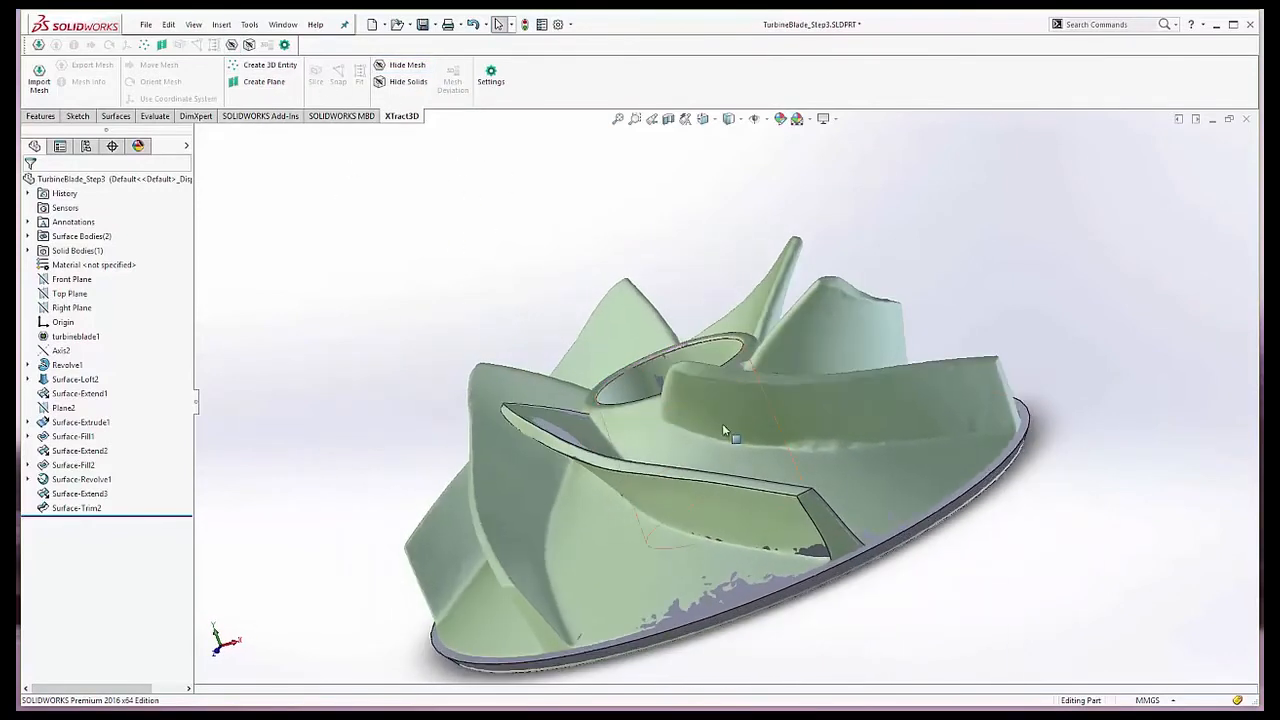
drag(724, 430, 630, 540)
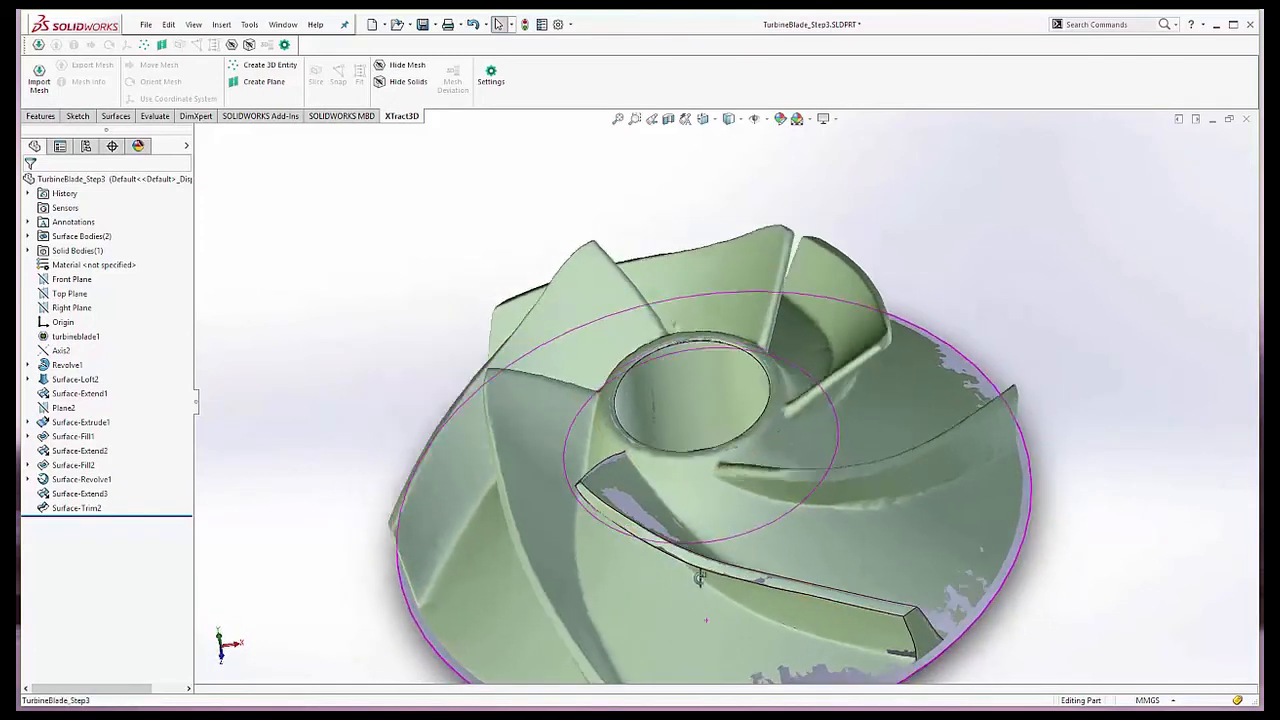
click(72, 436)
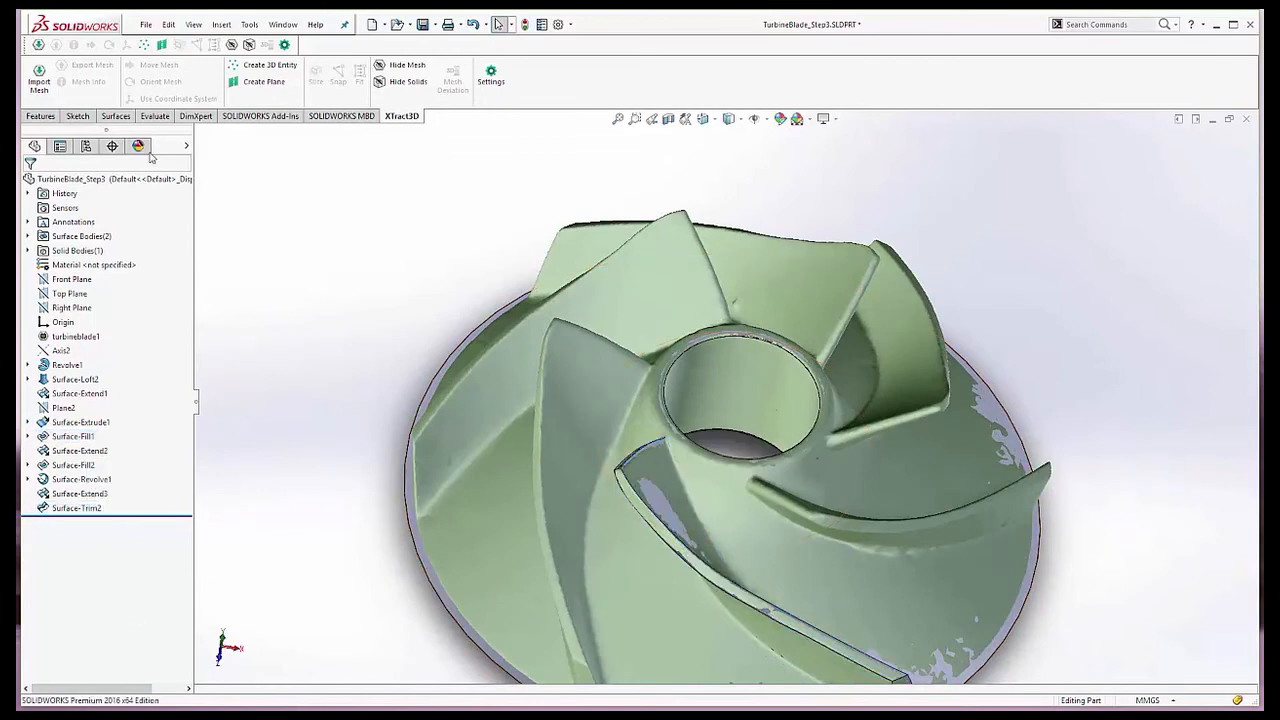
click(40, 116)
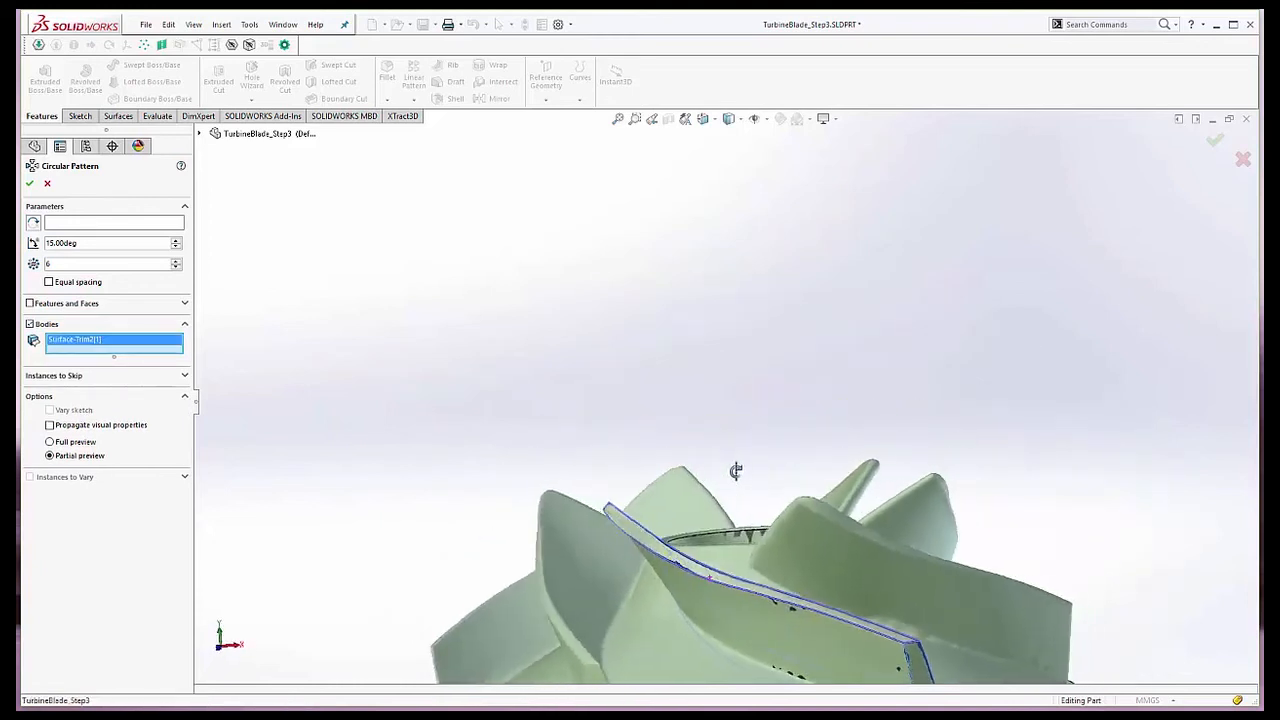
Circular-pattern Surface-Trim2 about Axis2, six instances 60 degrees apart, as CirPattern1.
drag(736, 470, 760, 490)
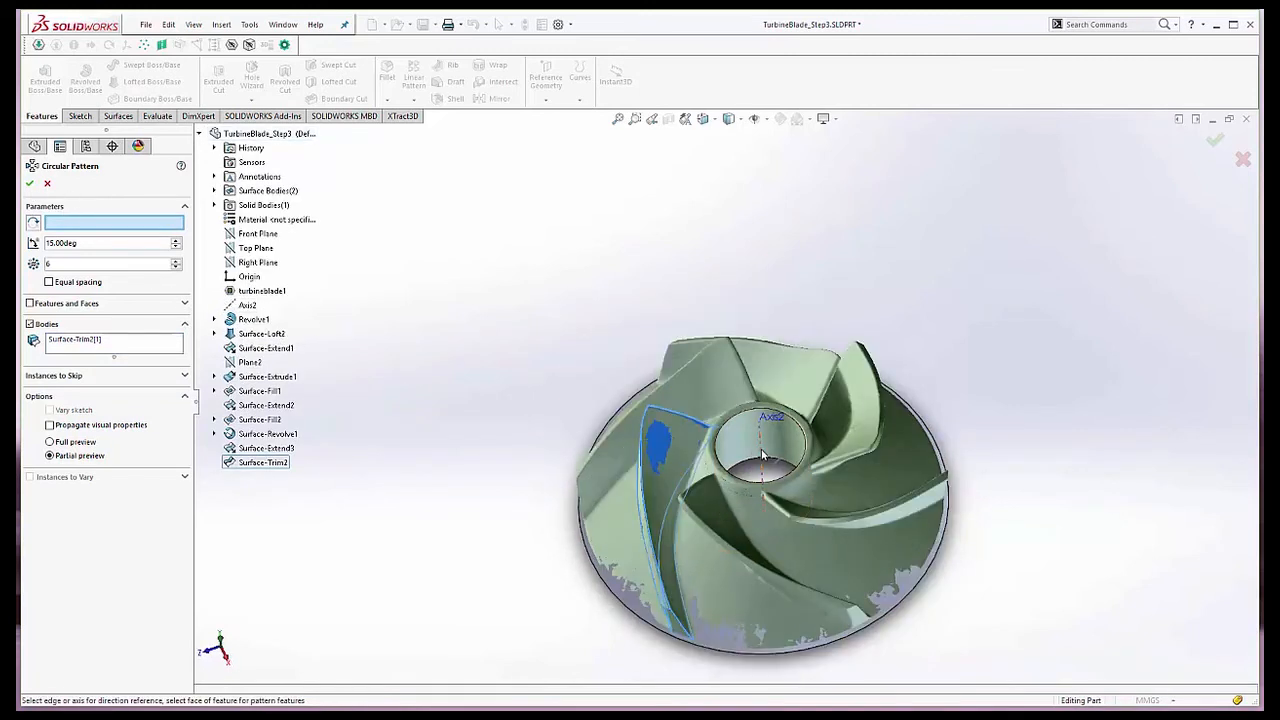
click(246, 304)
text(60)
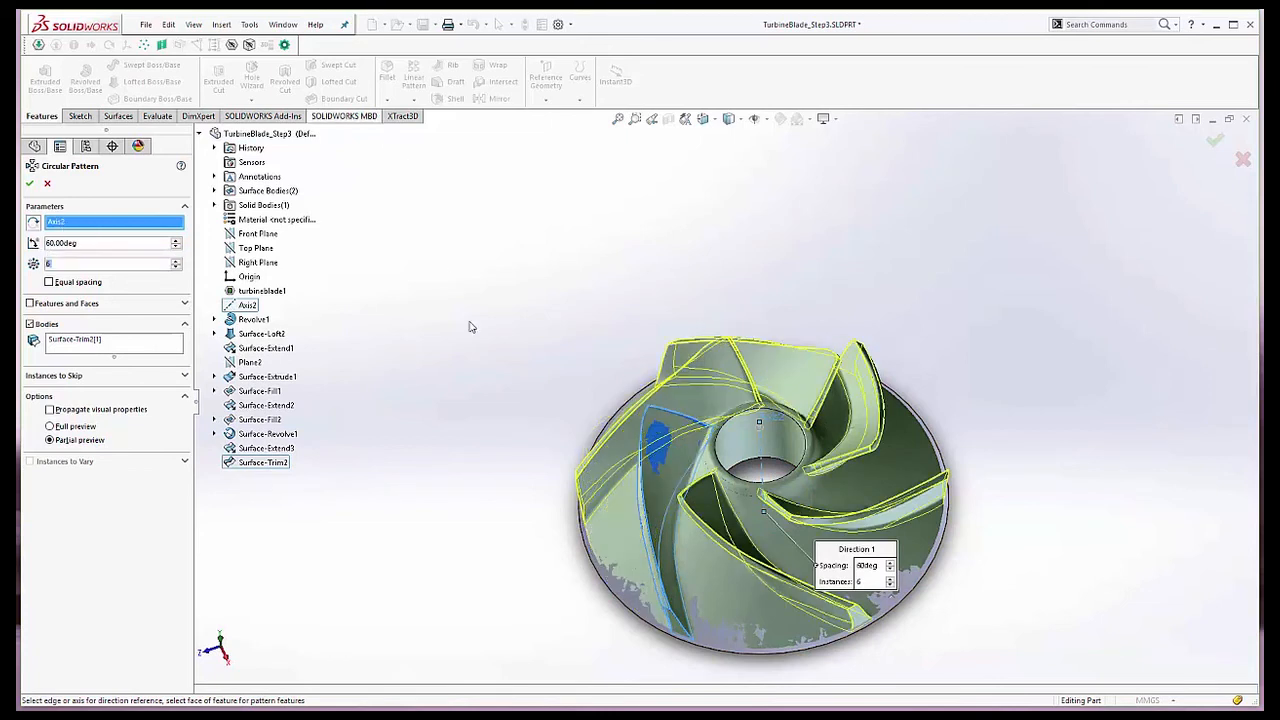
drag(472, 328, 552, 608)
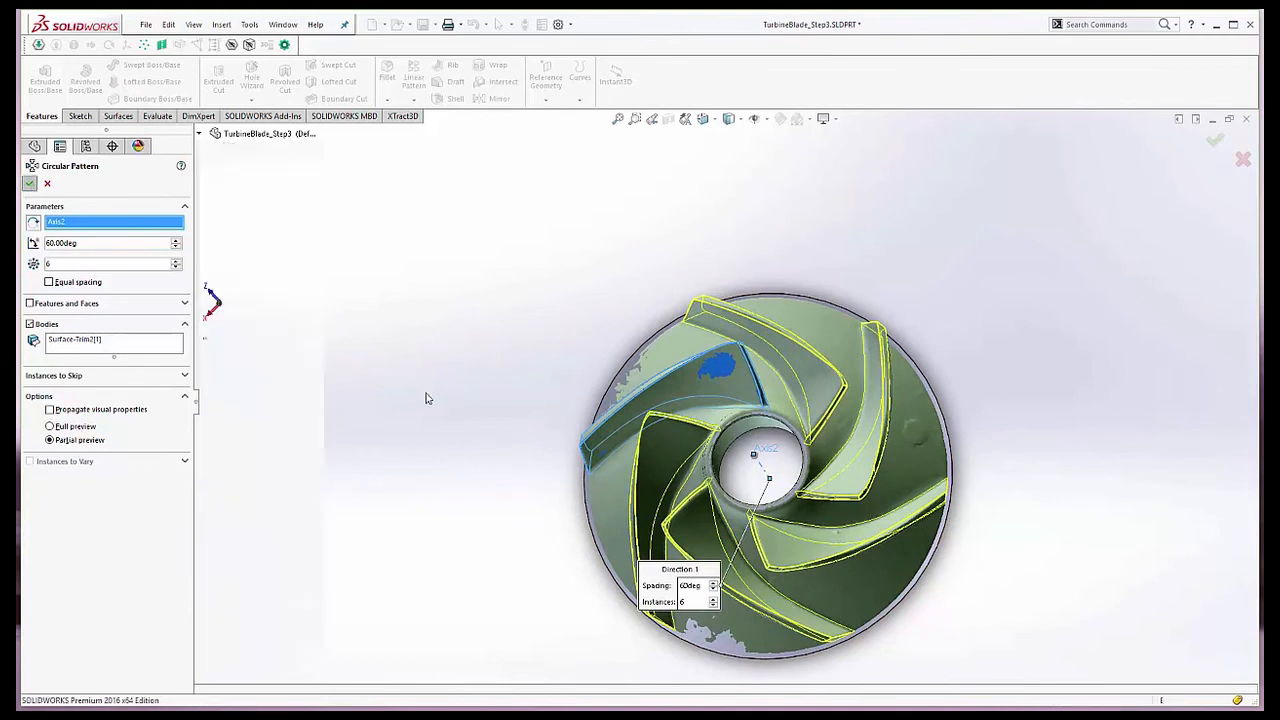
click(28, 184)
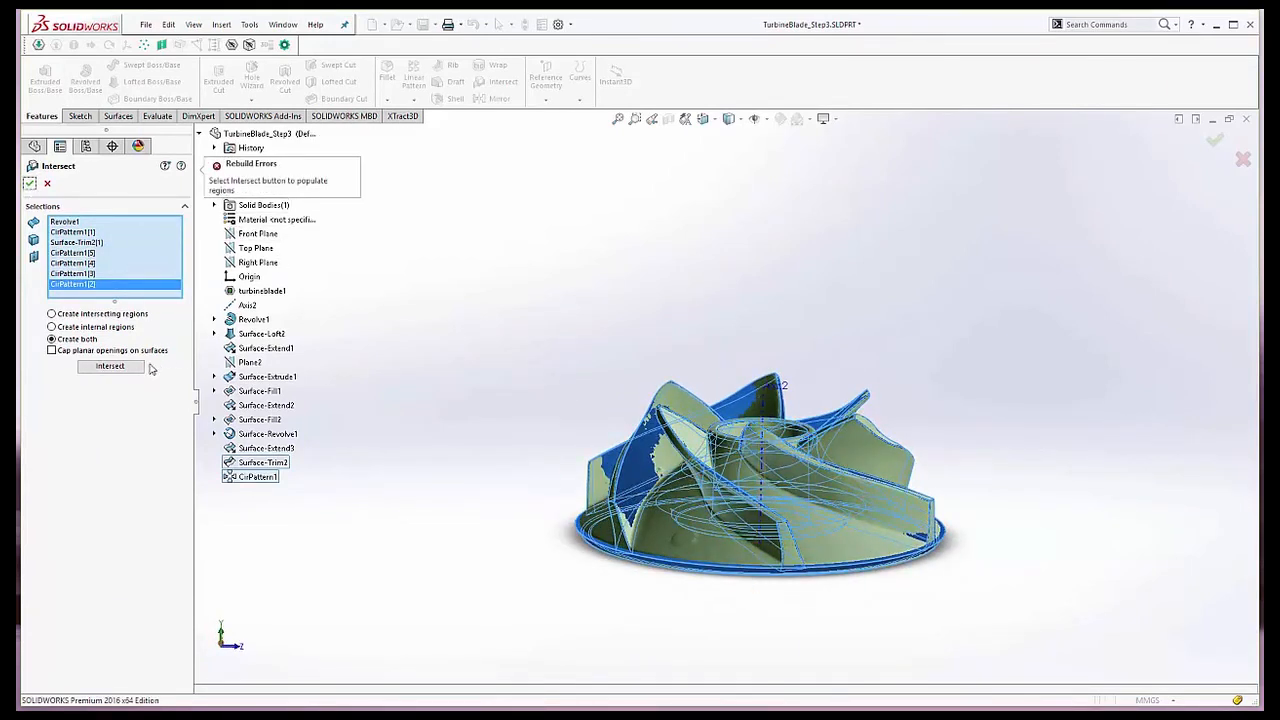
Intersect Revolve1 with the CirPattern1 blades, merging and consuming surfaces into one solid.
click(112, 366)
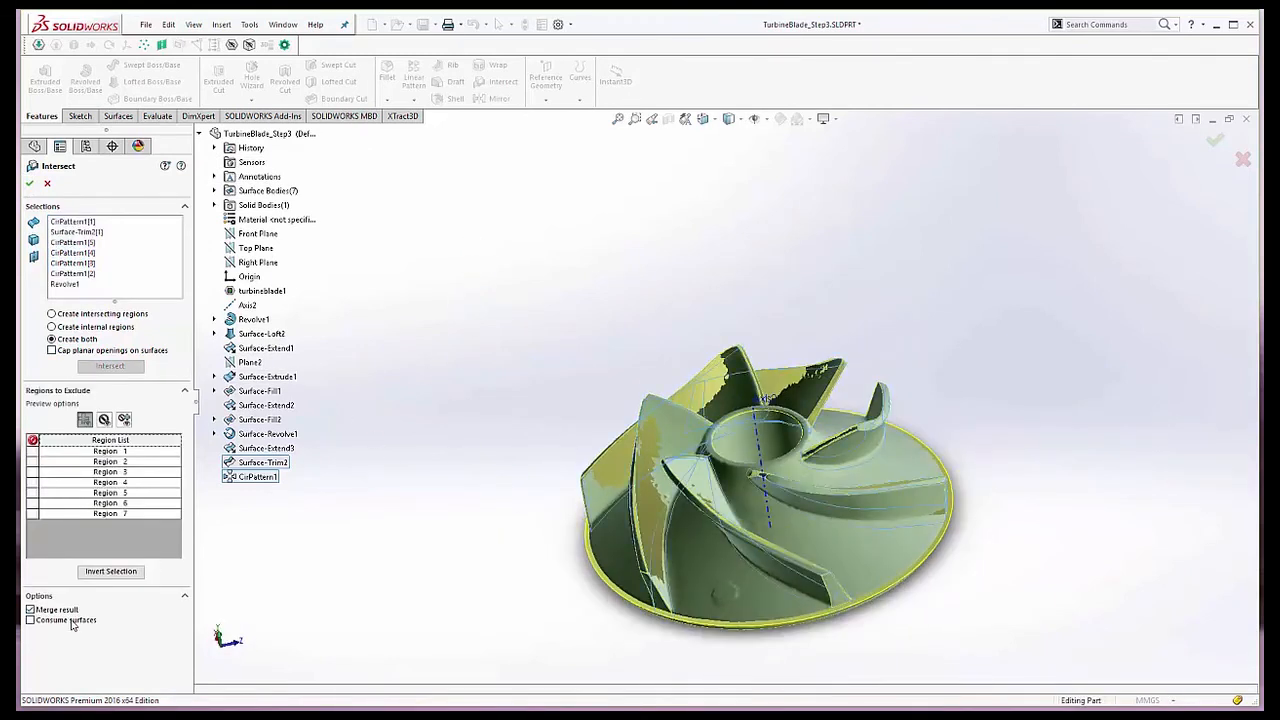
click(32, 620)
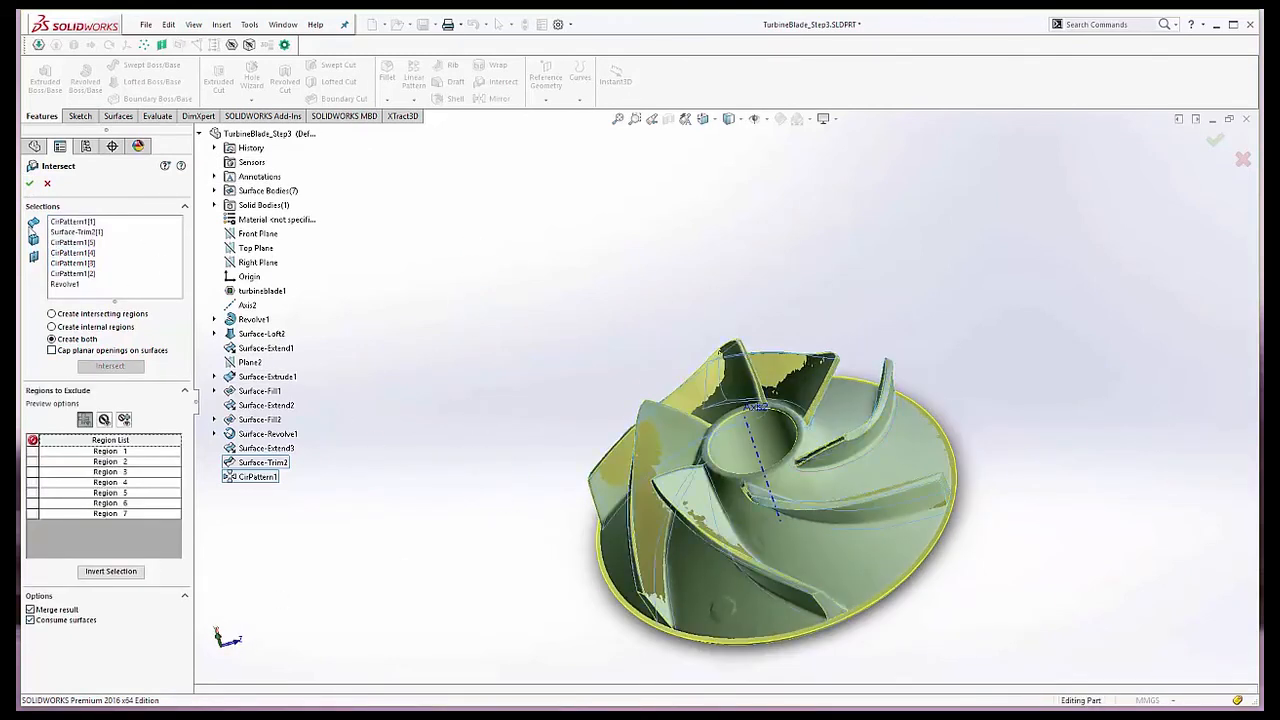
click(30, 184)
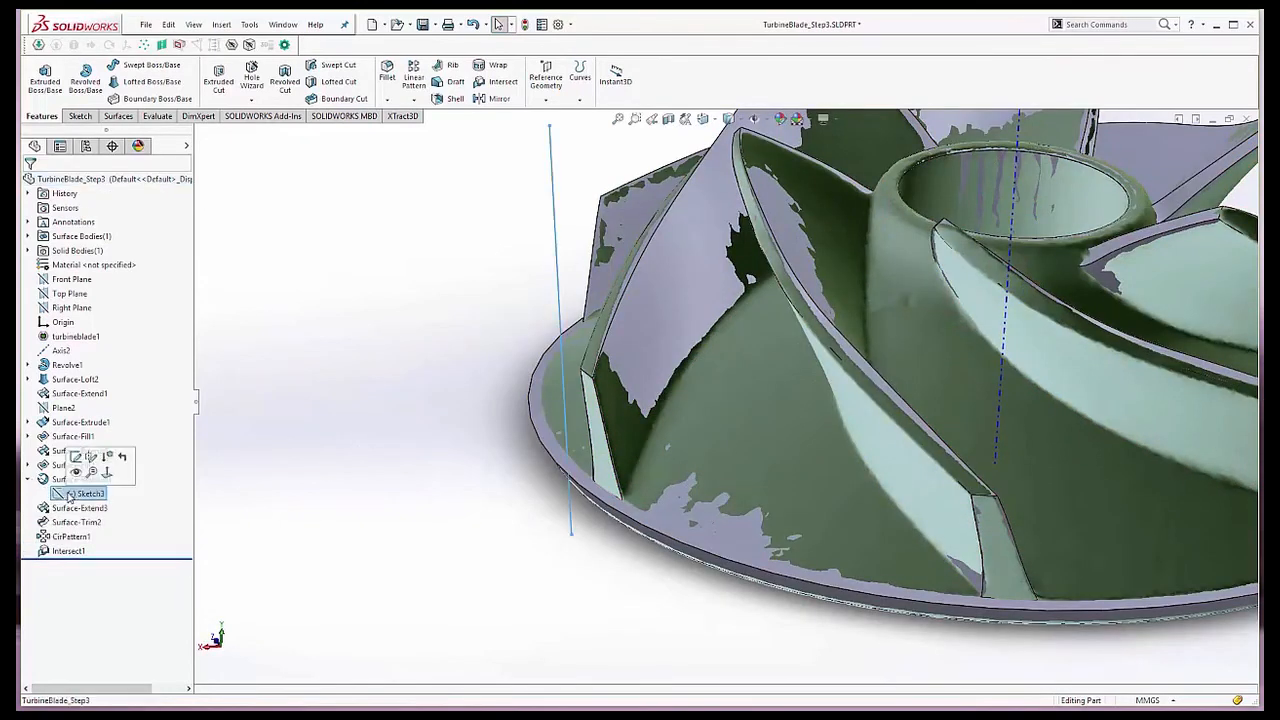
Cut a thin revolved feature from Sketch3 about Axis2 (Cut-Revolve-Thin1) and inspect the impeller.
right_click(80, 492)
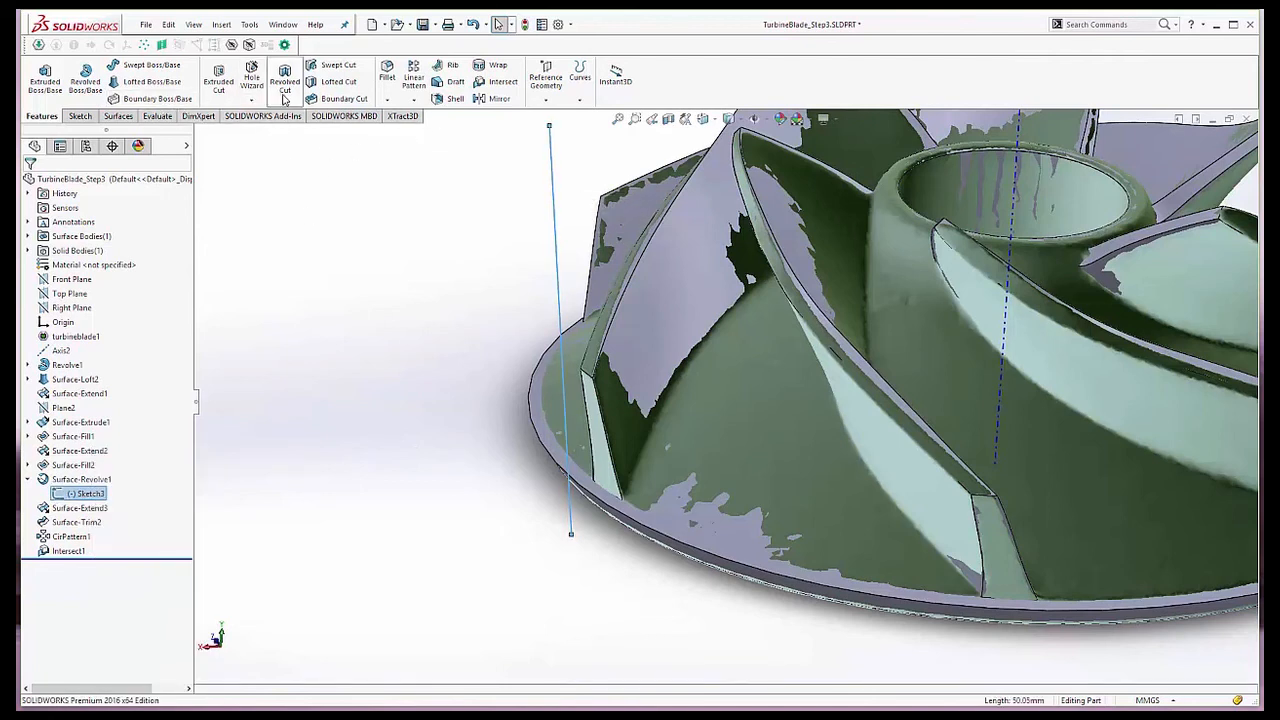
click(284, 80)
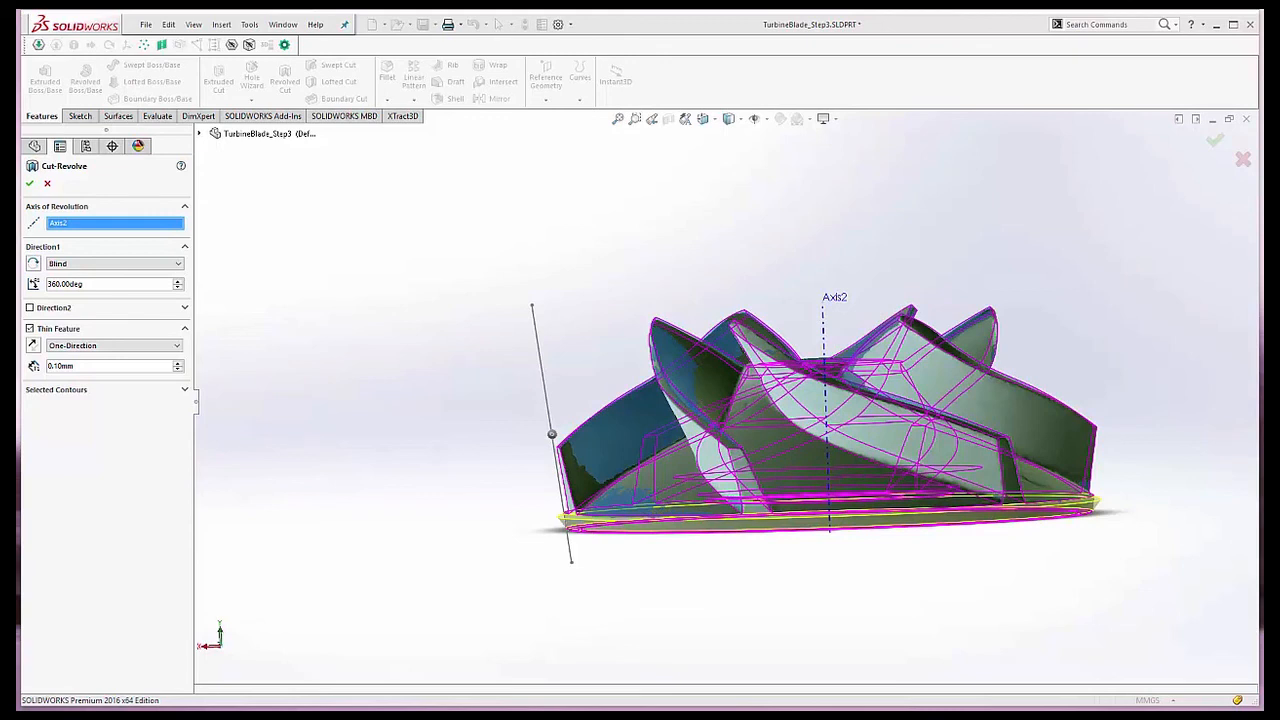
click(28, 184)
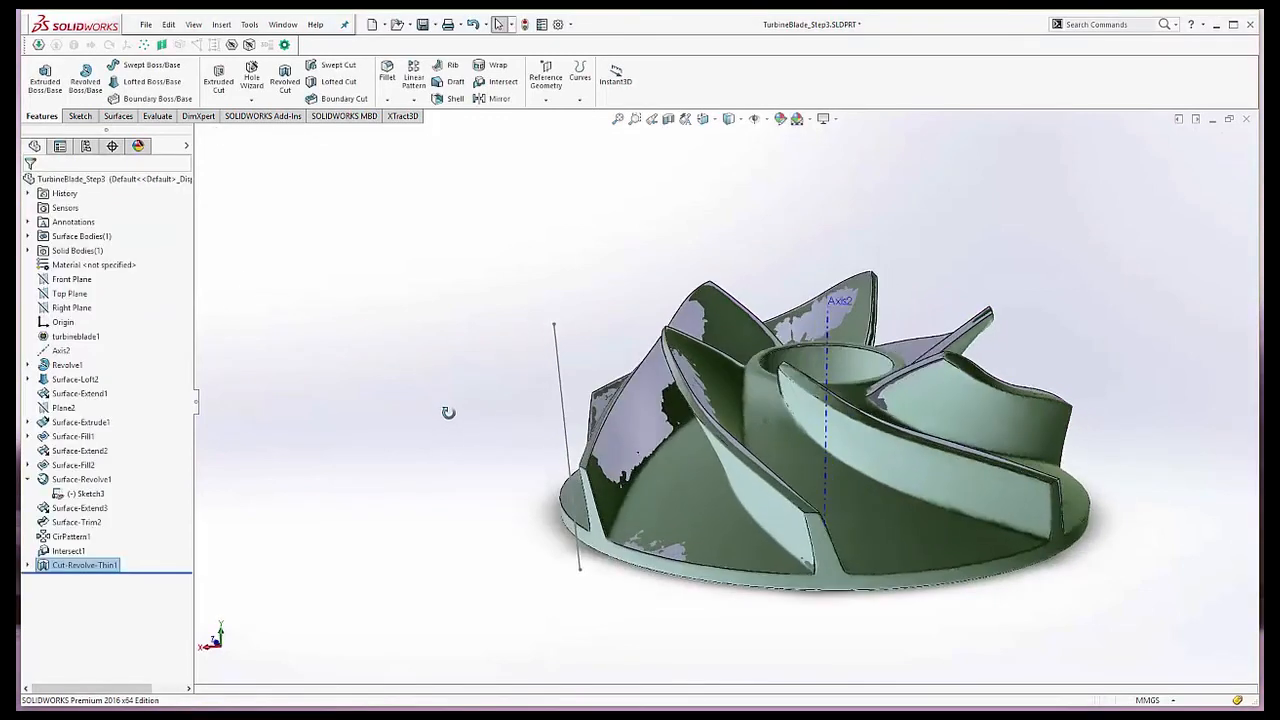
drag(448, 412, 700, 444)
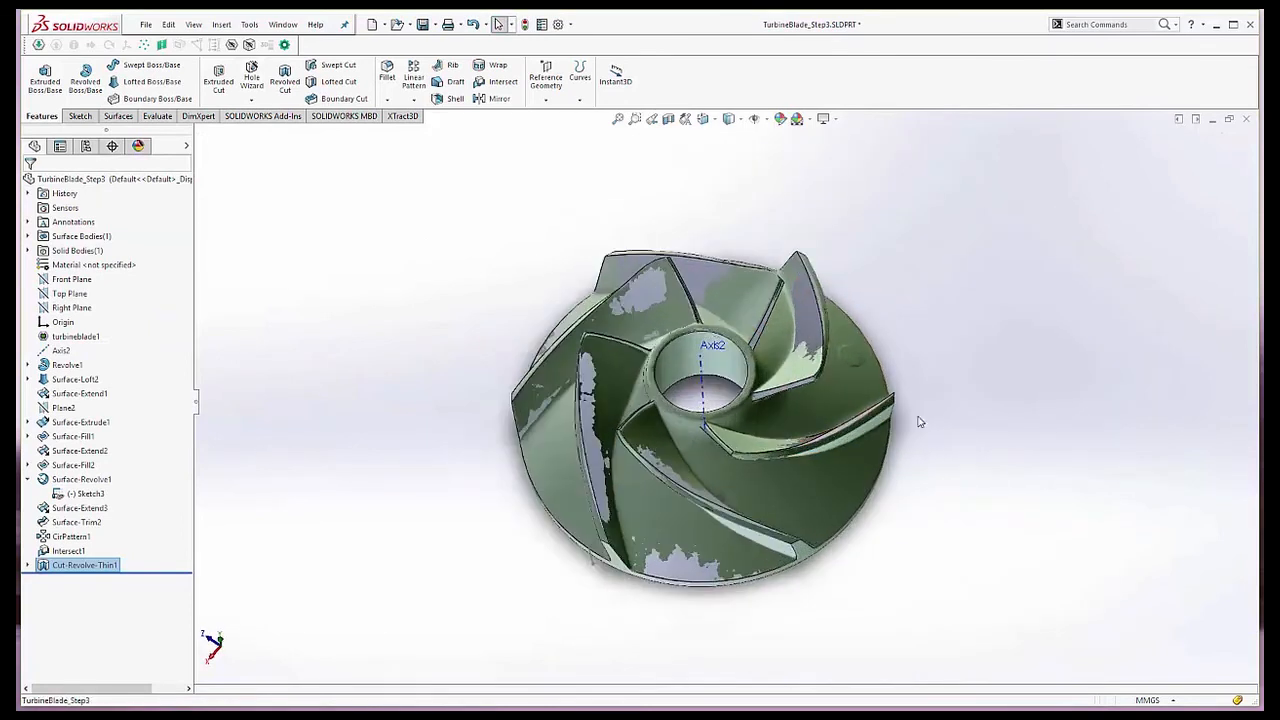
drag(920, 420, 608, 428)
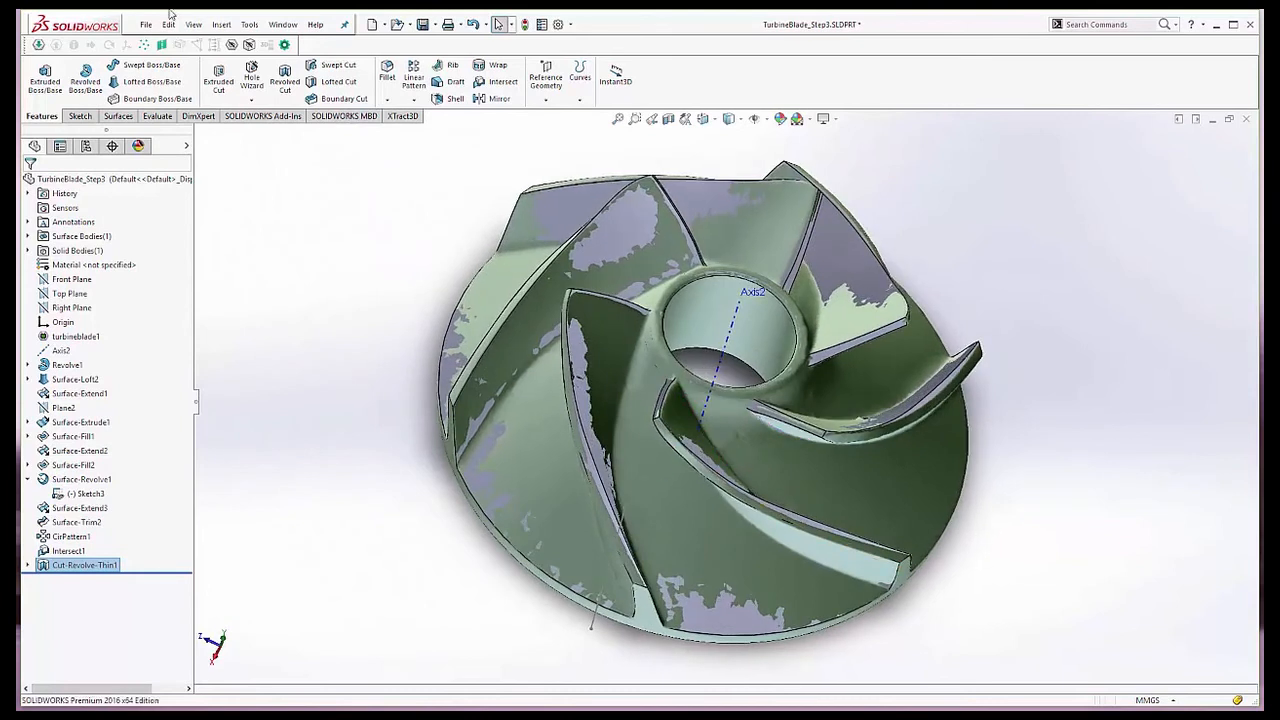
Move the finished solid impeller along ΔZ beside the scan mesh with Body-Move/Copy1.
click(220, 24)
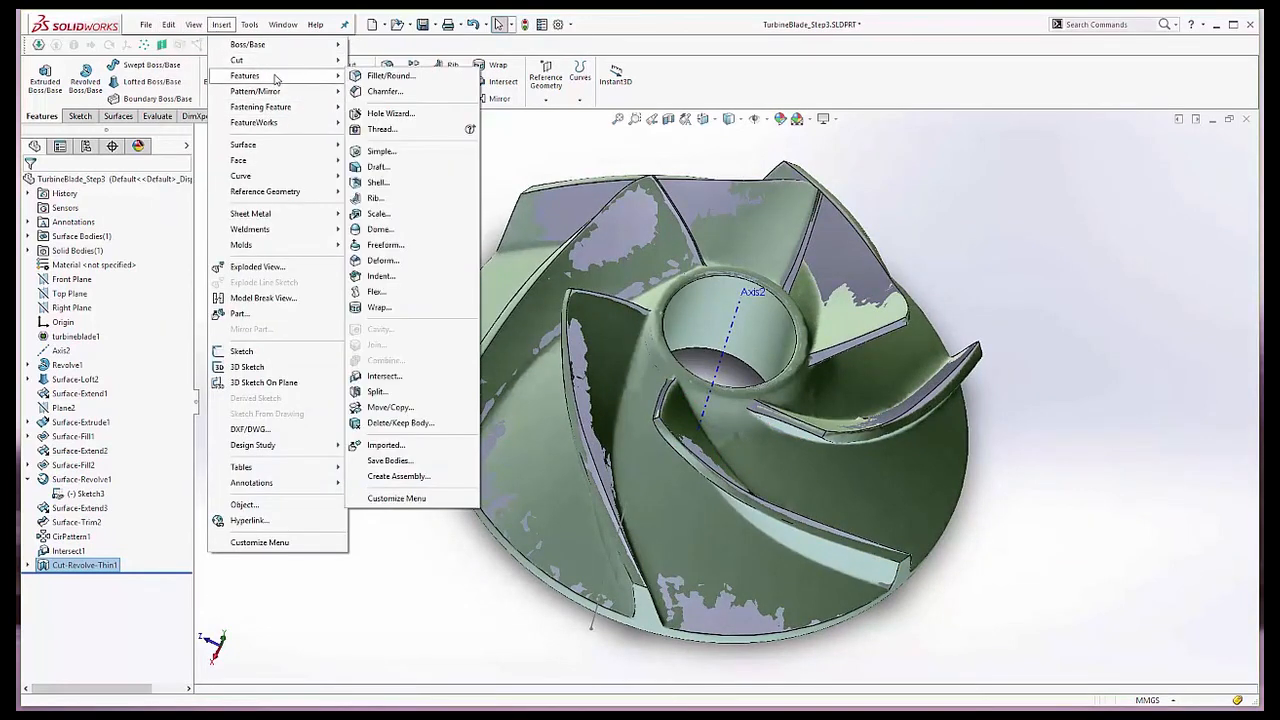
mouse_move(390, 408)
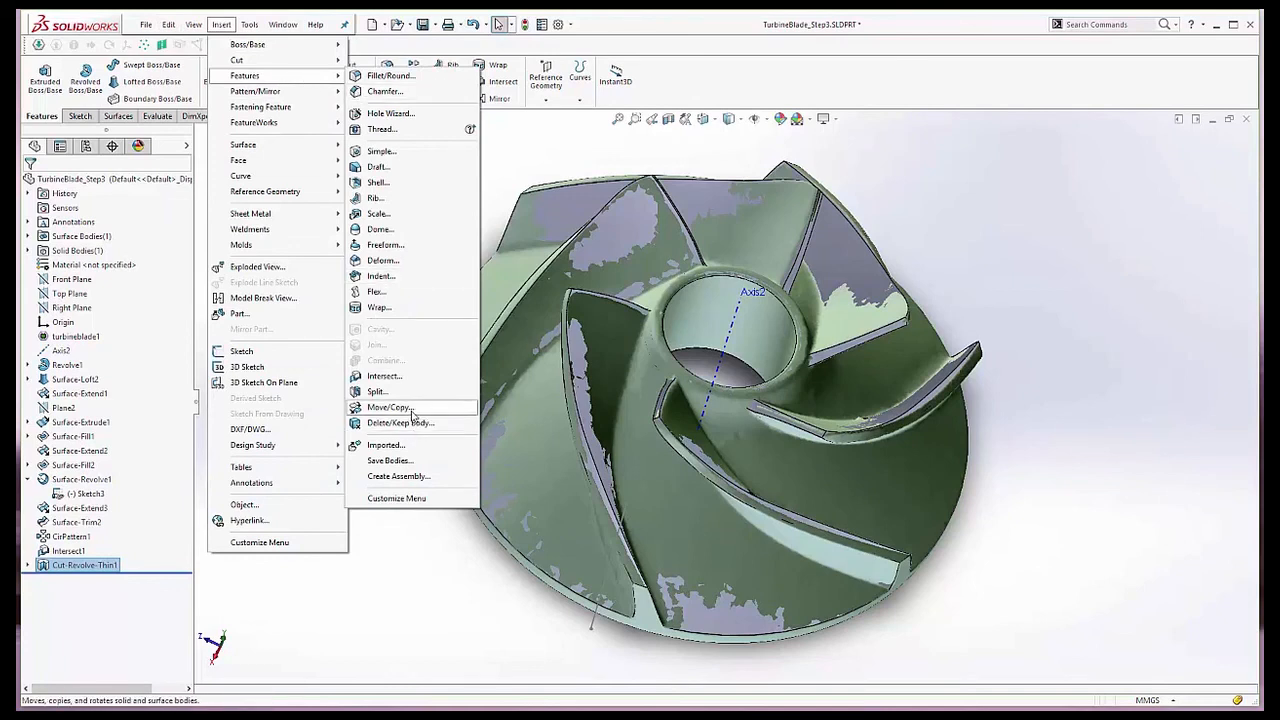
click(388, 408)
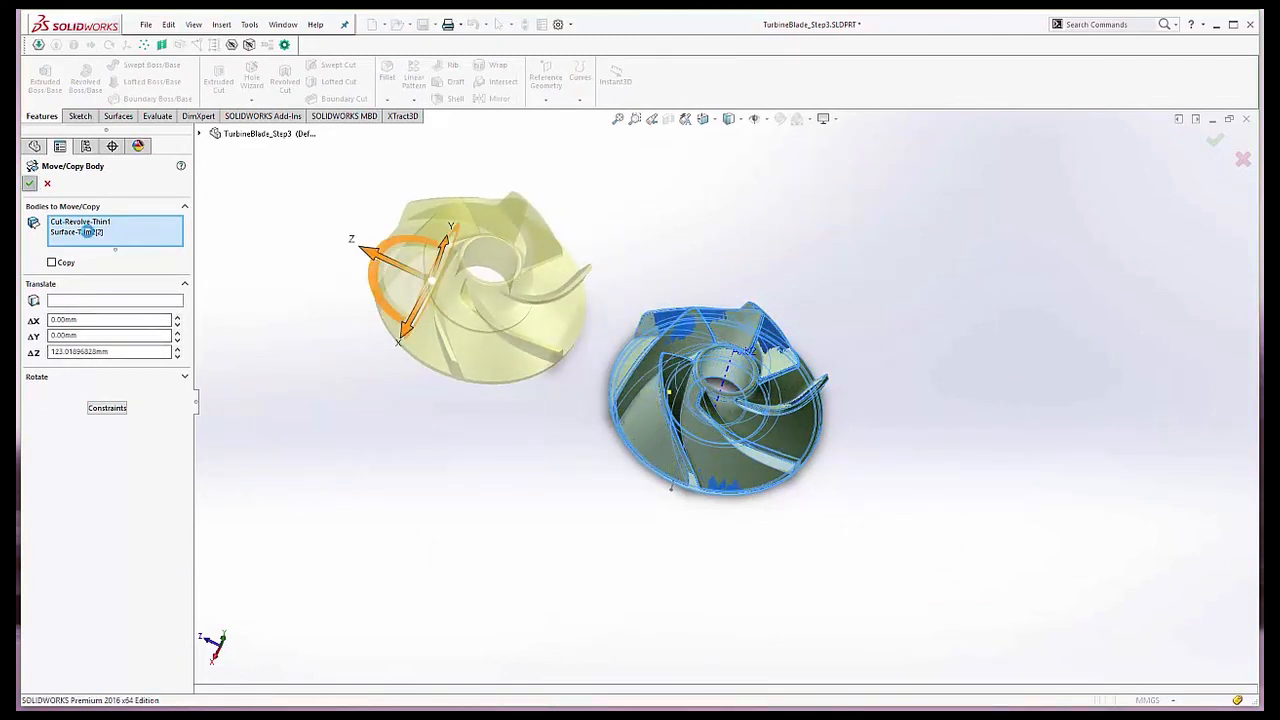
click(28, 184)
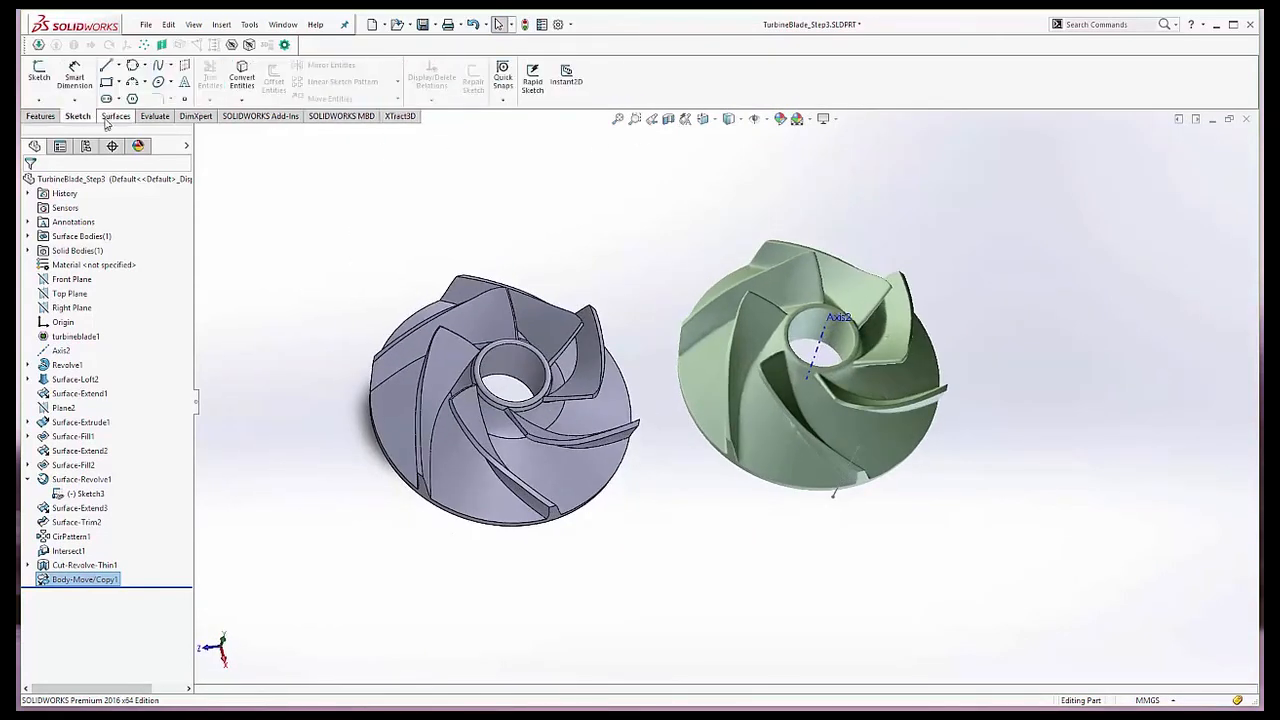
Show the Surfaces toolbar with the finished solid impeller sitting beside the scan mesh.
click(116, 116)
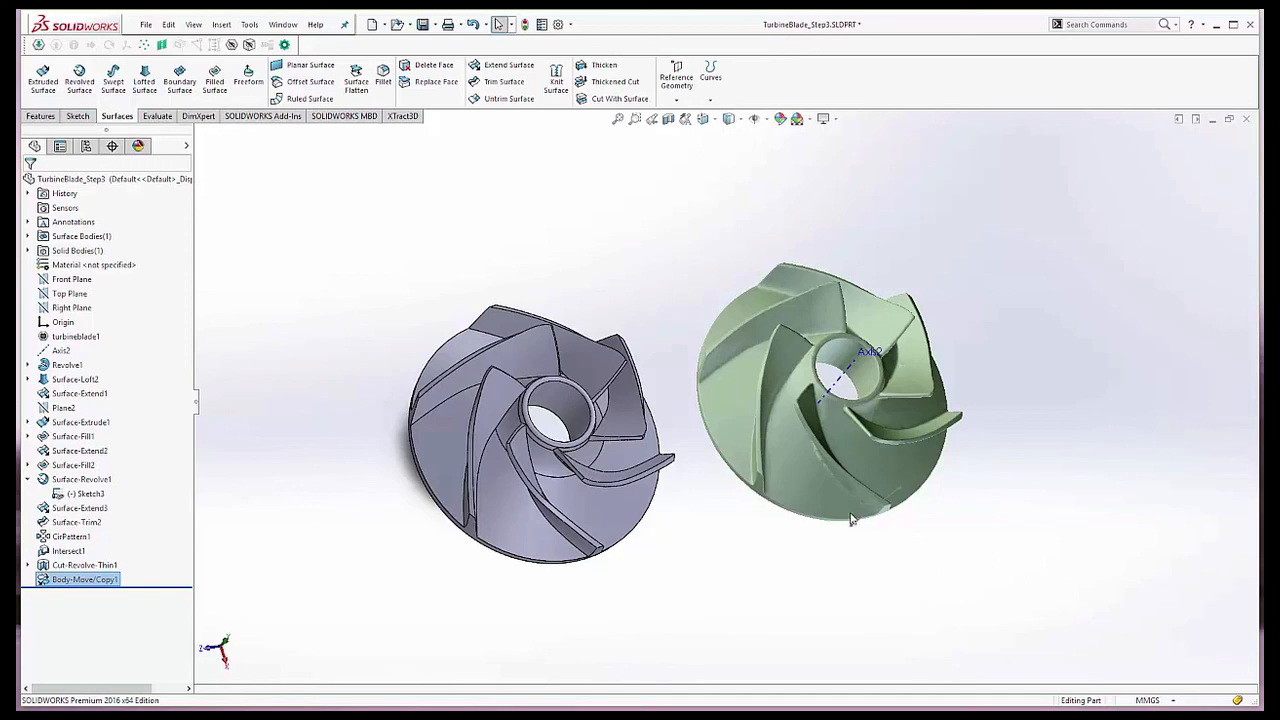
mouse_move(744, 552)
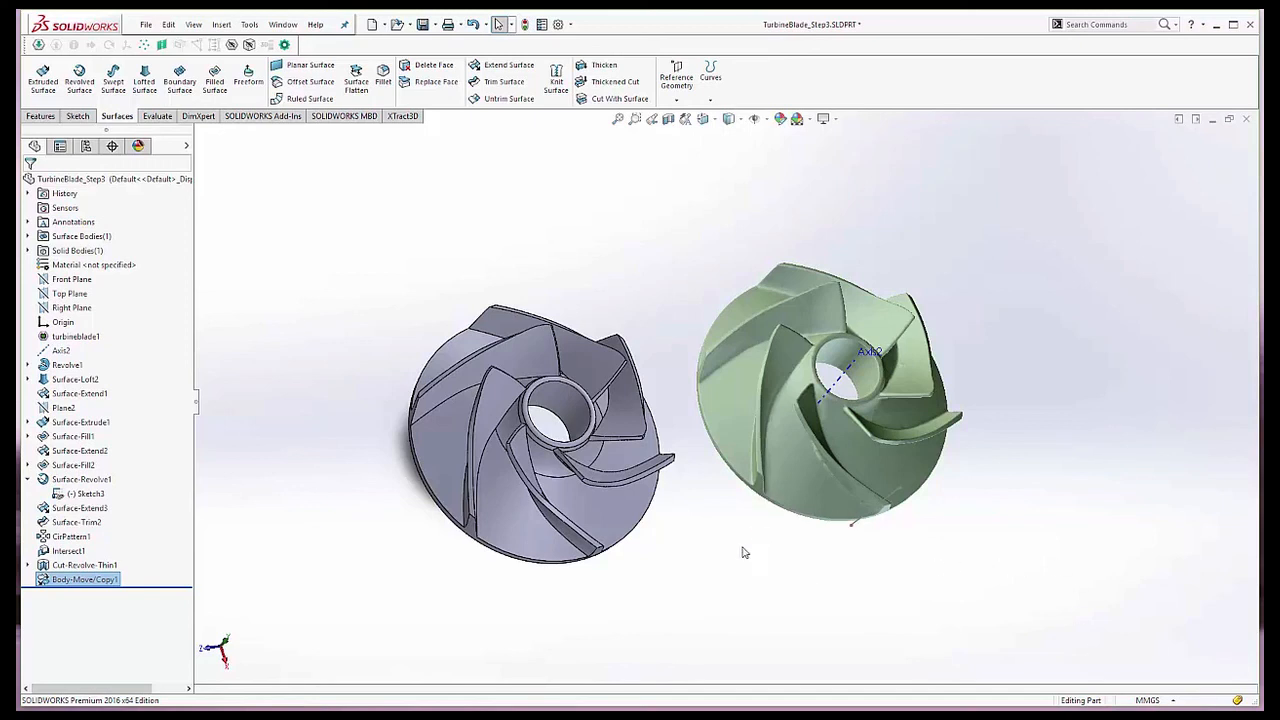